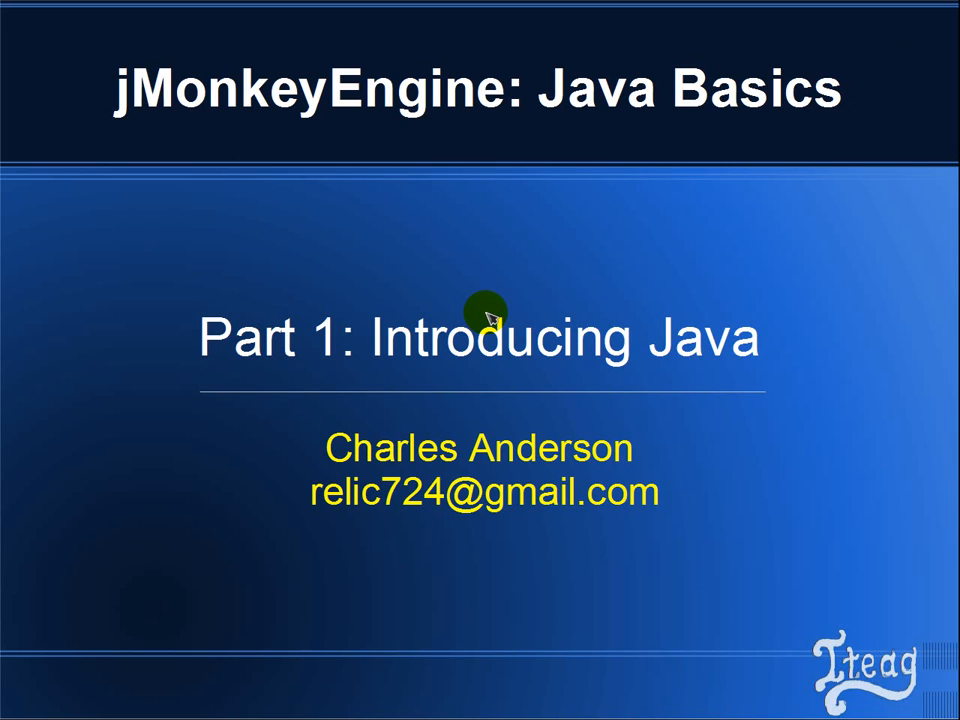
pyautogui.moveTo(684, 474)
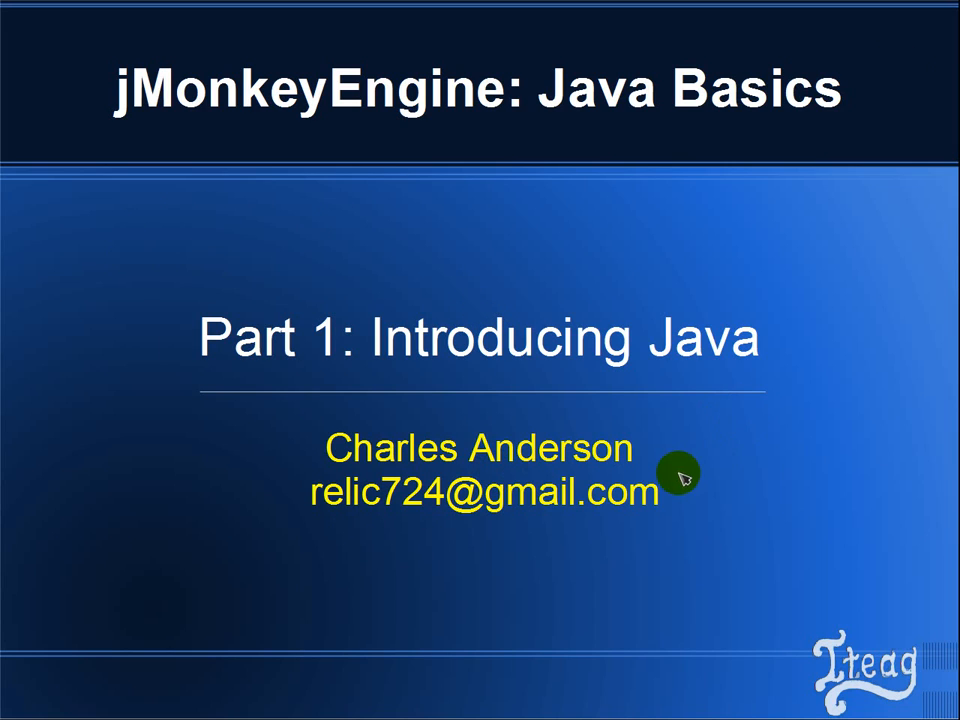
pyautogui.moveTo(760, 552)
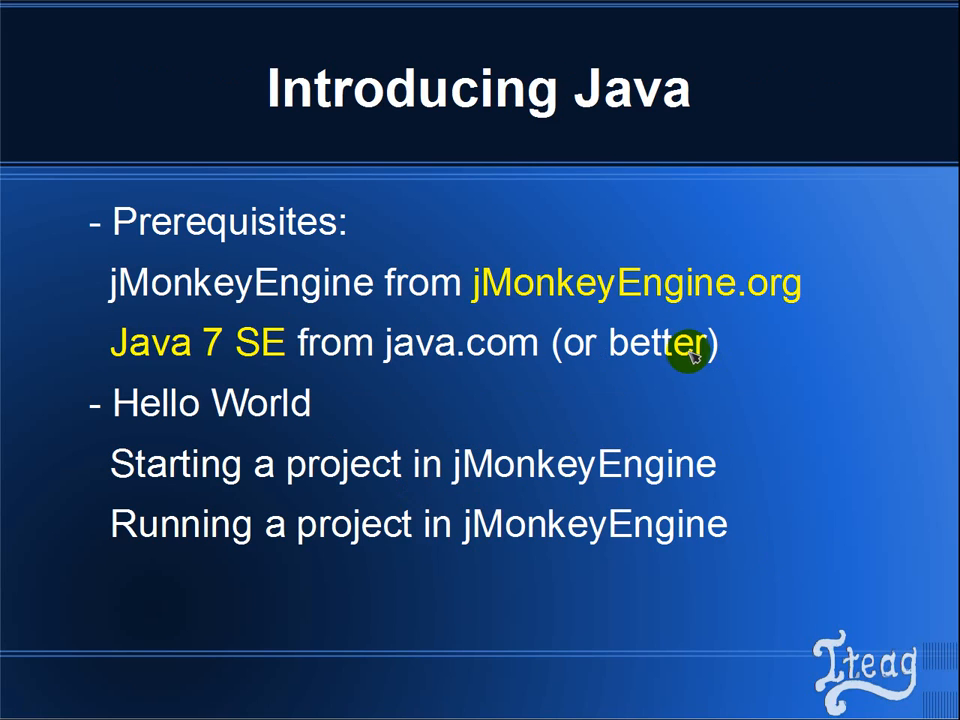
pyautogui.moveTo(436, 218)
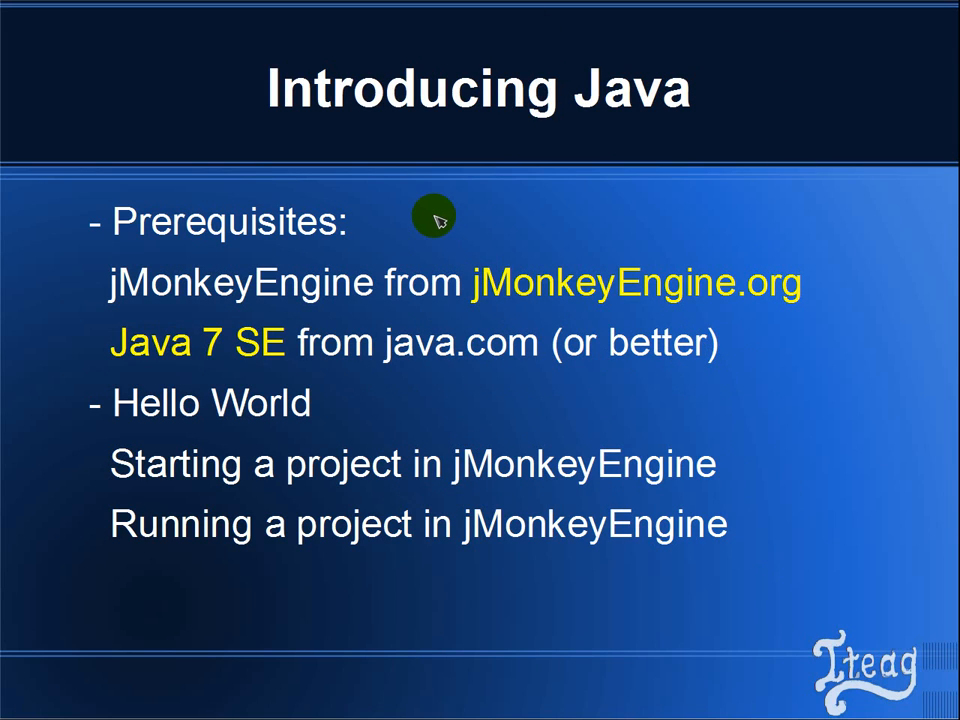
pyautogui.moveTo(396, 224)
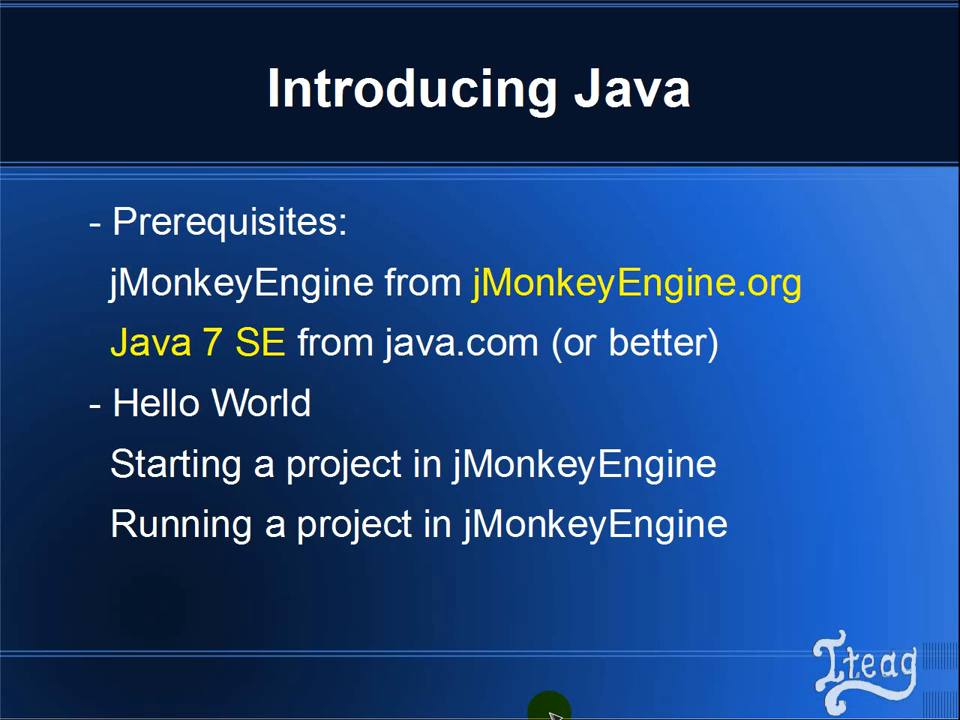
pyautogui.moveTo(540, 708)
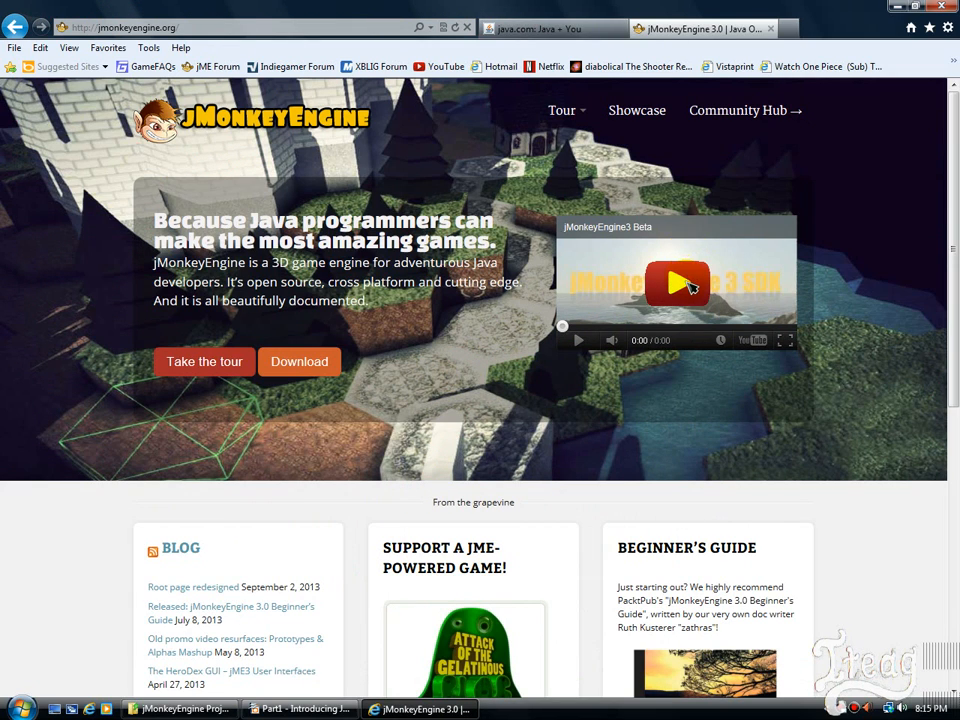
# Play the jMonkeyEngine3 Beta trailer for a few seconds, then pause it.
pyautogui.click(678, 284)
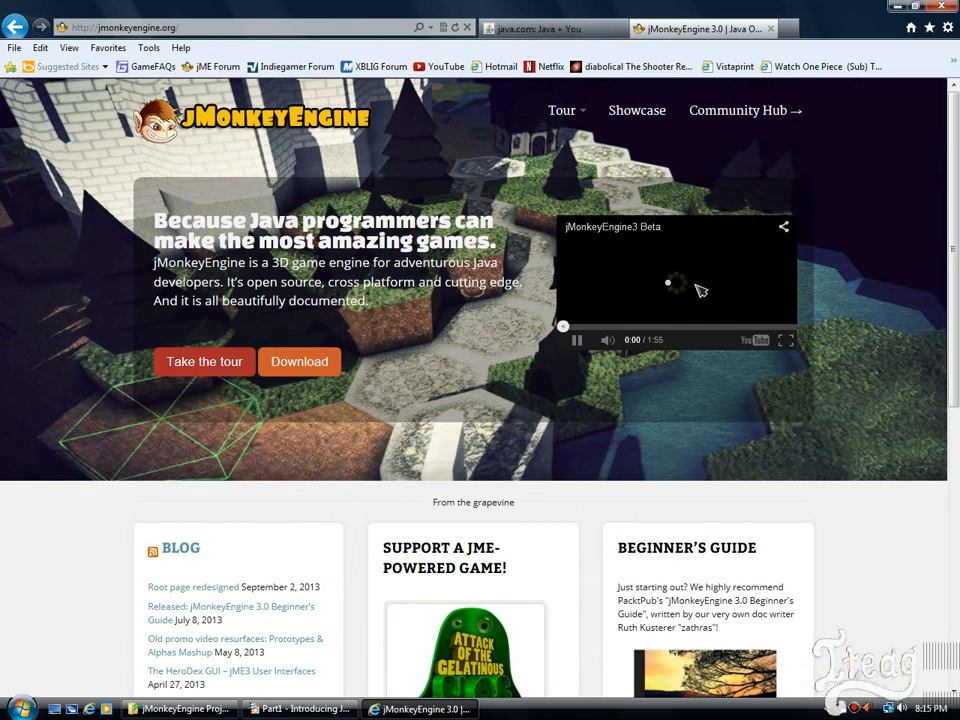
pyautogui.click(676, 284)
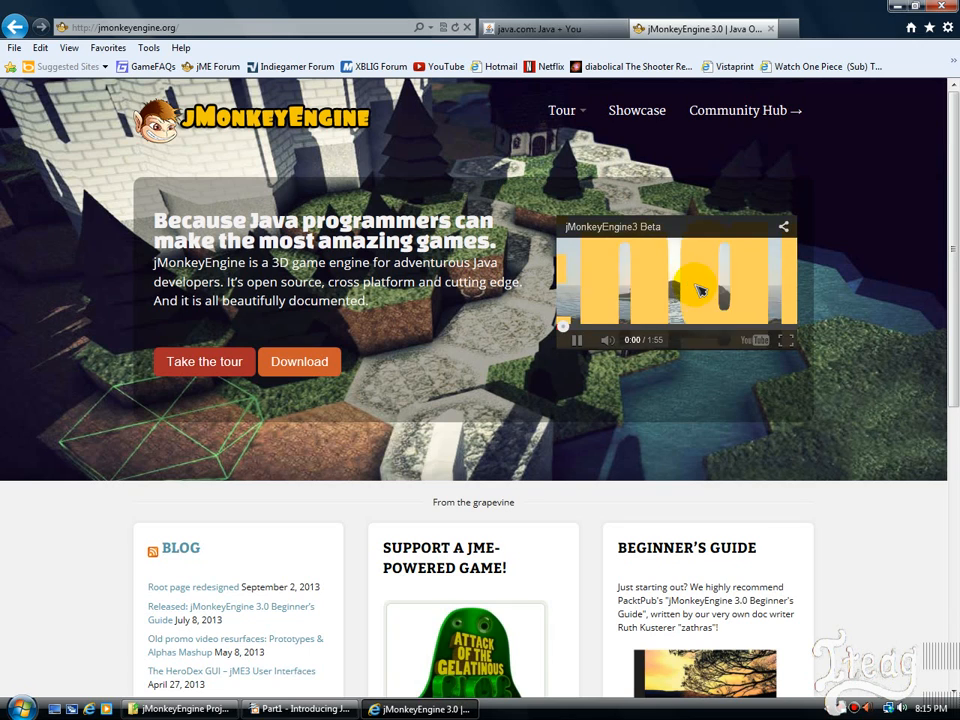
pyautogui.click(576, 340)
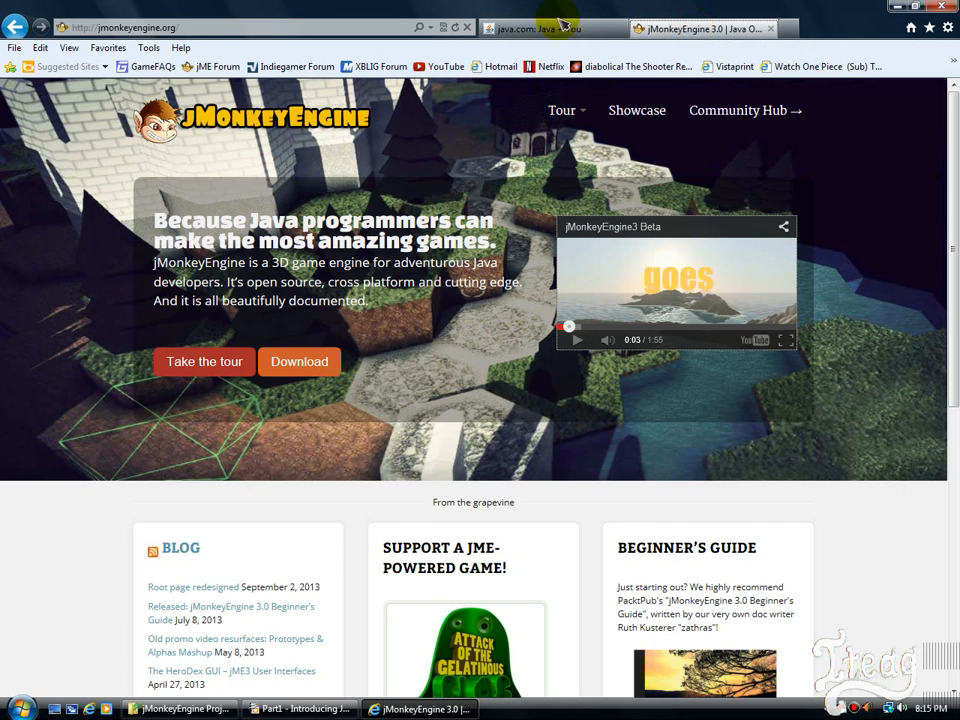
# View the java.com download page, return to jMonkeyEngine.org, then to the presentation.
pyautogui.click(550, 28)
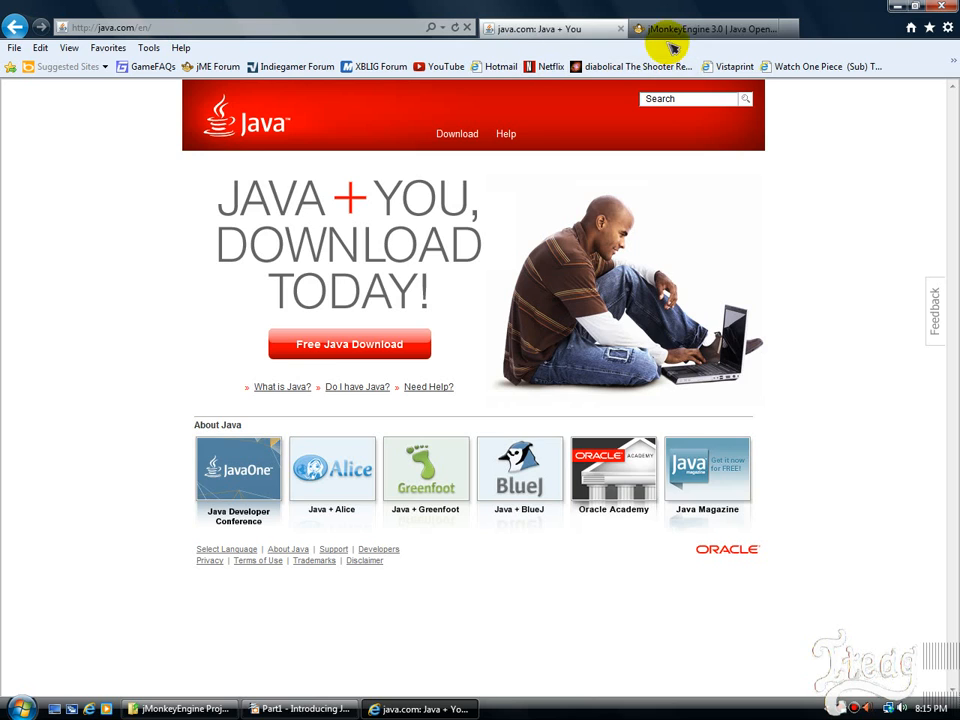
pyautogui.click(704, 28)
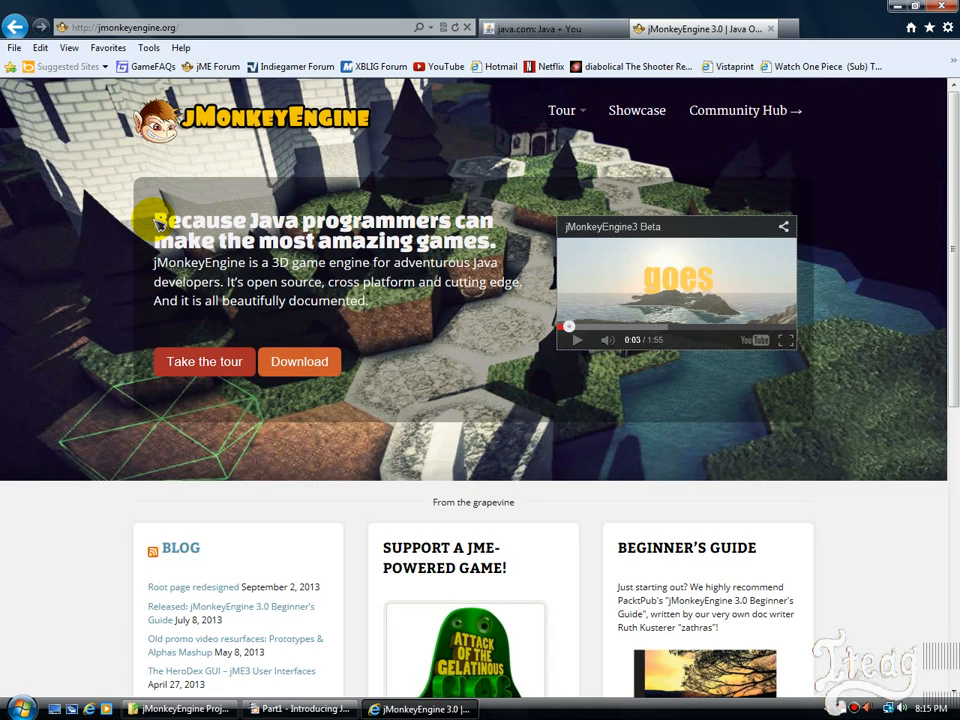
pyautogui.moveTo(856, 40)
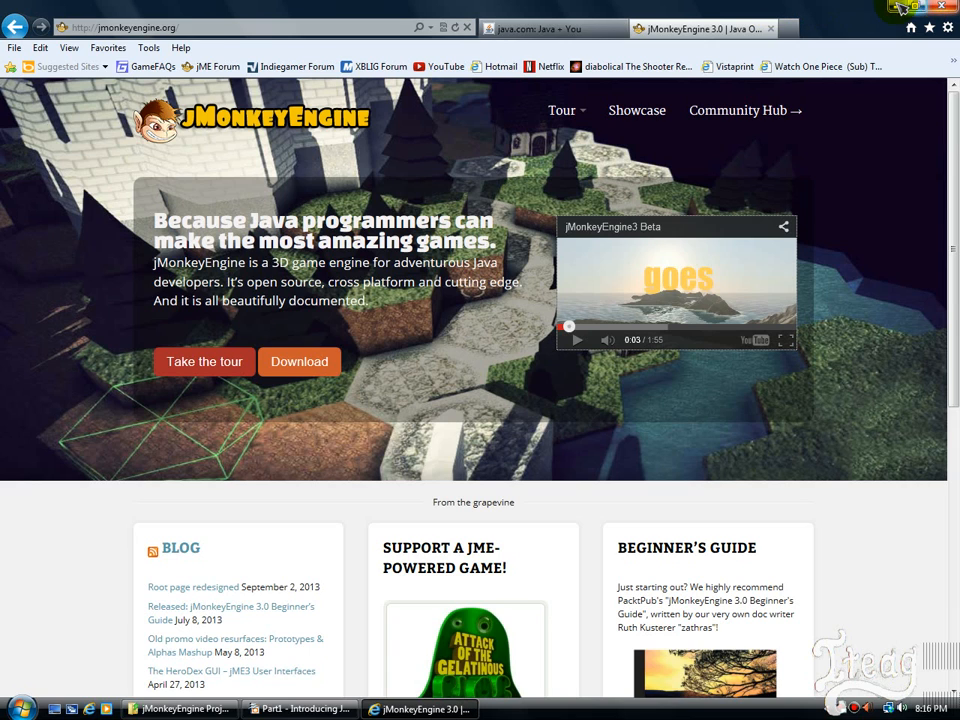
pyautogui.click(300, 708)
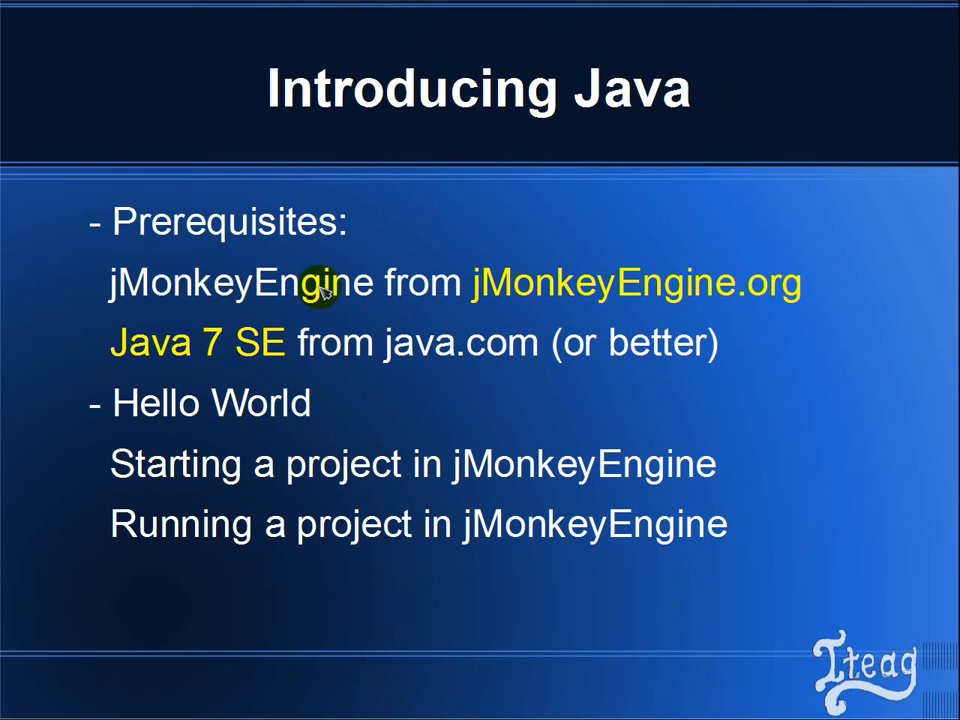
pyautogui.moveTo(330, 400)
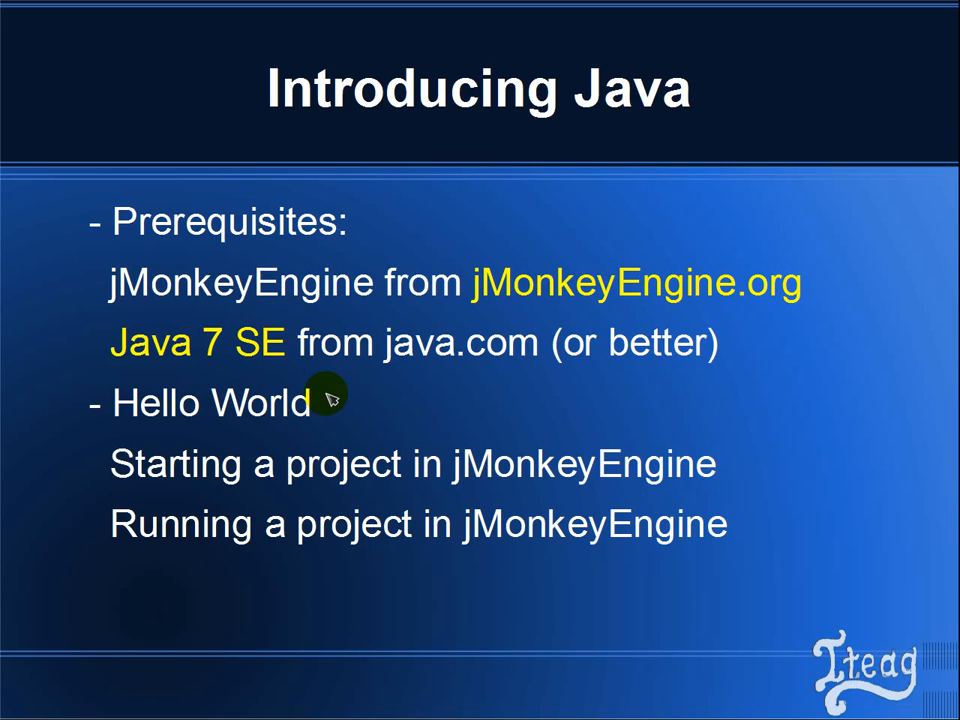
pyautogui.moveTo(416, 464)
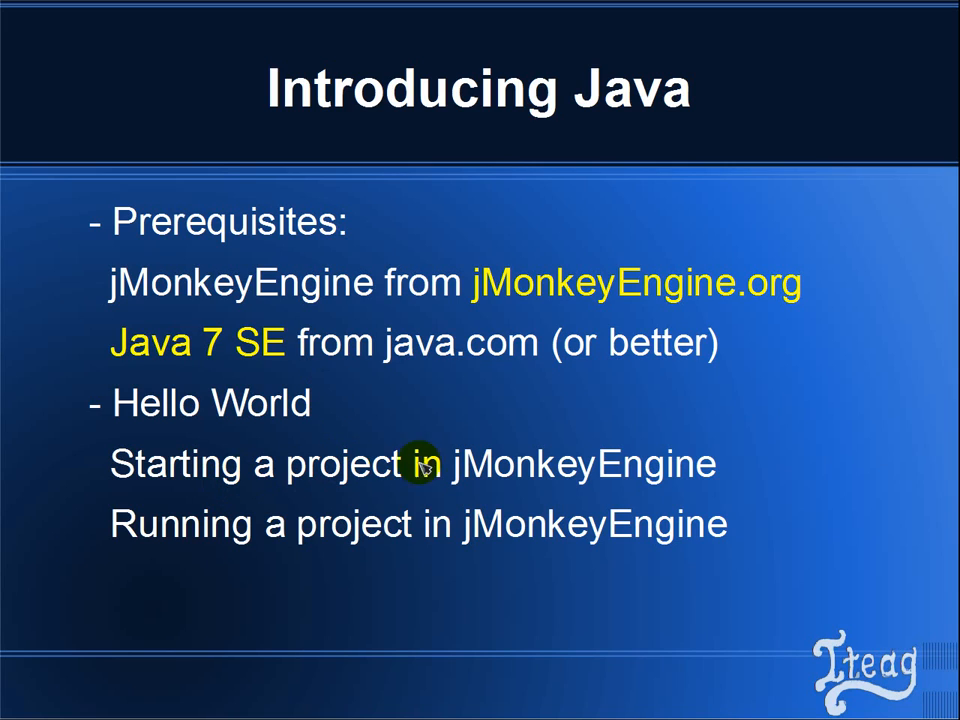
pyautogui.moveTo(448, 592)
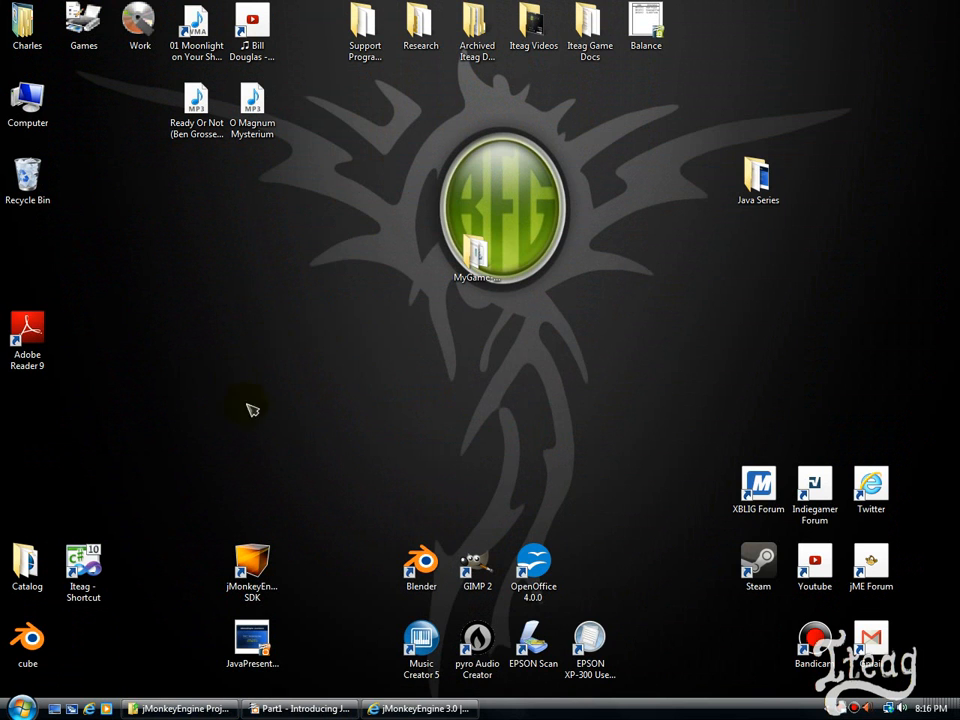
# Launch the jMonkeyEngine SDK from its desktop shortcut.
pyautogui.click(252, 570)
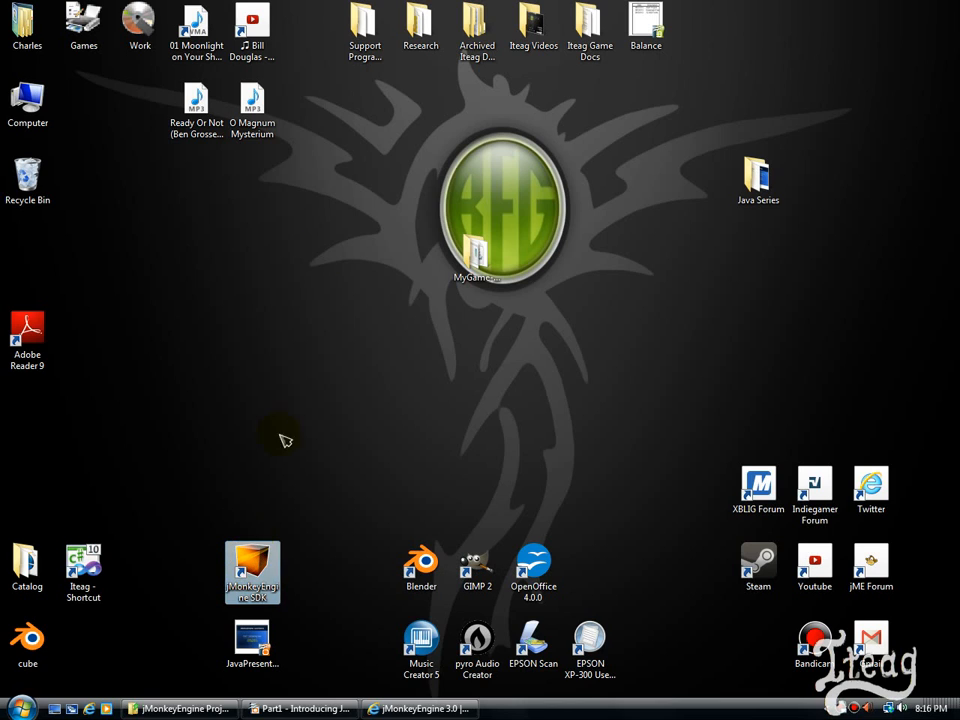
pyautogui.doubleClick(252, 572)
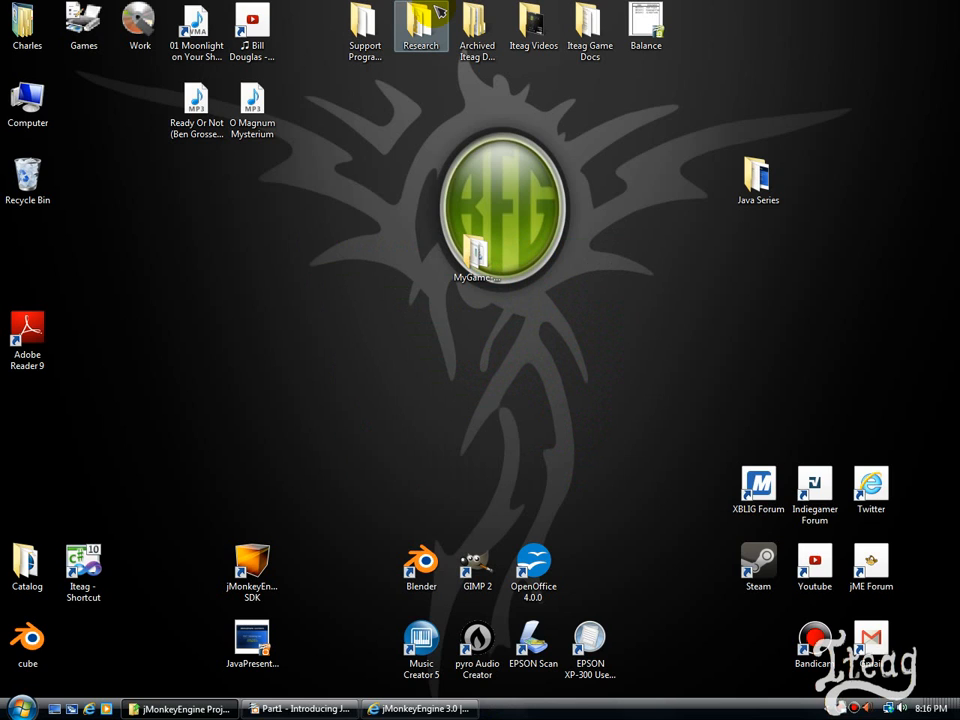
pyautogui.click(538, 708)
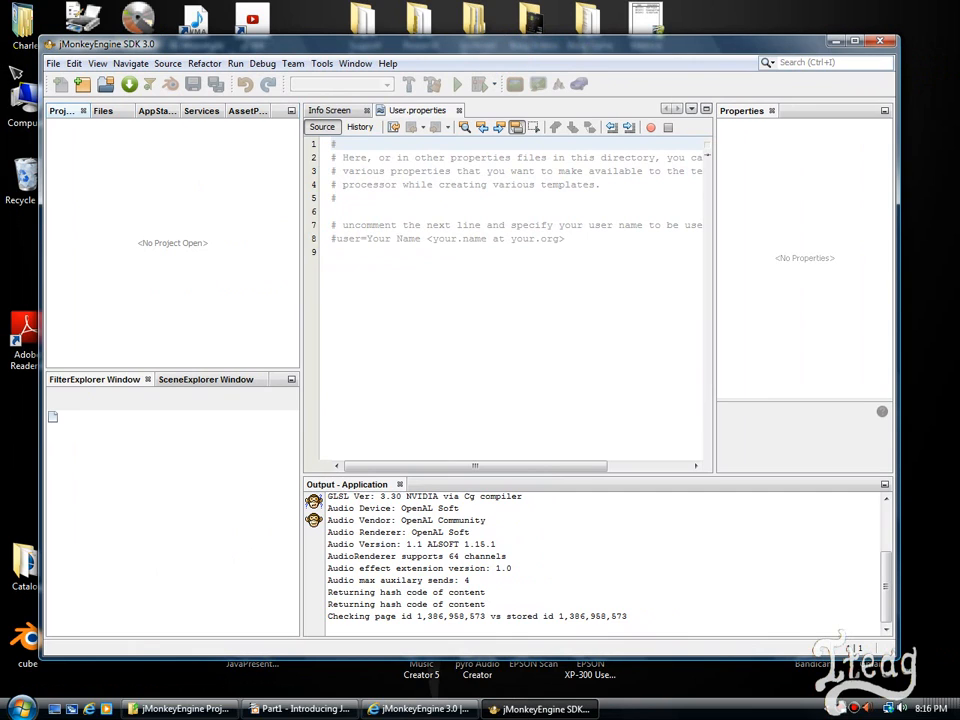
pyautogui.moveTo(696, 162)
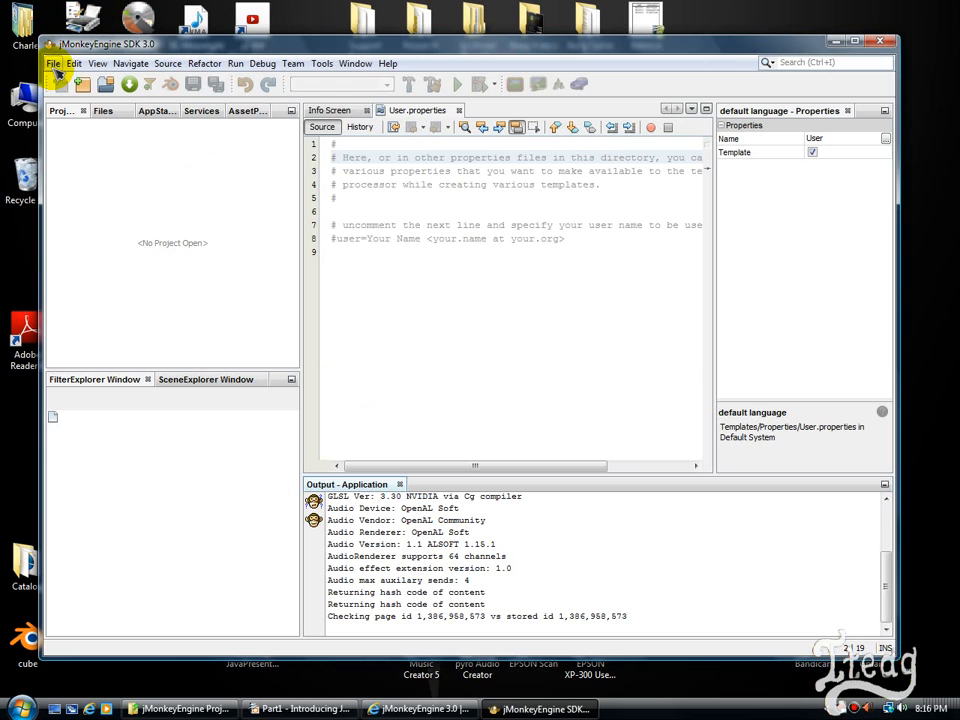
# Start a new project and browse the JME3 templates (BasicGame, Tests Android, Tests).
pyautogui.click(52, 62)
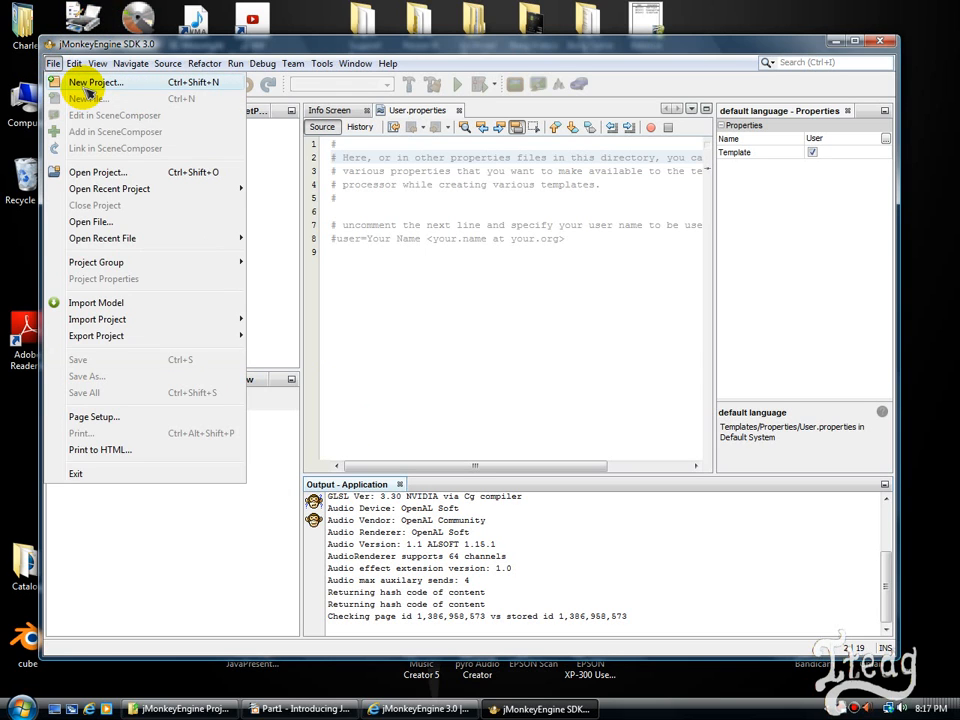
pyautogui.click(96, 82)
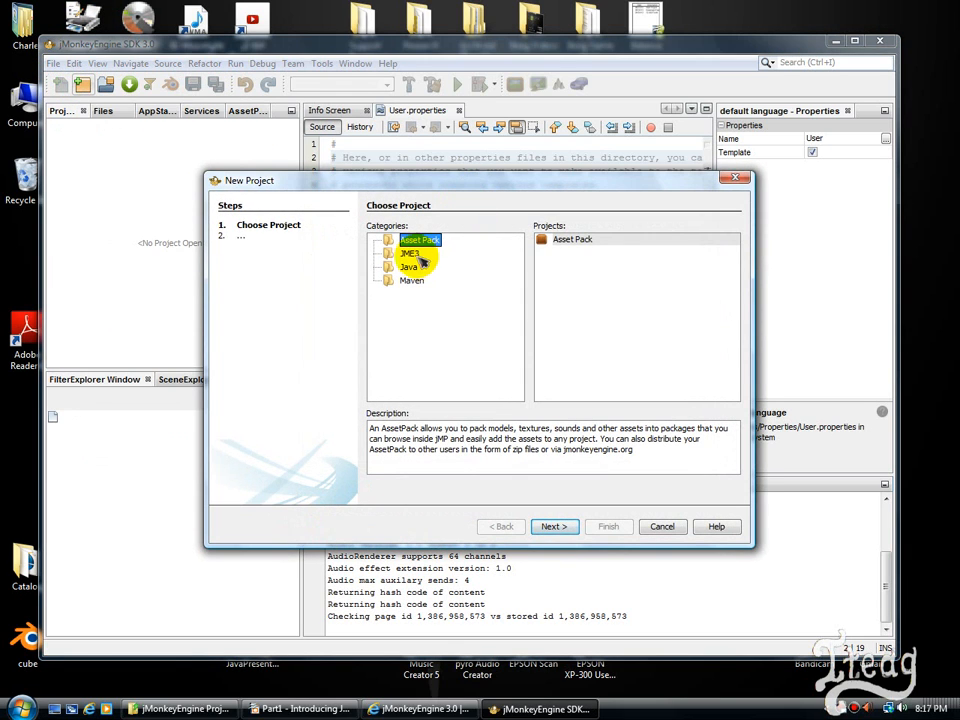
pyautogui.click(410, 252)
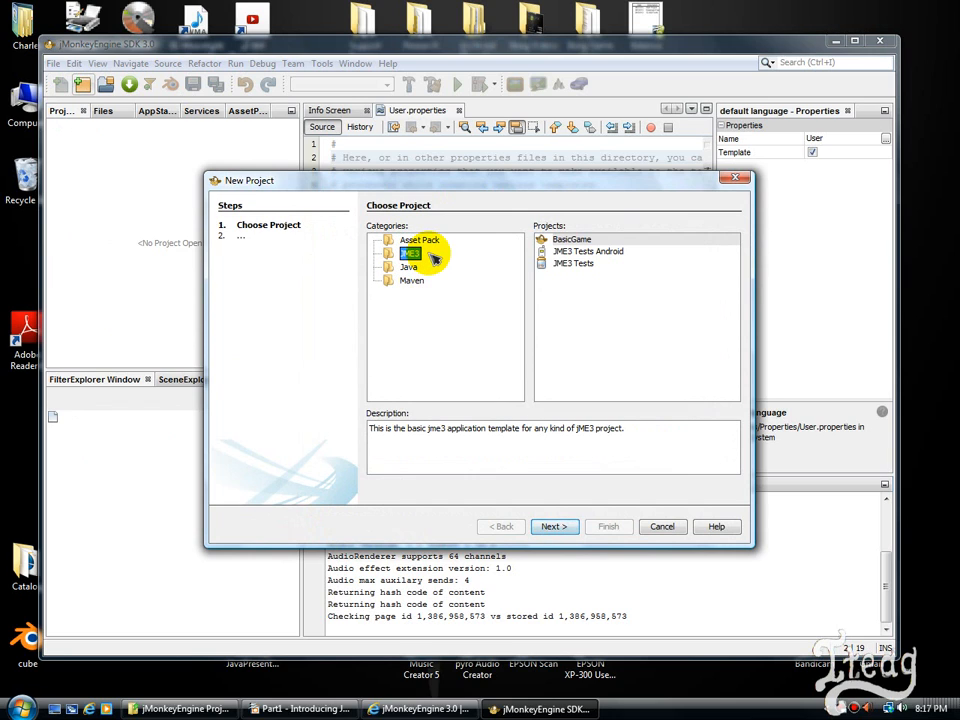
pyautogui.click(572, 240)
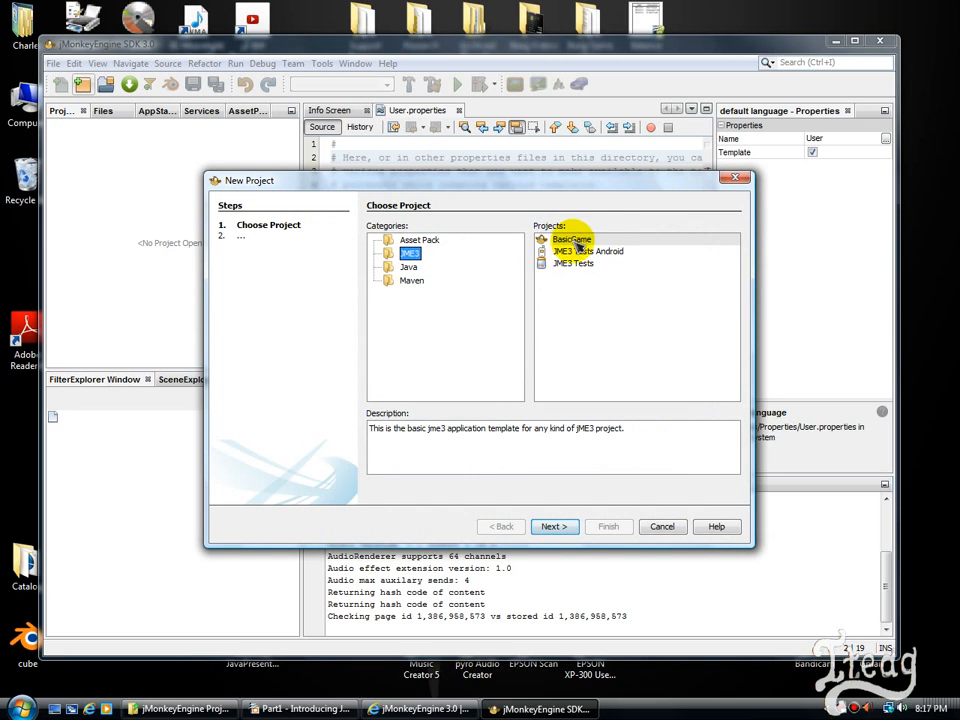
pyautogui.click(588, 252)
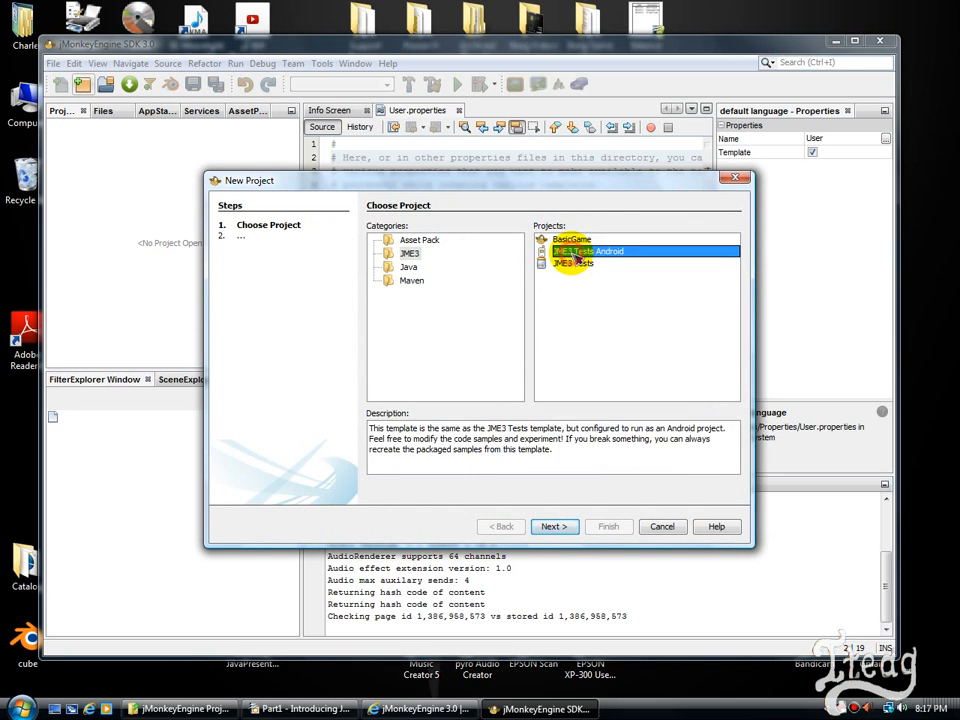
pyautogui.click(572, 264)
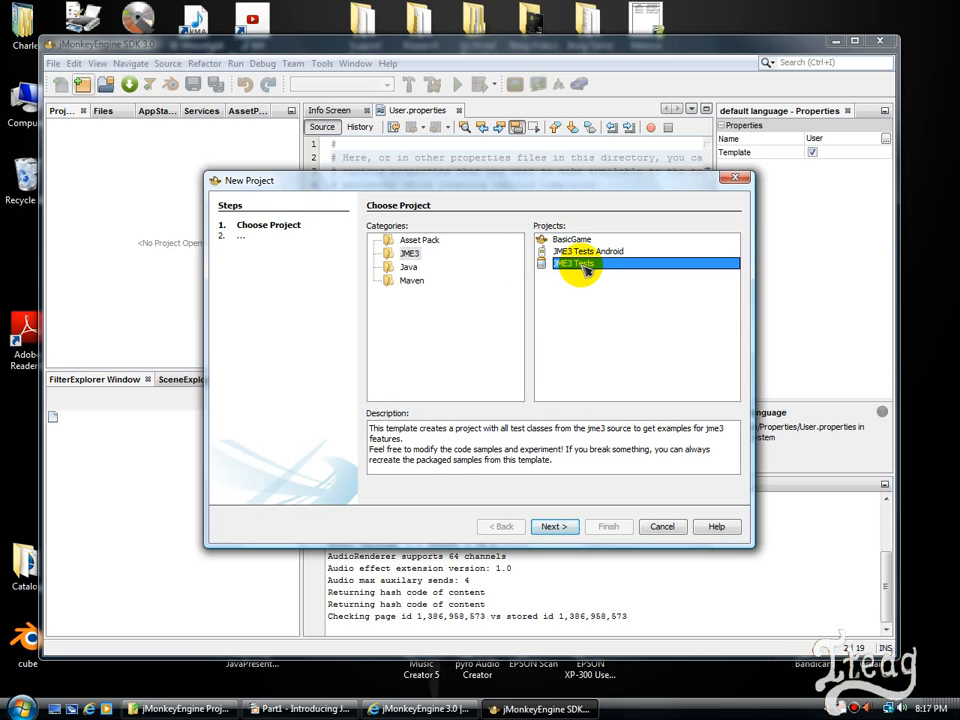
pyautogui.moveTo(532, 218)
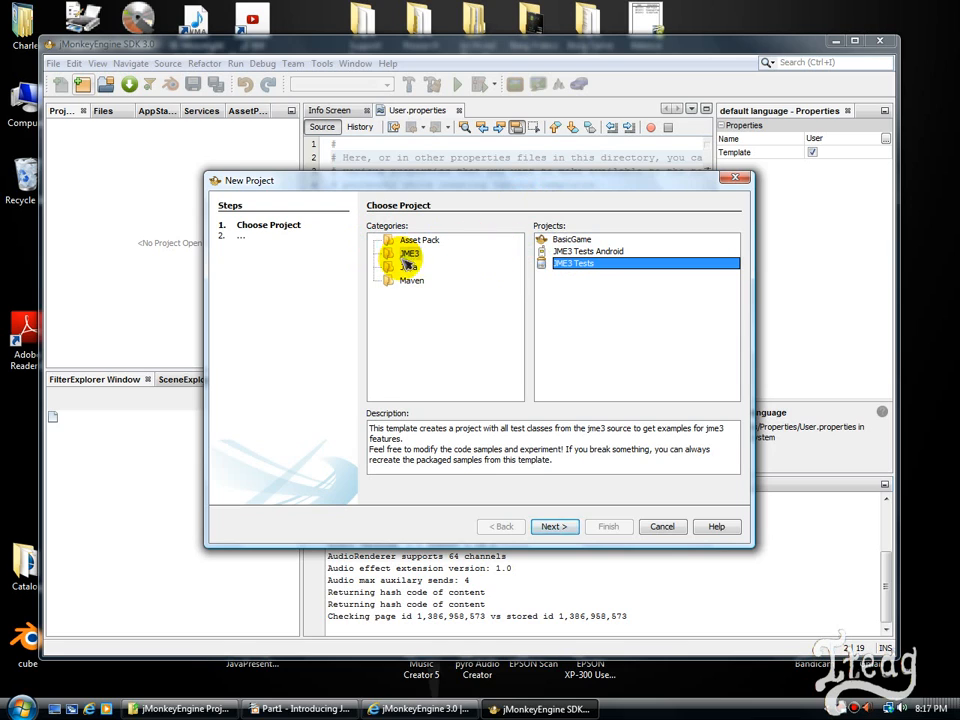
# Choose a plain Java Application project and continue to the name step.
pyautogui.click(408, 266)
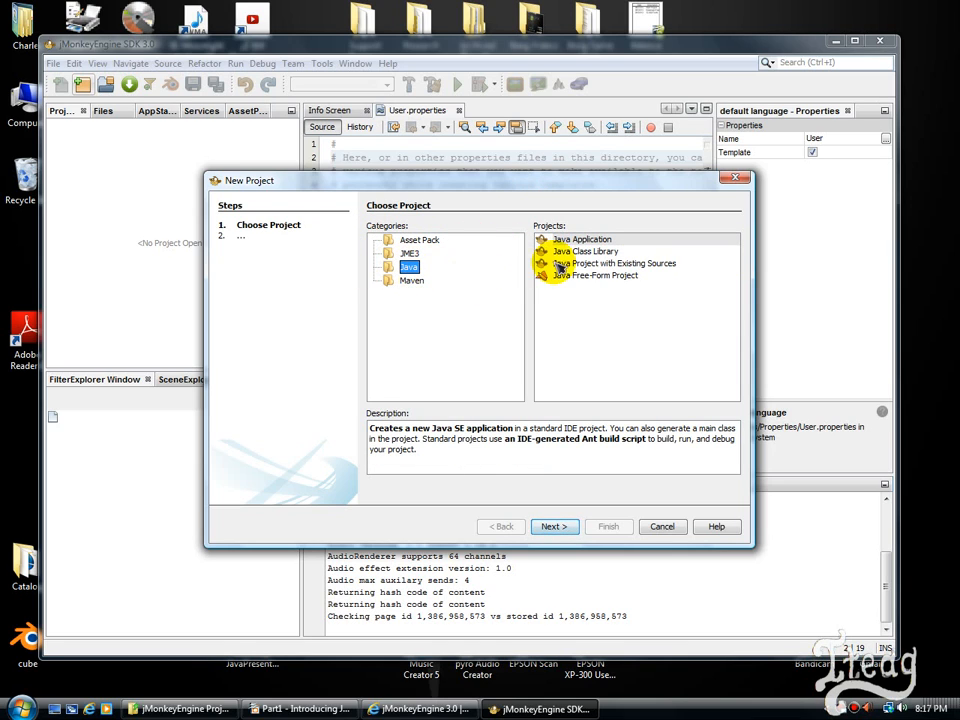
pyautogui.click(582, 240)
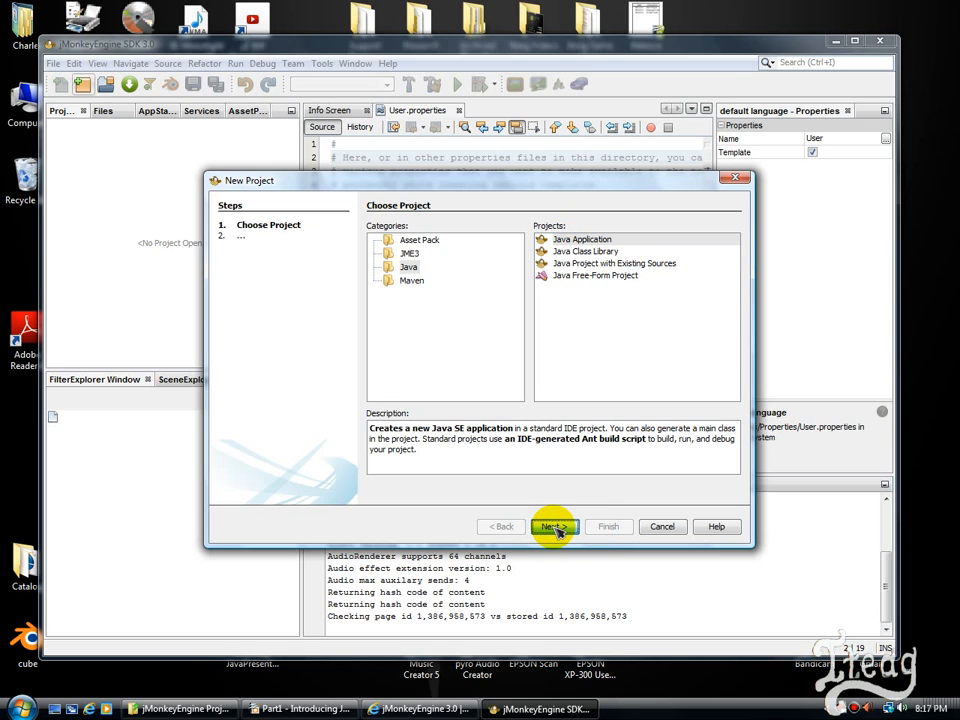
pyautogui.click(552, 526)
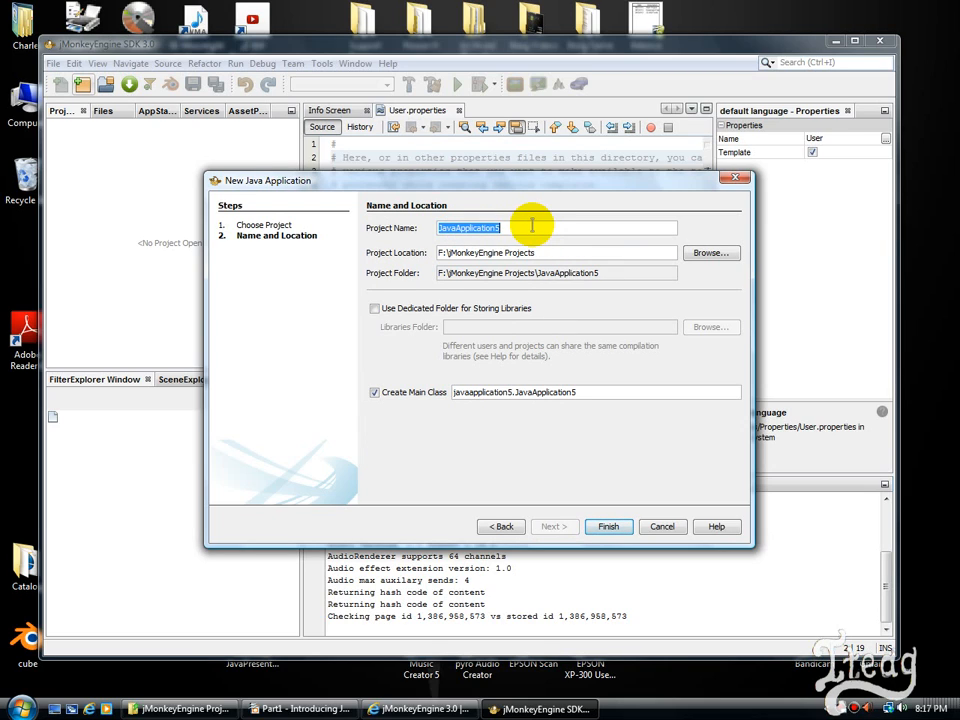
# Name the project BeginnerJava, keep the default location and finish creating it.
pyautogui.write('Beginner')
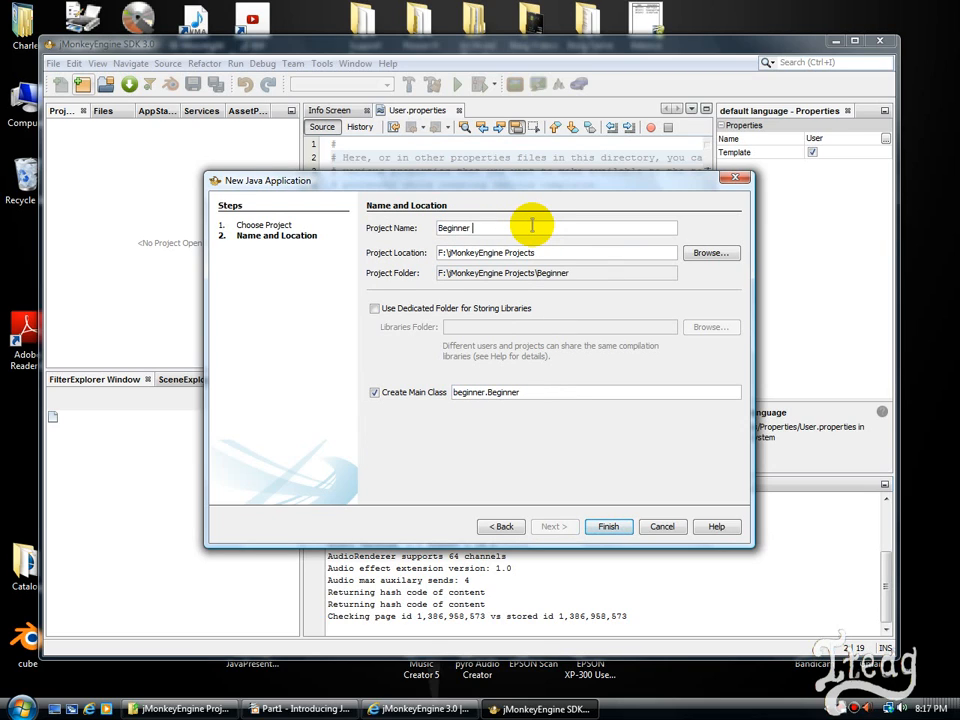
pyautogui.write('Java')
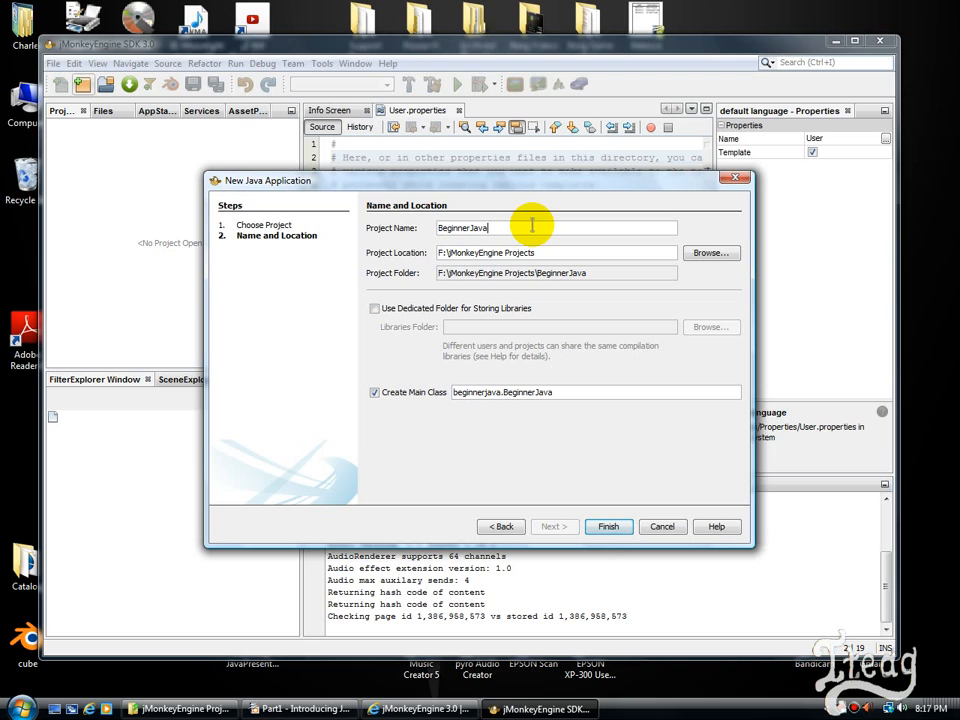
pyautogui.moveTo(458, 222)
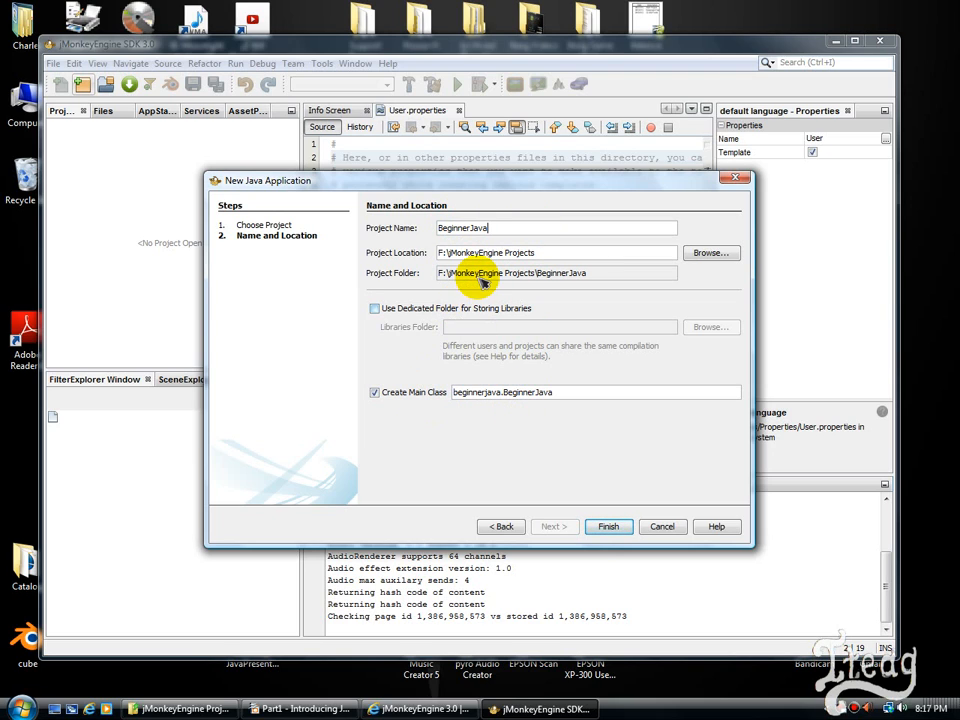
pyautogui.moveTo(556, 246)
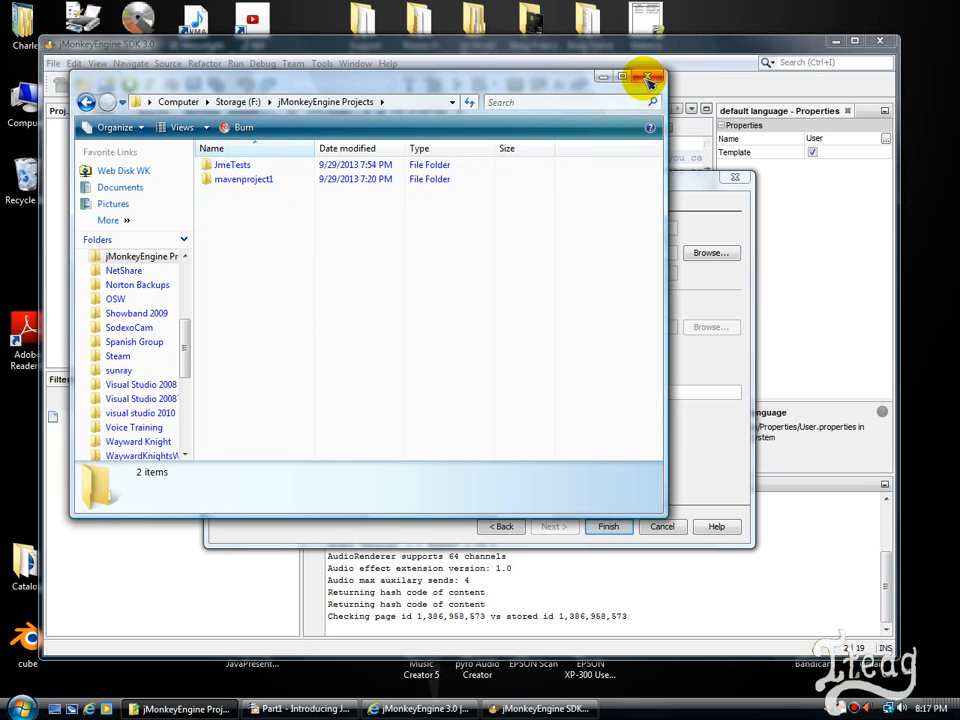
pyautogui.click(648, 78)
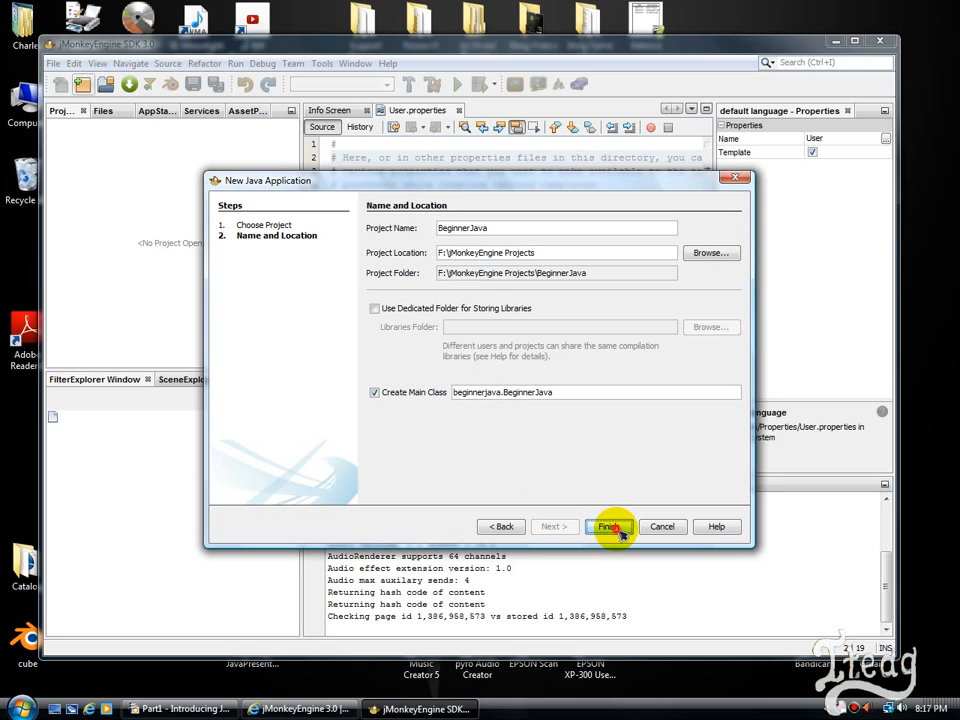
pyautogui.click(610, 528)
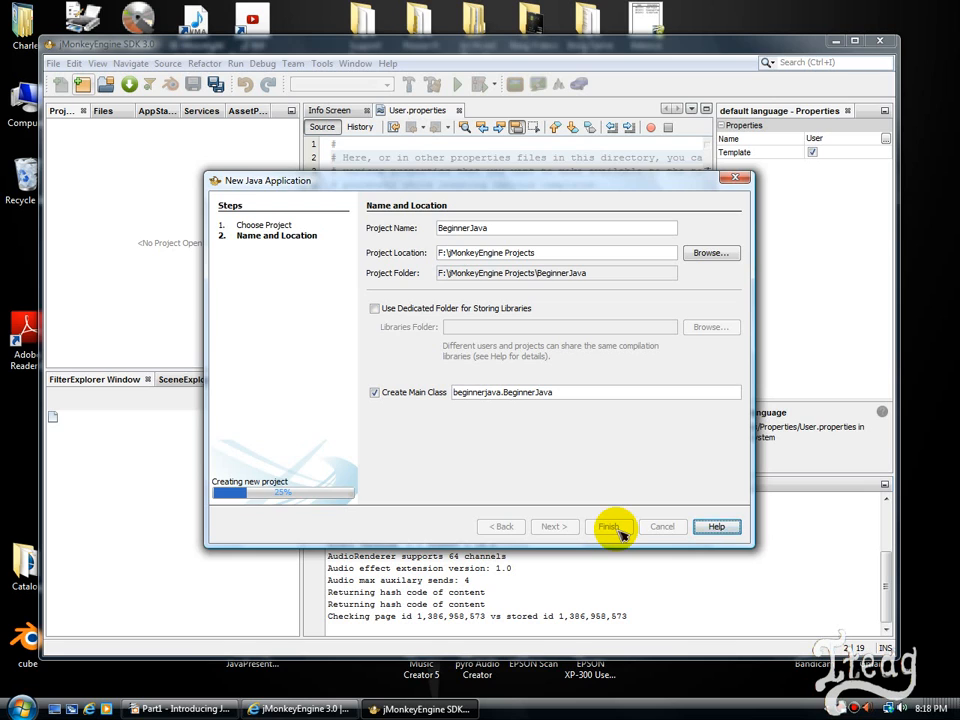
pyautogui.click(608, 526)
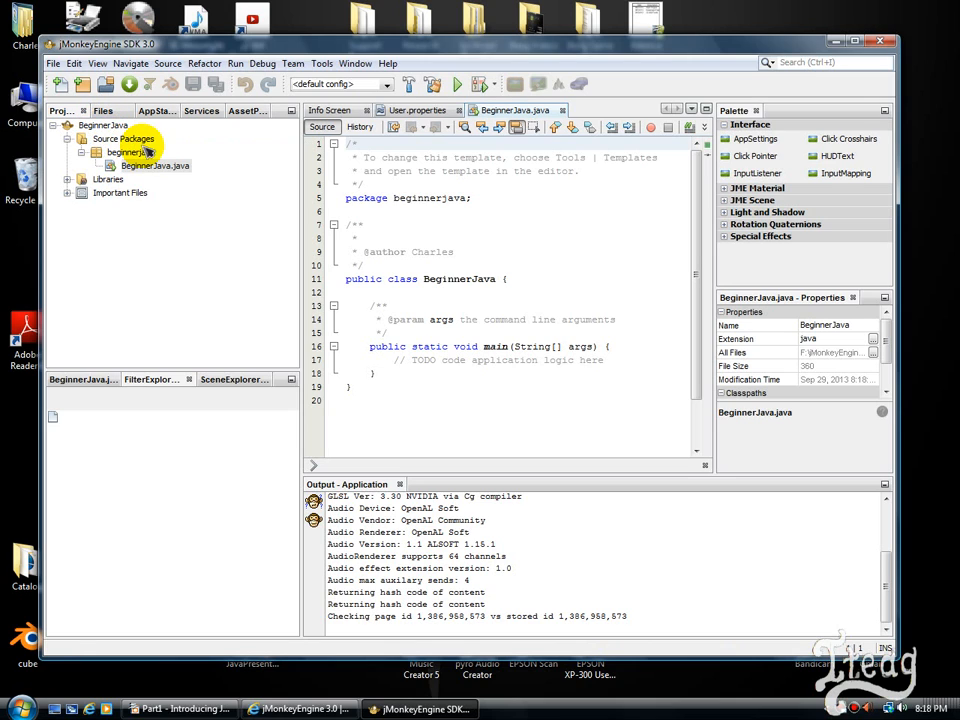
# Expand the beginnerjava package and select BeginnerJava.java in the editor.
pyautogui.click(154, 164)
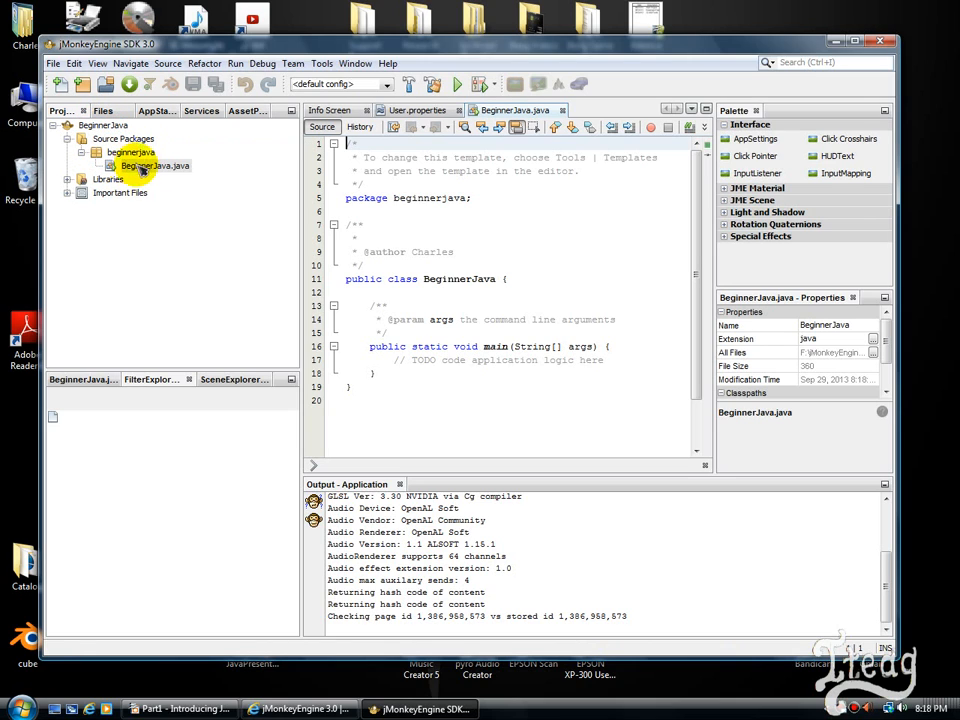
pyautogui.click(152, 164)
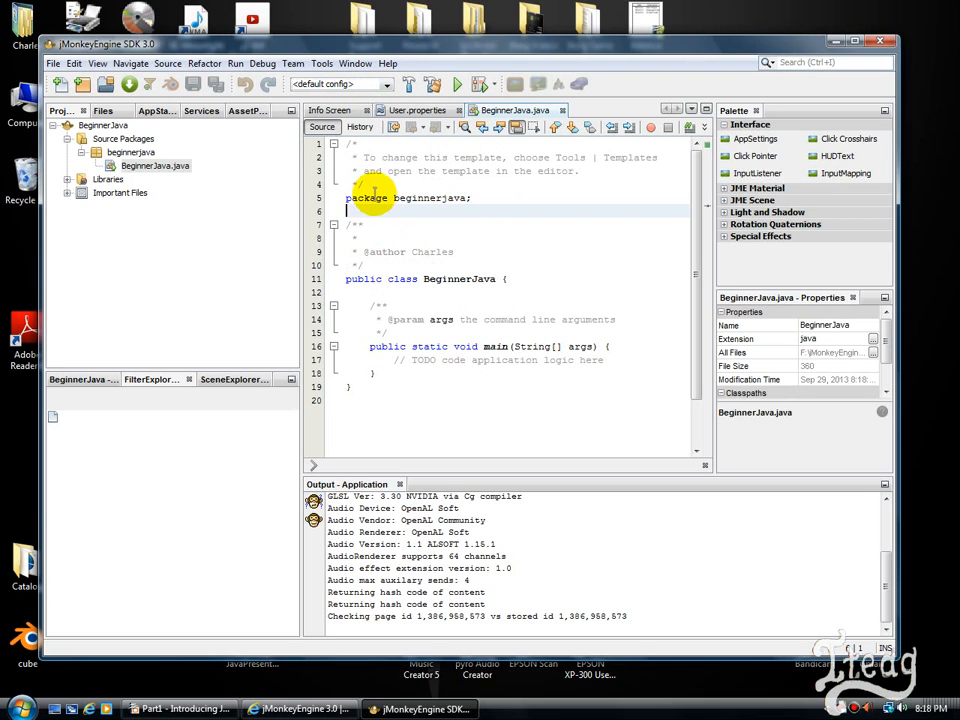
pyautogui.click(400, 198)
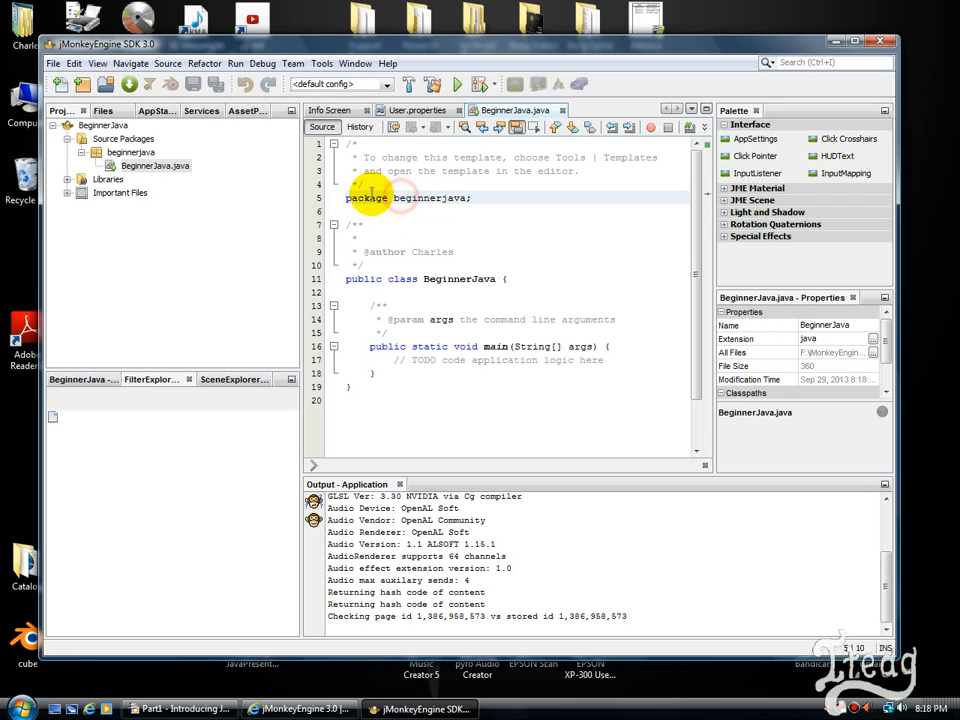
pyautogui.moveTo(532, 218)
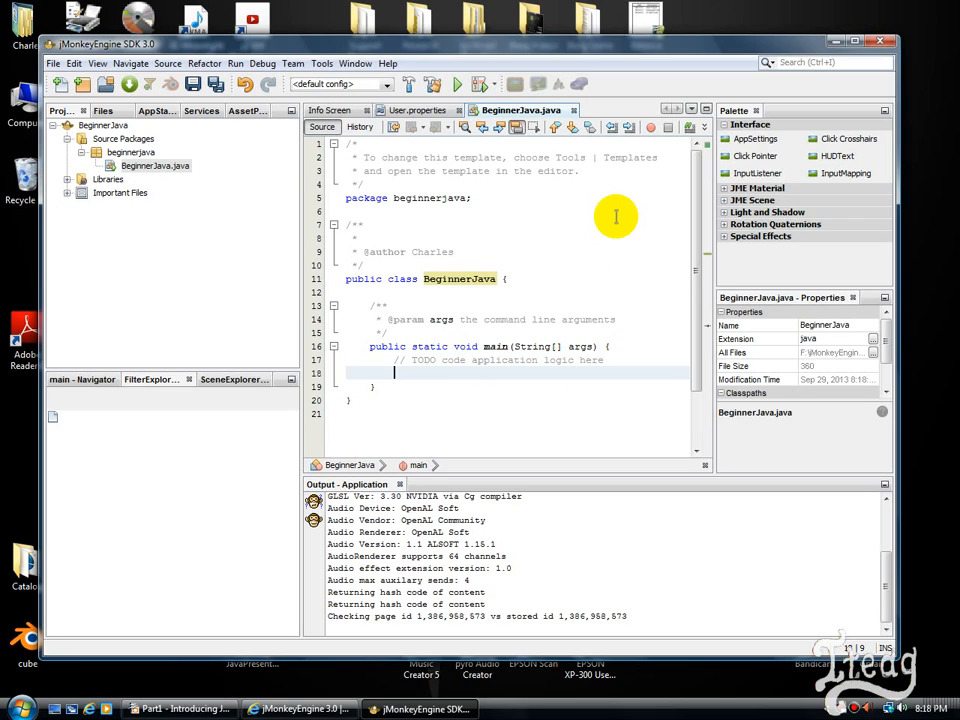
# Add System.out.println("Hello World"); inside the main method.
pyautogui.write('Sya')
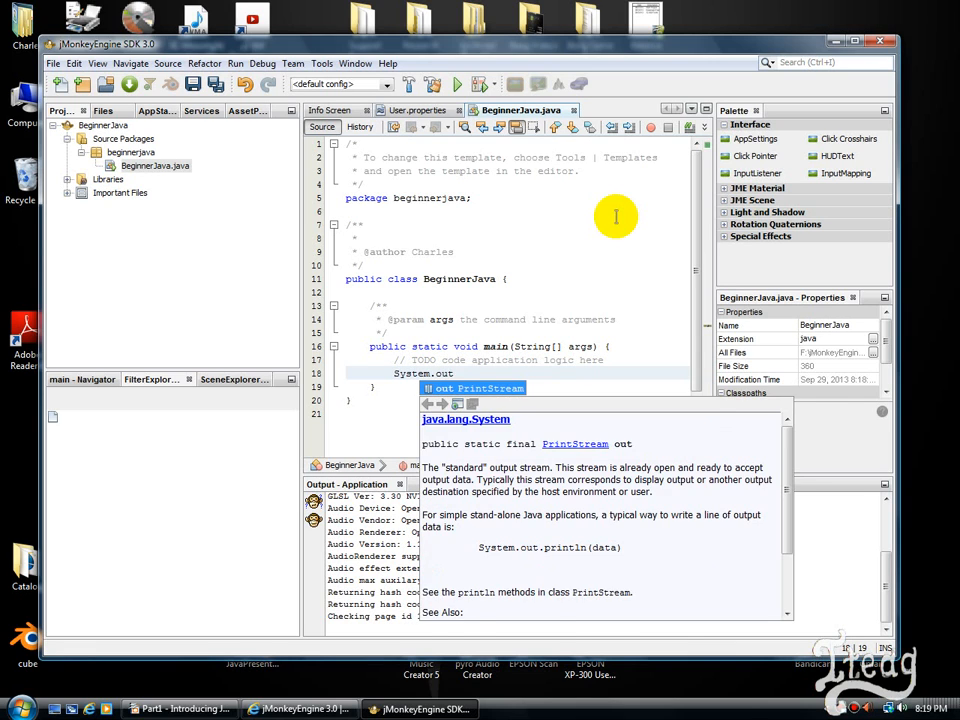
pyautogui.write('.println();')
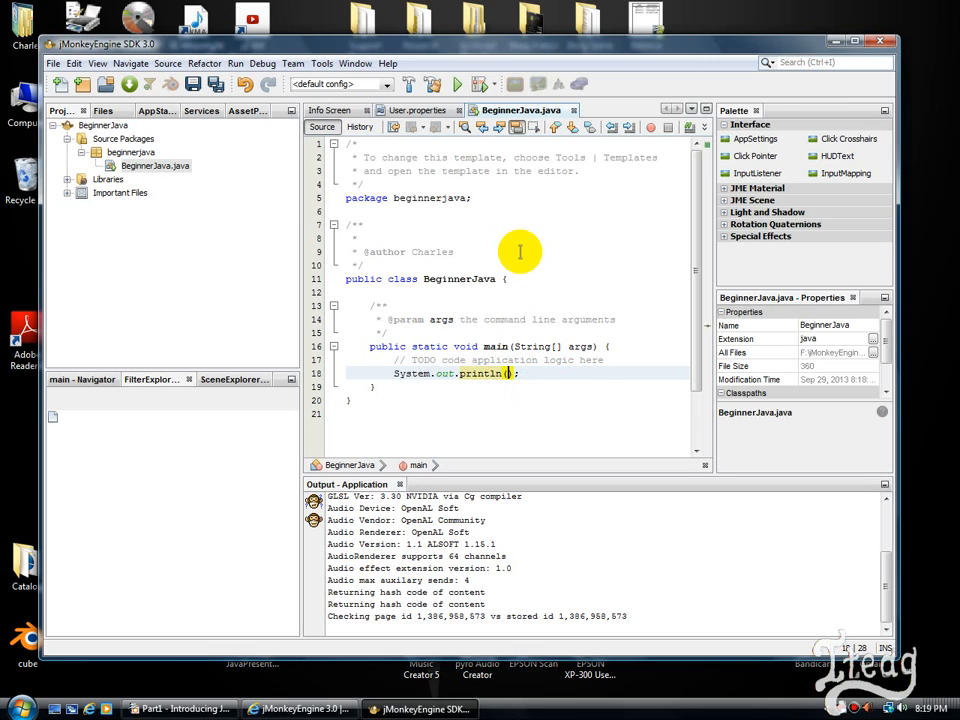
pyautogui.write('"')
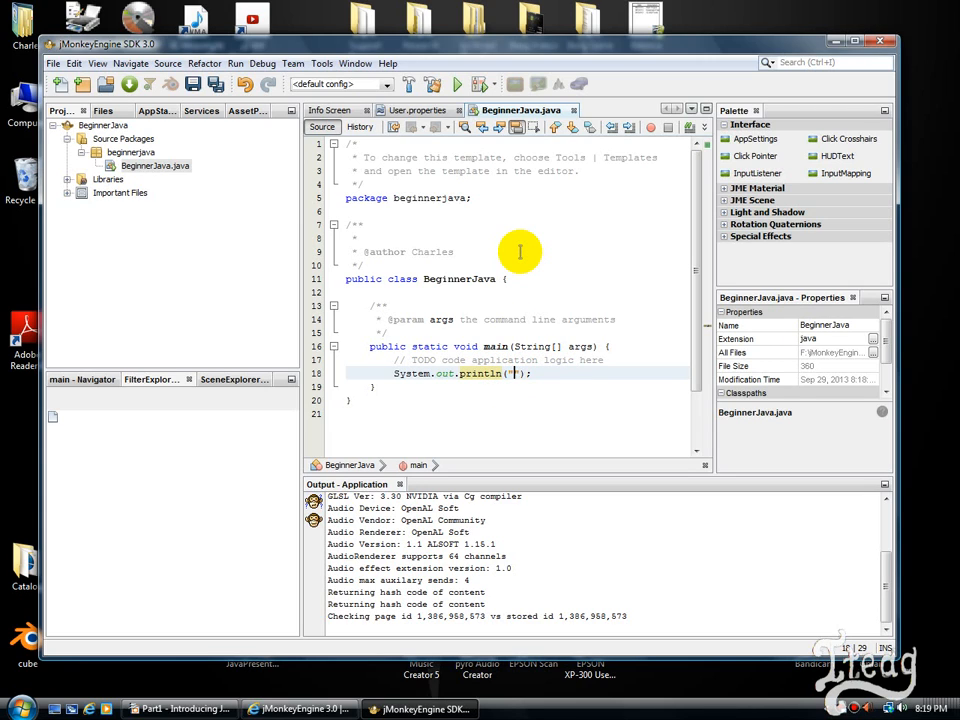
pyautogui.write('Hello')
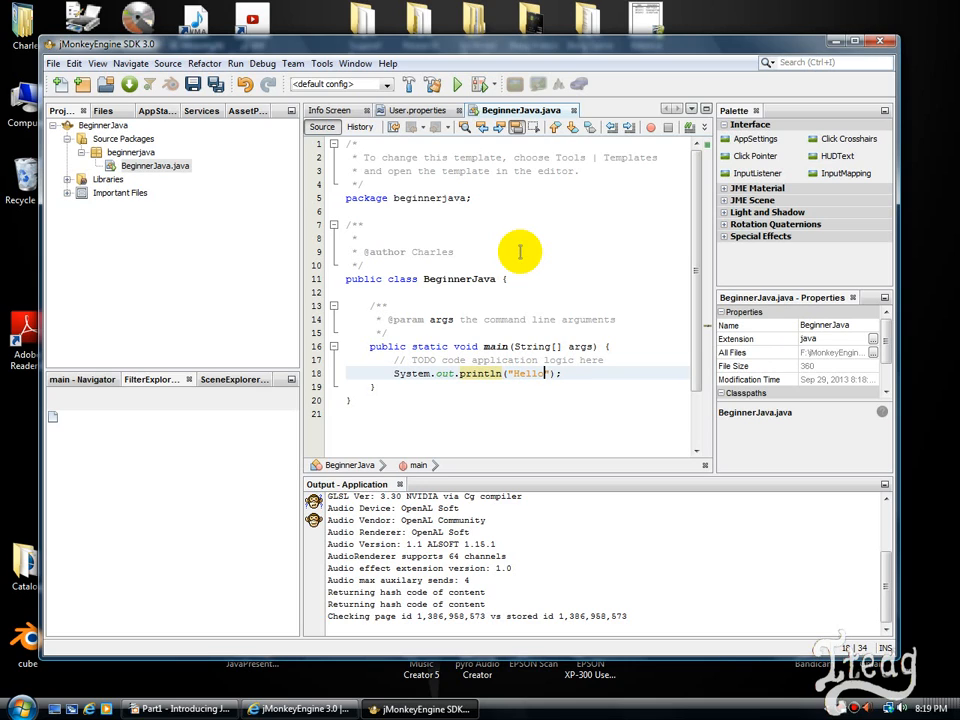
pyautogui.write('World')
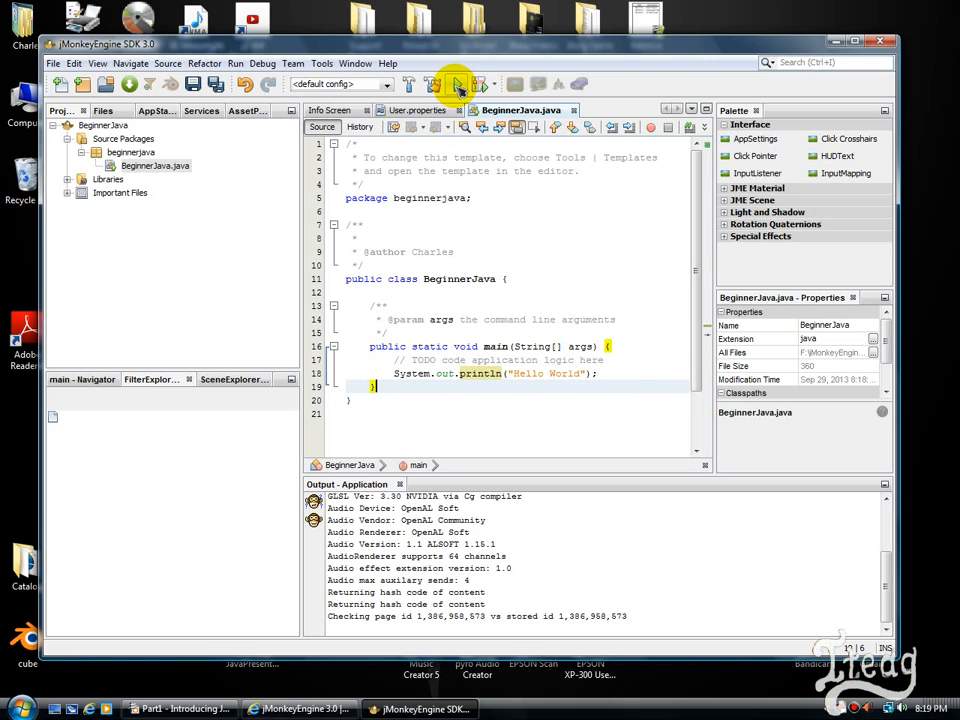
pyautogui.moveTo(456, 84)
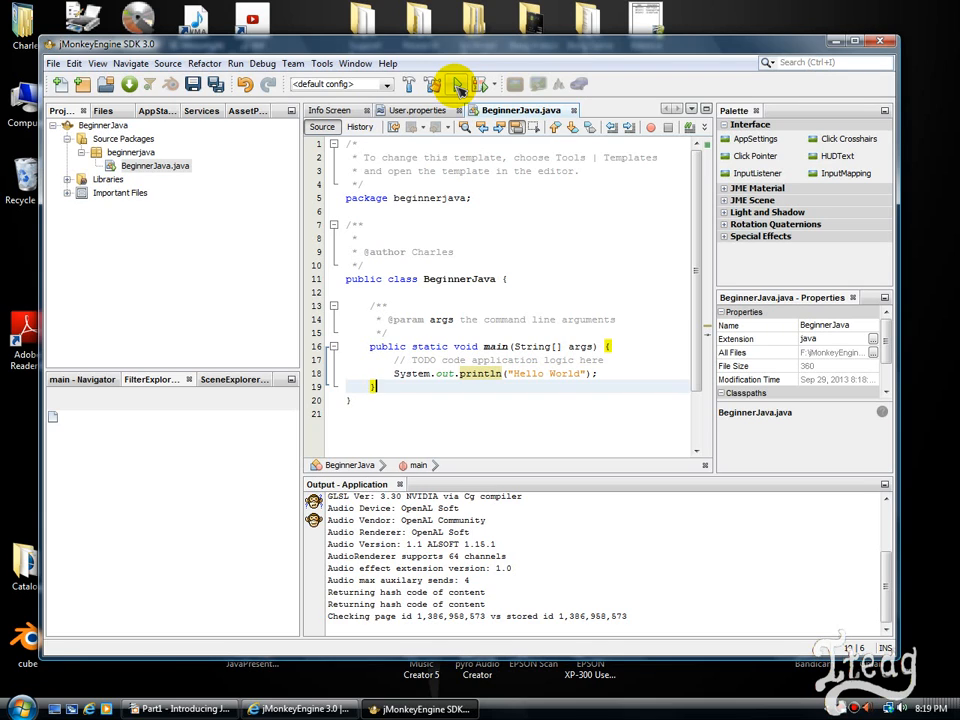
# Run BeginnerJava and highlight the printed Hello World output.
pyautogui.click(456, 84)
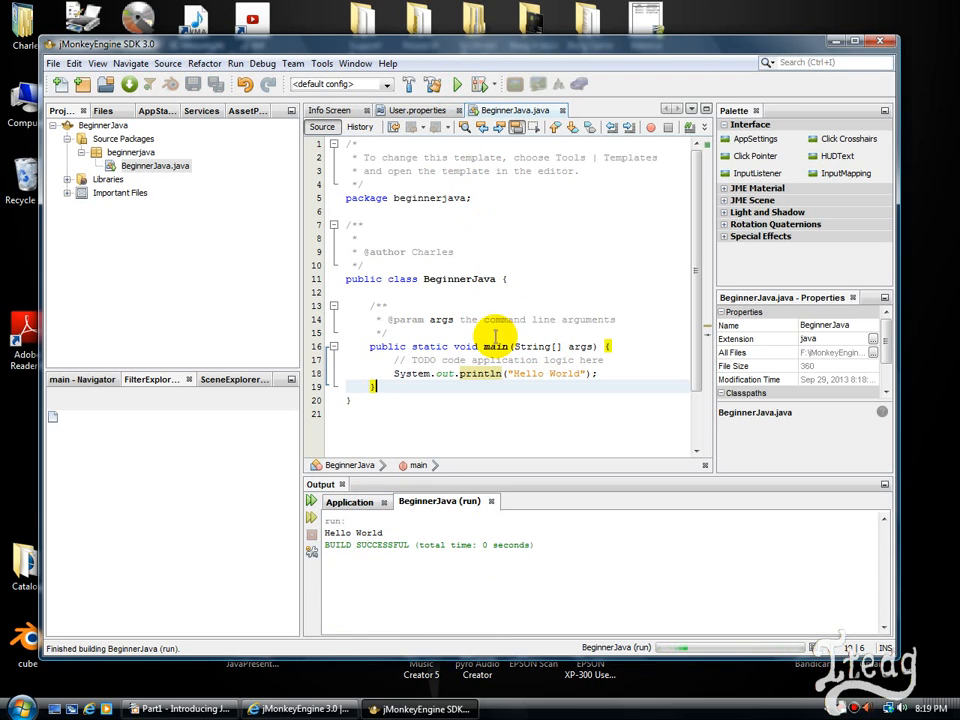
pyautogui.doubleClick(350, 532)
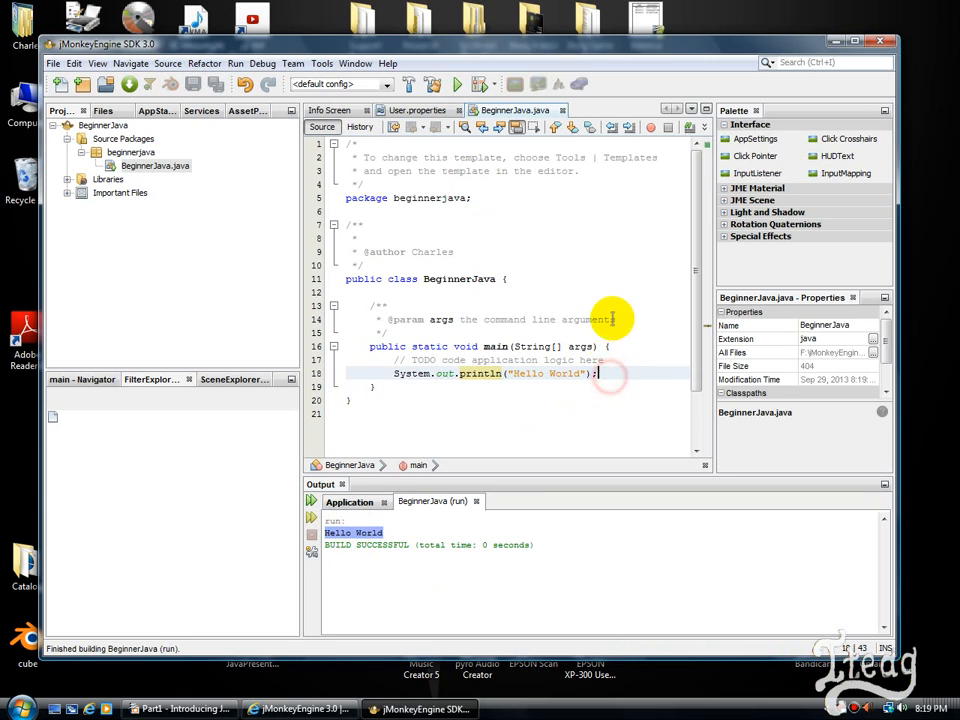
pyautogui.moveTo(612, 284)
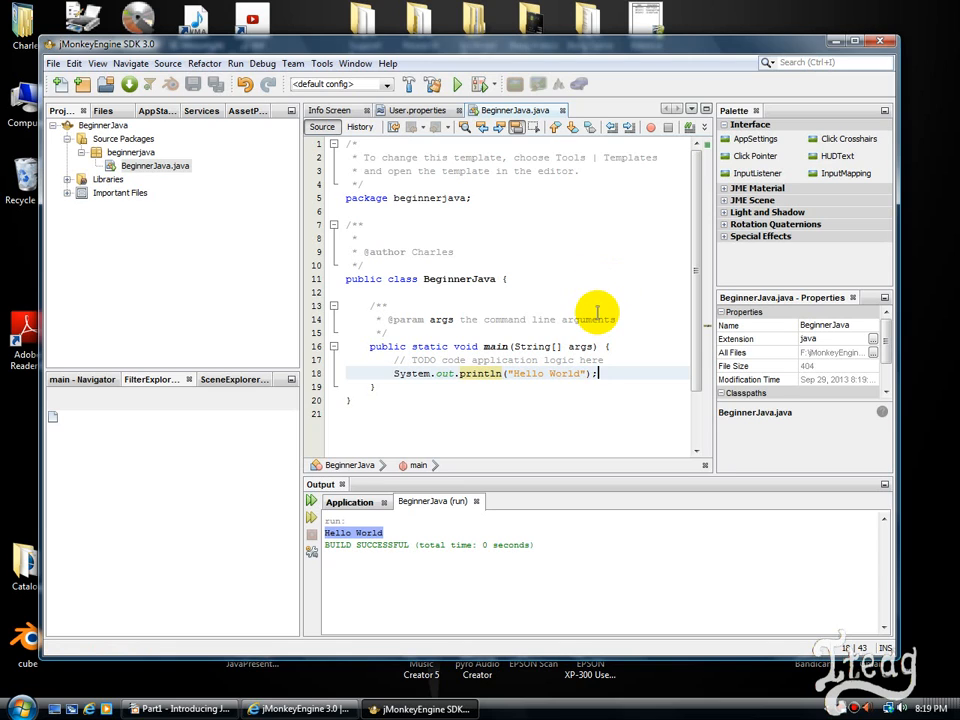
pyautogui.moveTo(610, 364)
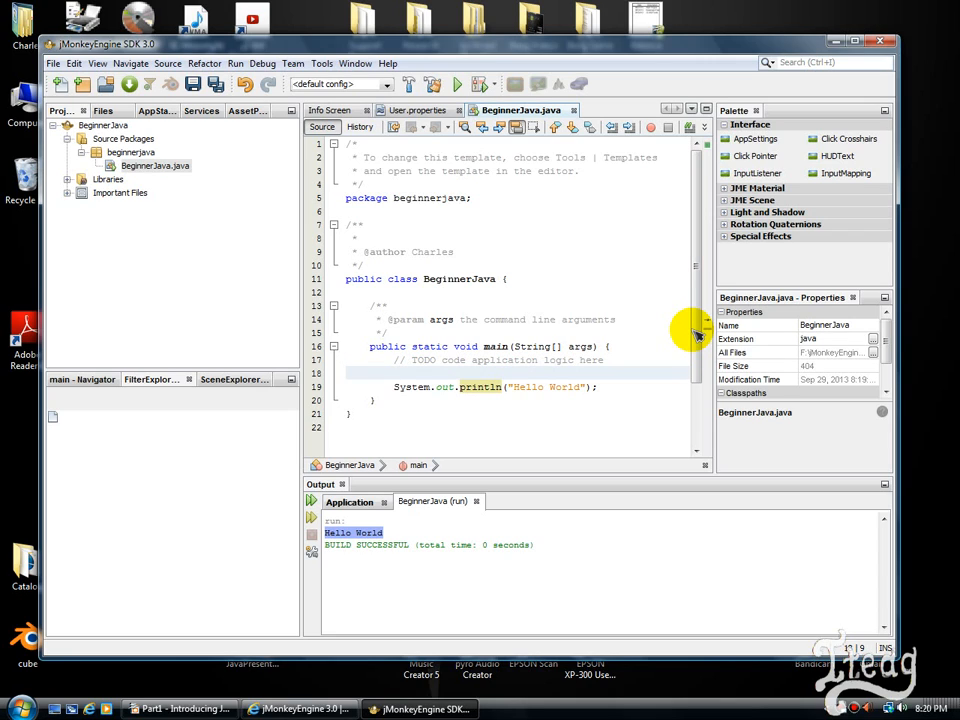
# Declare String myString = "Hello World"; above the print and print myString instead.
pyautogui.click(392, 374)
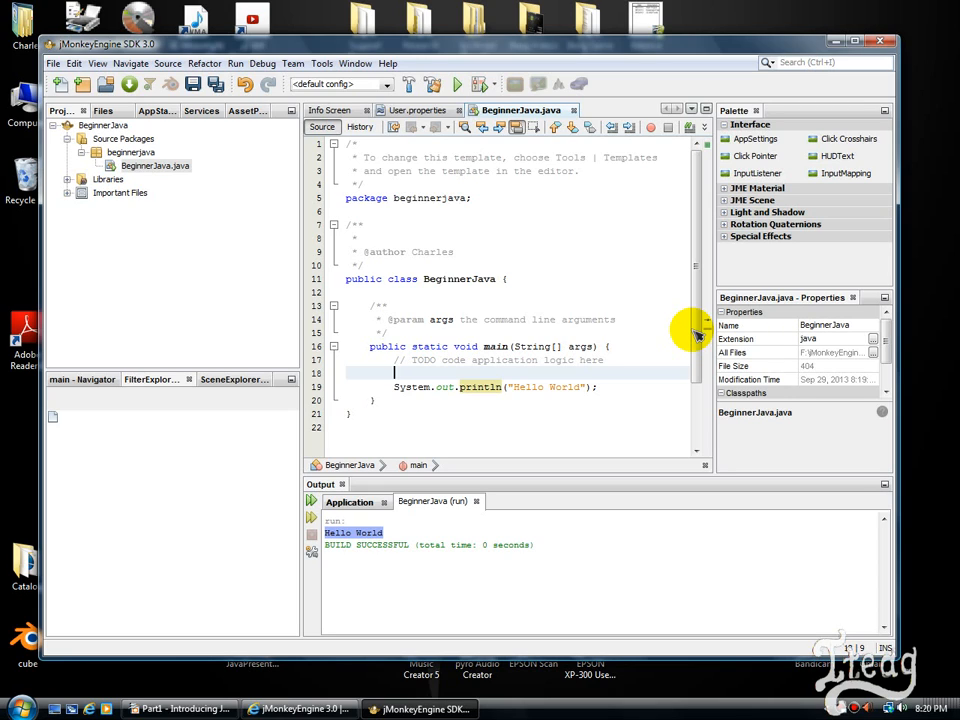
pyautogui.write('STri')
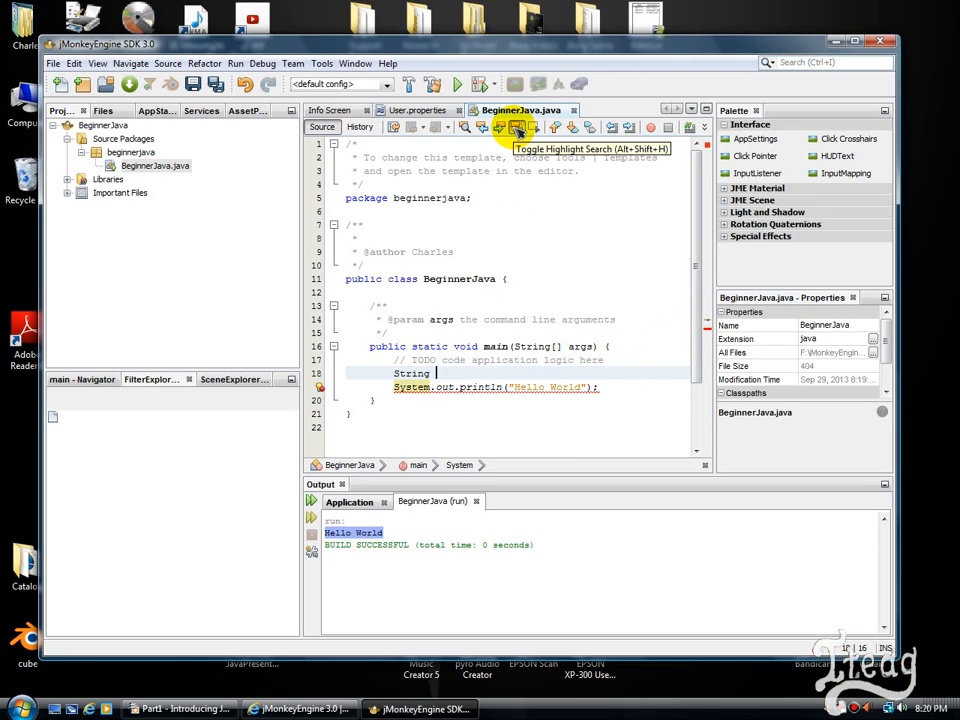
pyautogui.write('m')
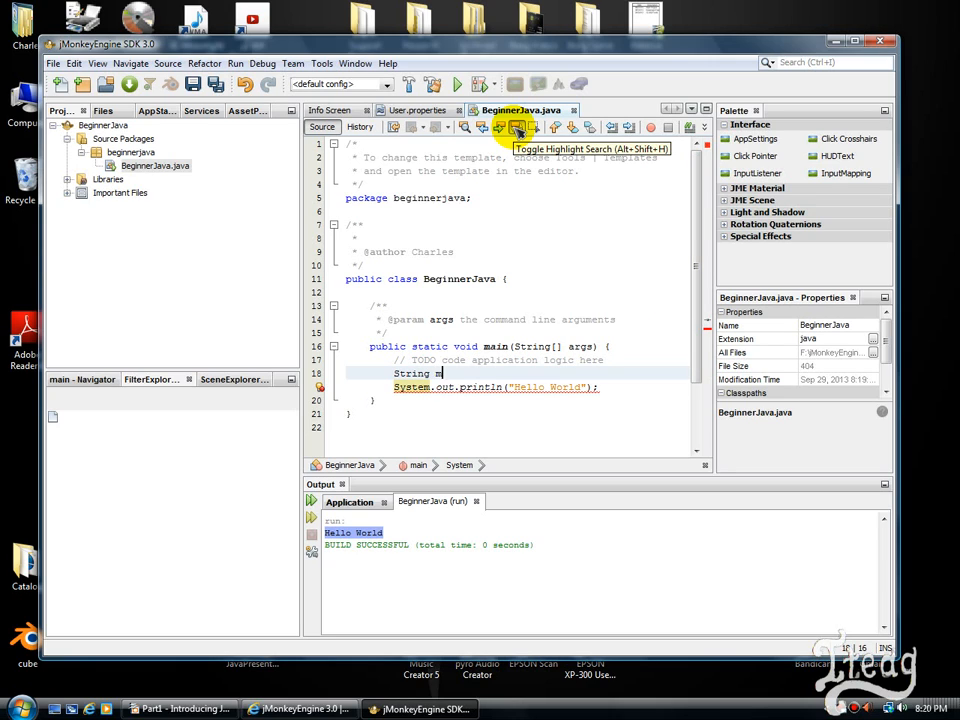
pyautogui.write('yString')
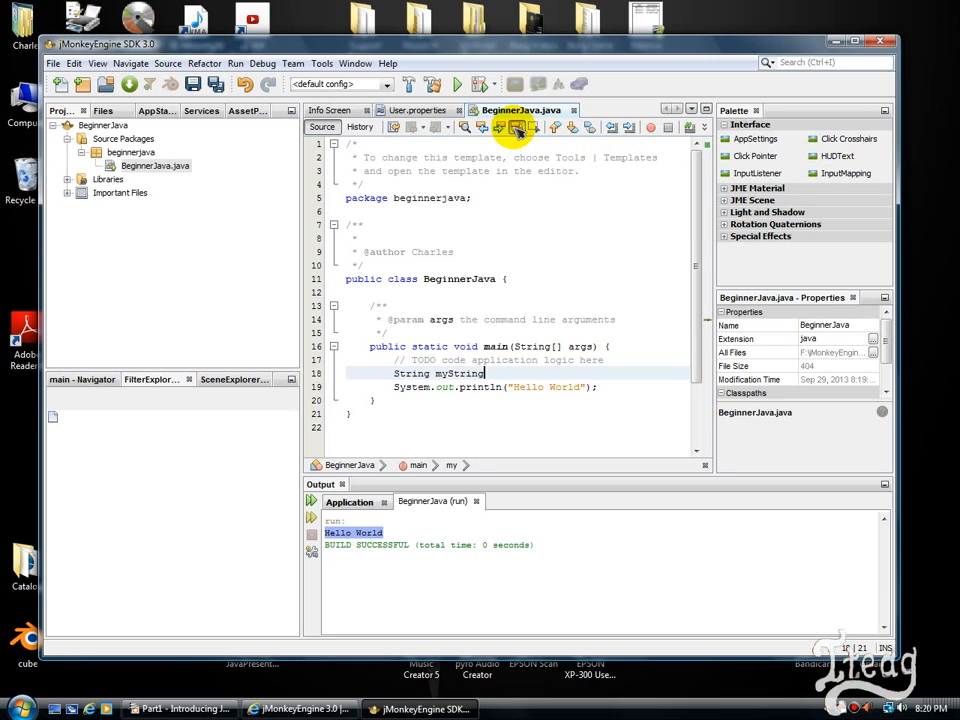
pyautogui.write(';')
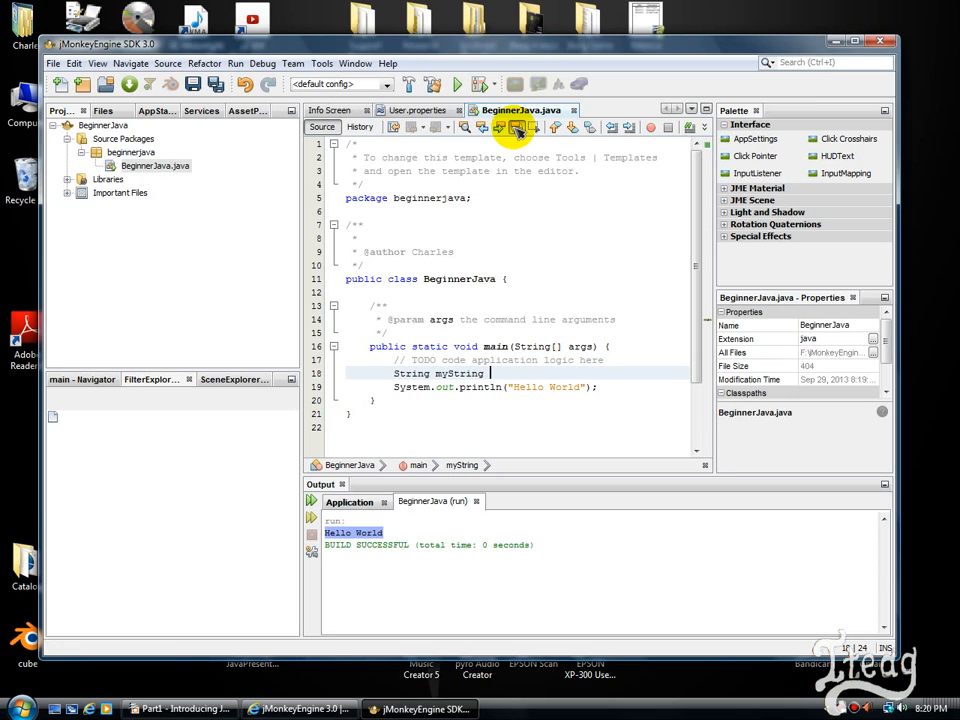
pyautogui.write('= ""')
pyautogui.click(516, 386)
pyautogui.write('my')
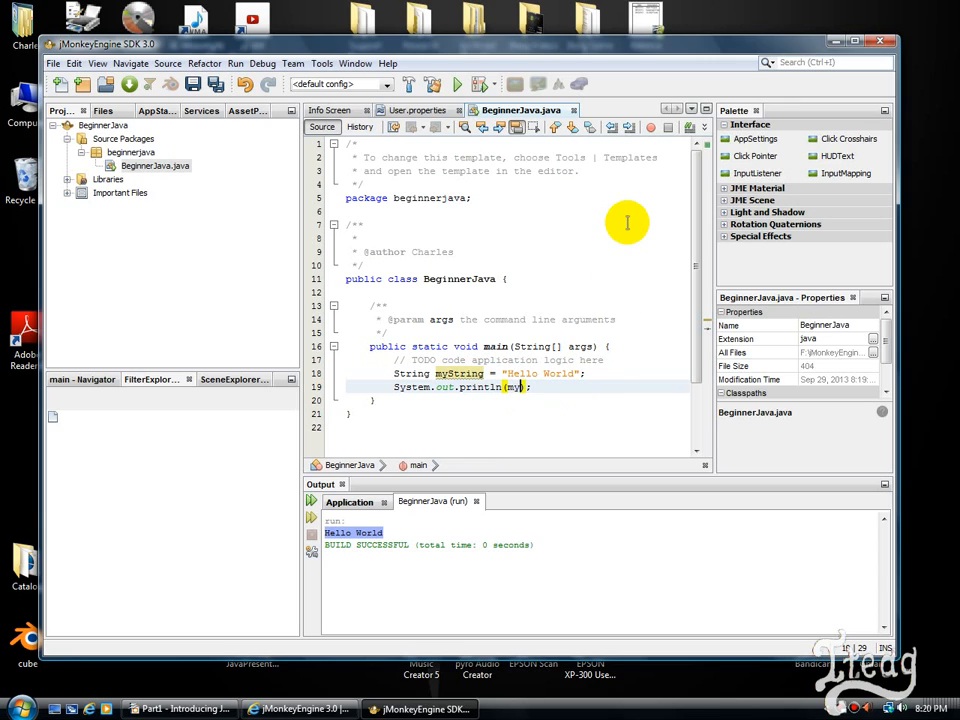
pyautogui.write('String')
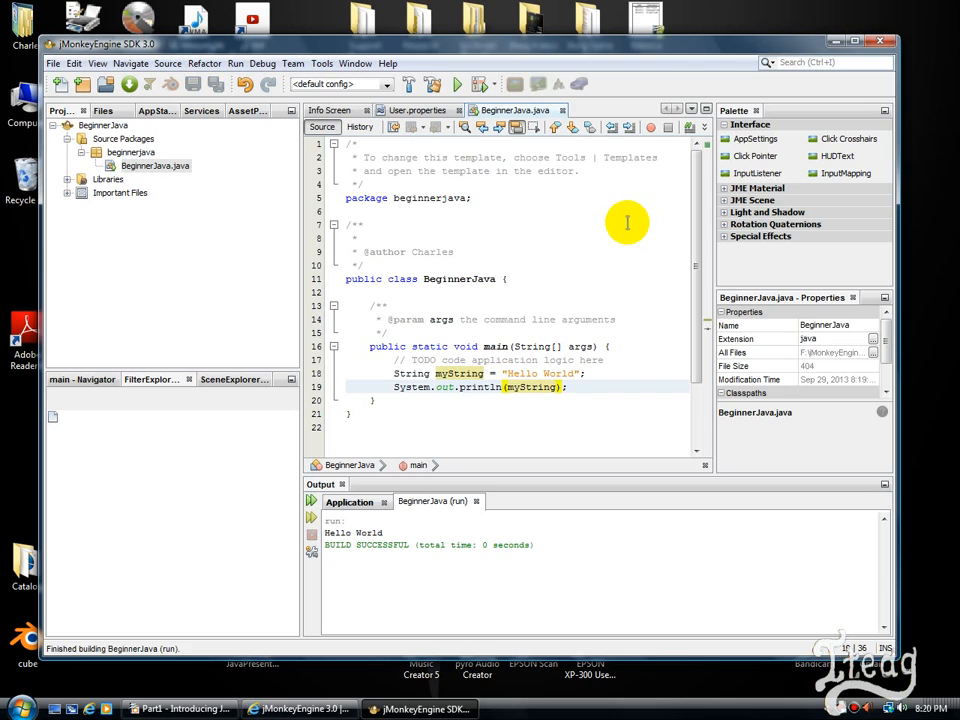
pyautogui.moveTo(380, 532)
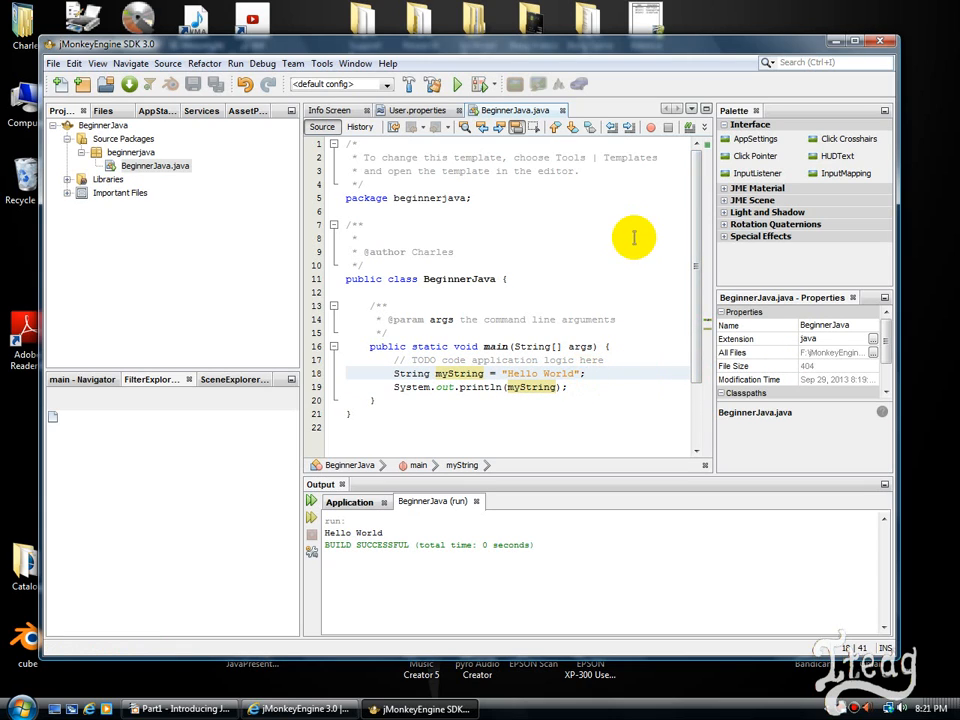
# Declare int myNumber = 8, print myNumber, and run to see 8 in the output.
pyautogui.press('enter')
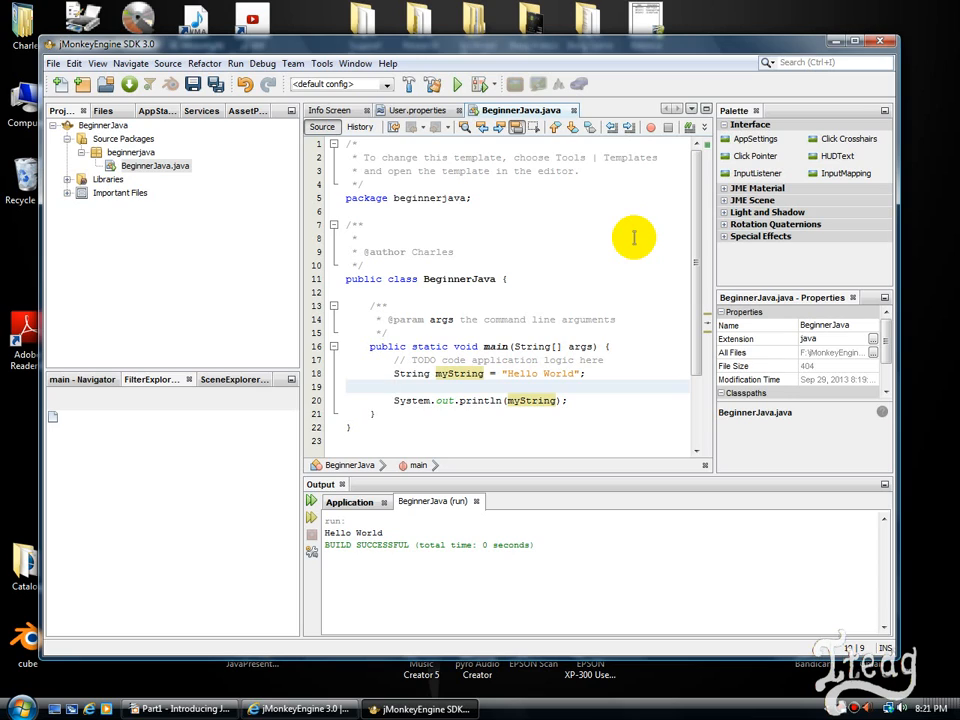
pyautogui.write('int')
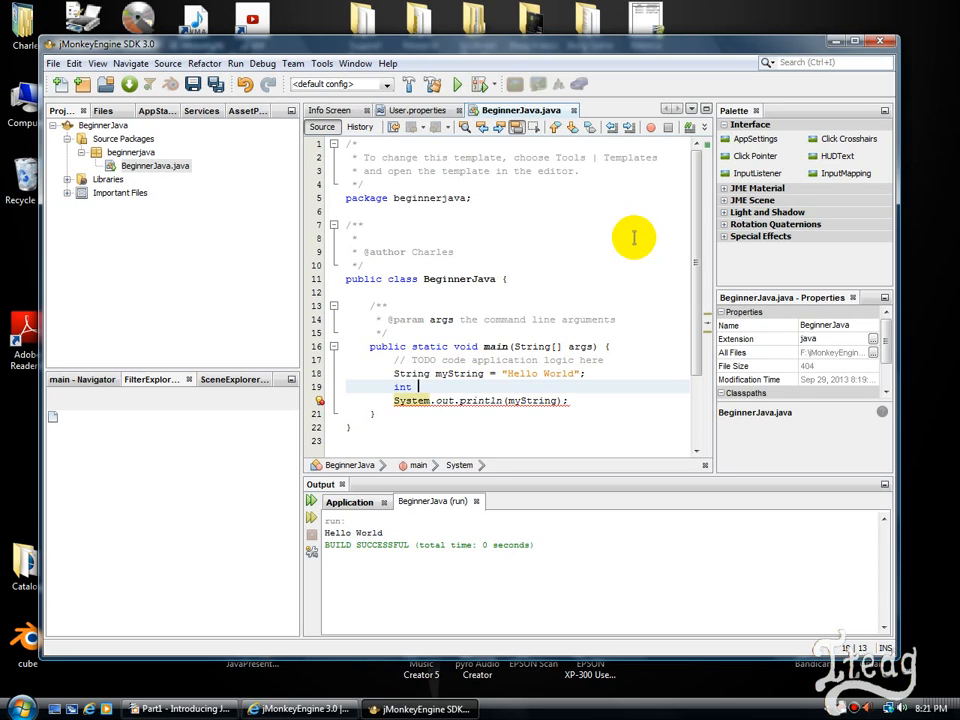
pyautogui.write('myNumber =')
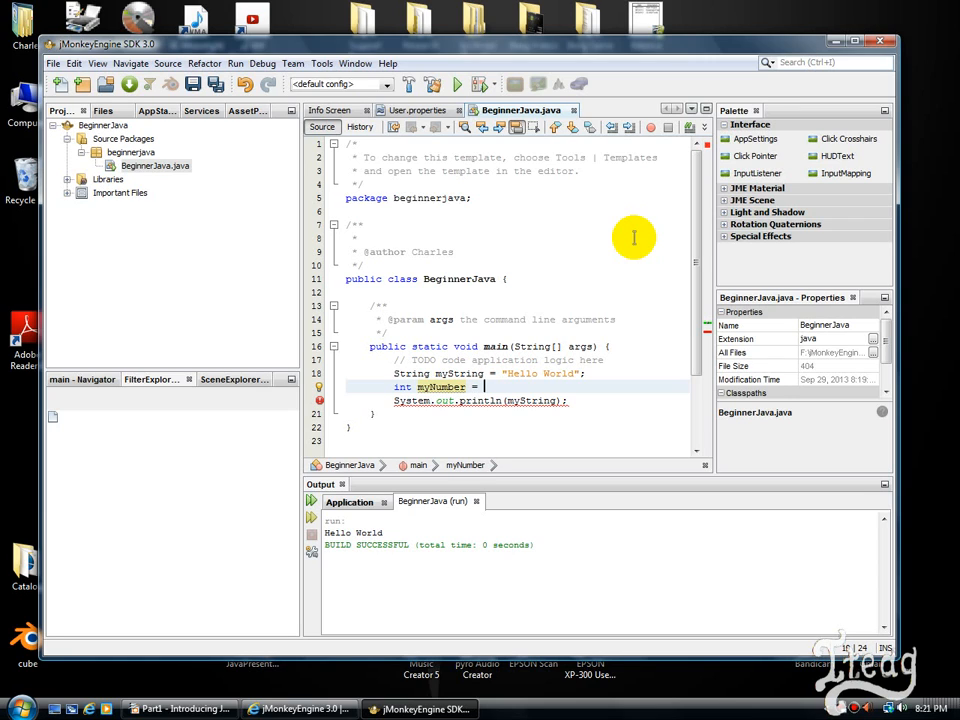
pyautogui.write('8;')
pyautogui.click(516, 372)
pyautogui.write(' #')
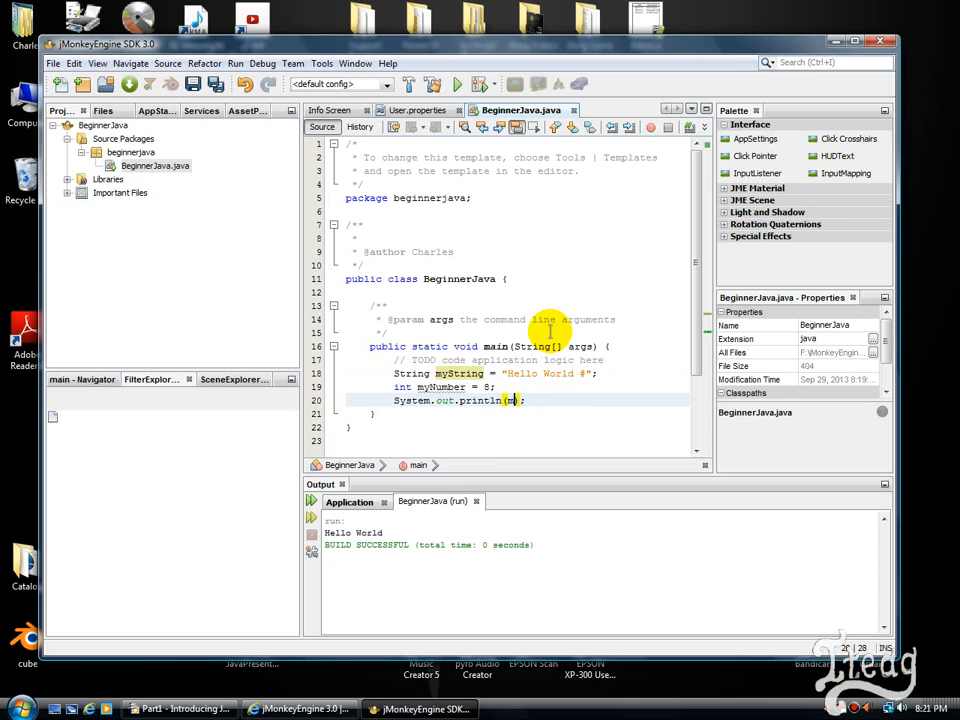
pyautogui.write('yNumber')
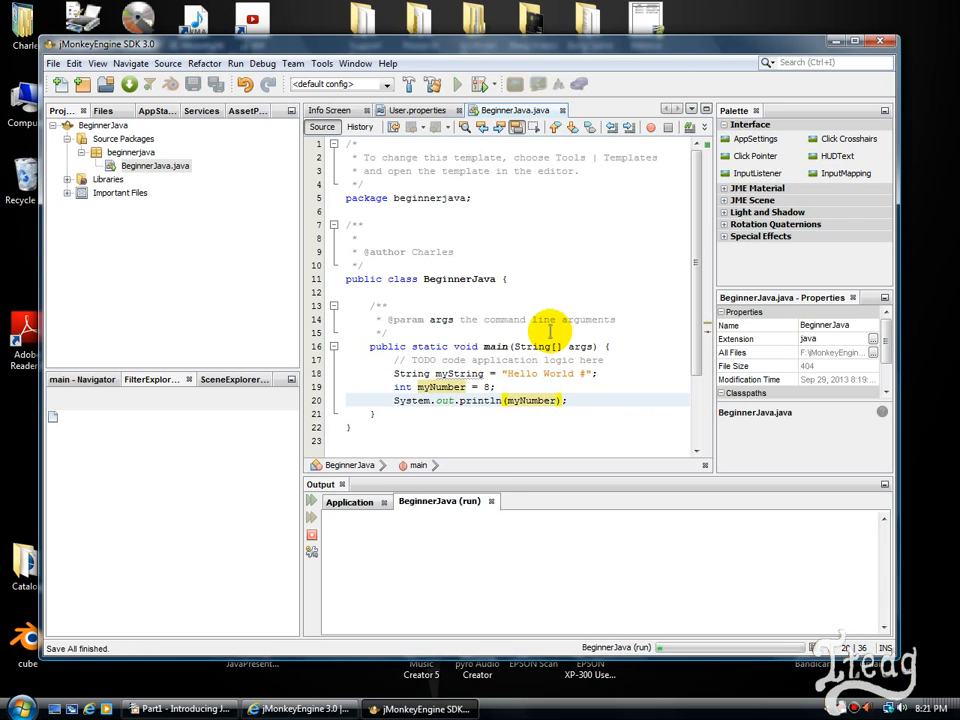
pyautogui.click(456, 84)
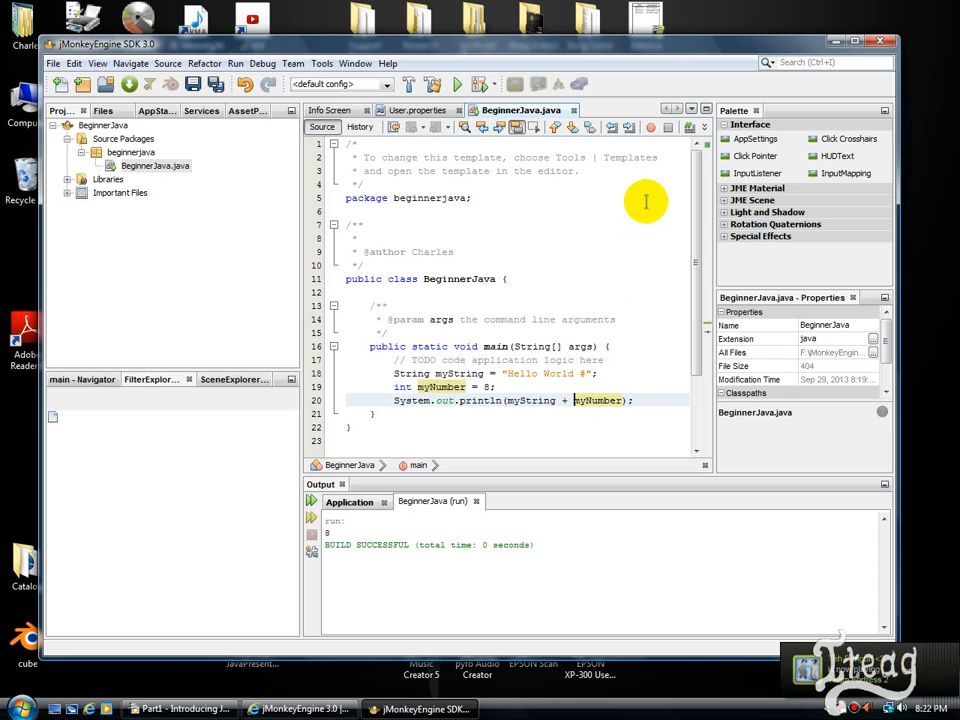
# Run the program to print Hello World #8, then start a new System statement.
pyautogui.click(456, 84)
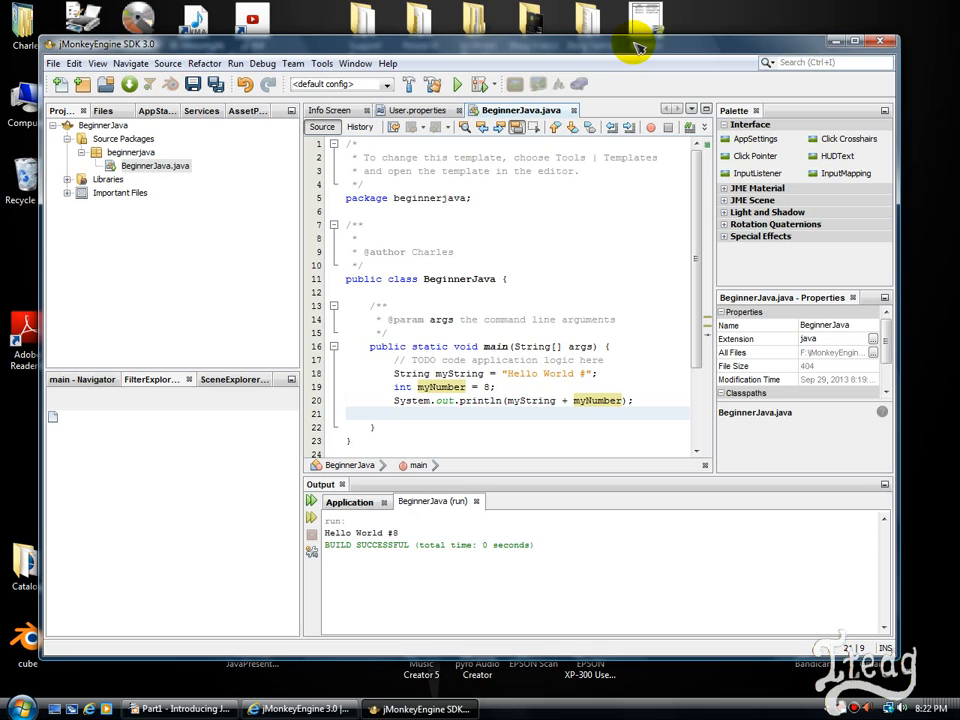
pyautogui.write('Syst')
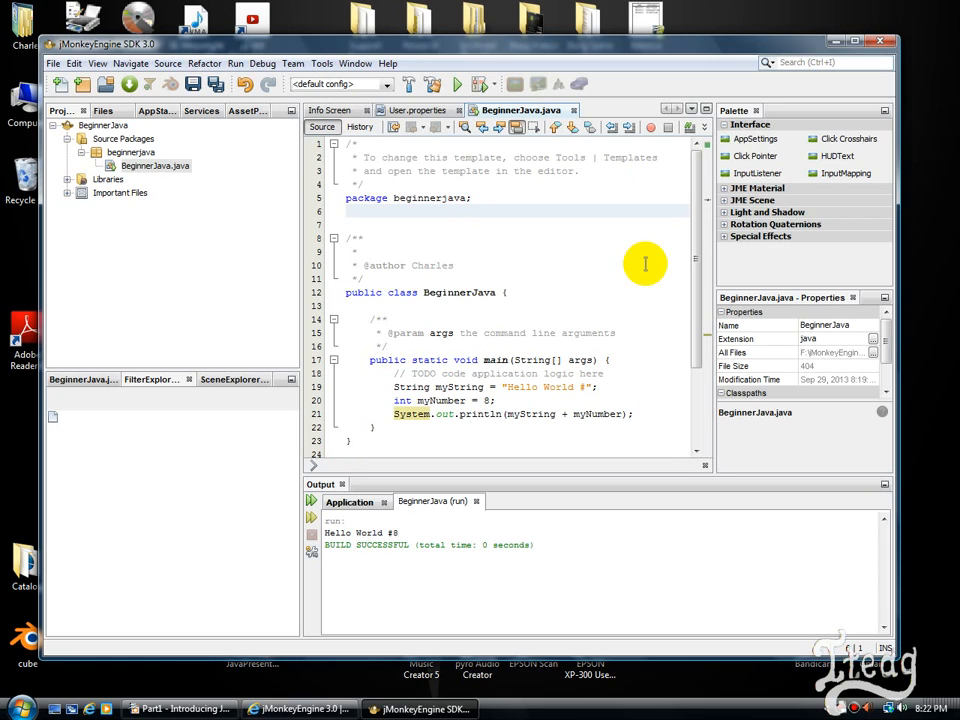
# Add import java.util.Scanner; beneath the package line using code completion.
pyautogui.write('i')
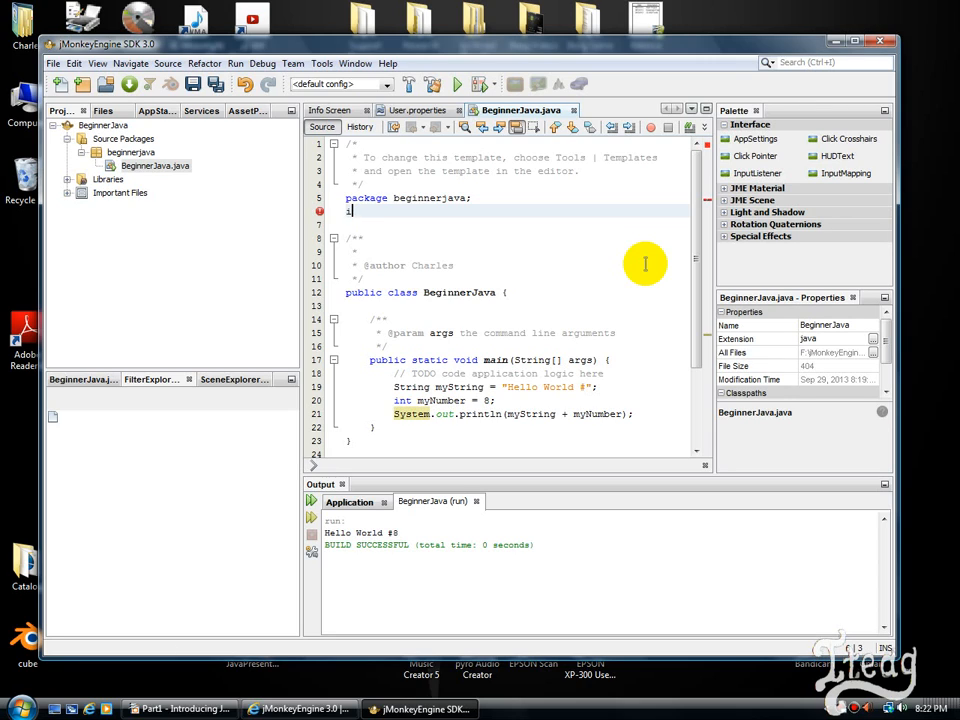
pyautogui.write('import')
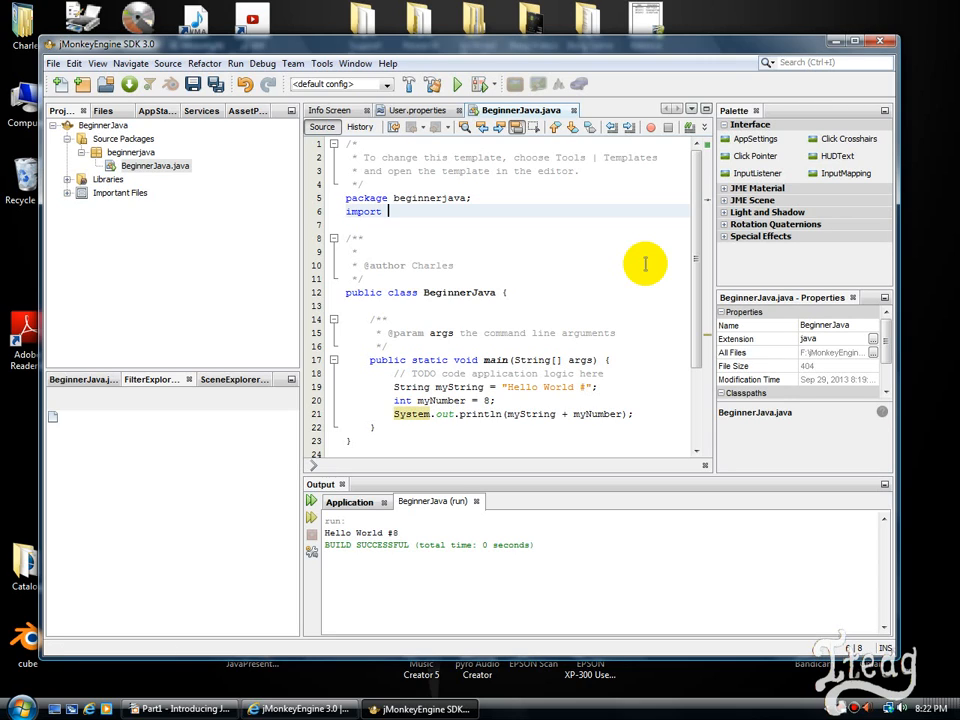
pyautogui.write('java.util.')
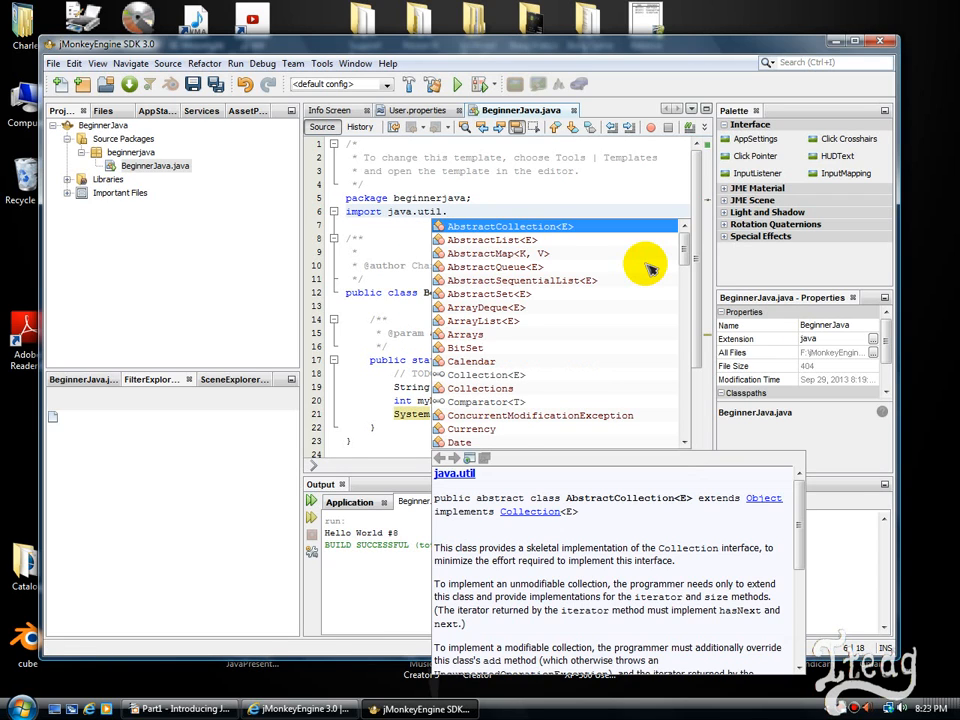
pyautogui.write('Scanner;')
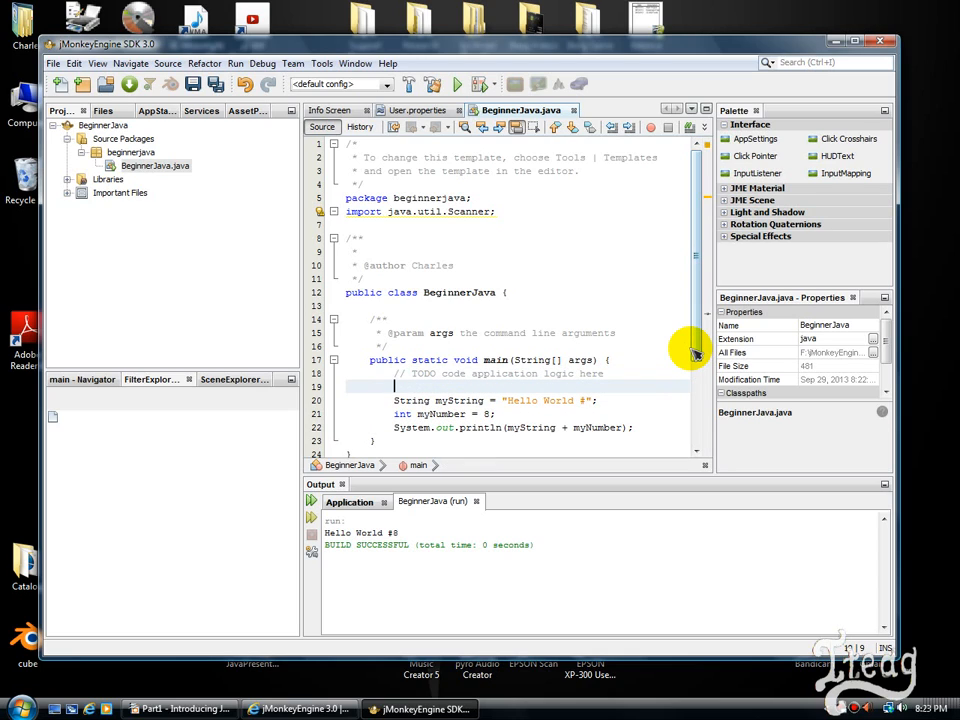
# Declare Scanner myScanner = new Scanner(System.in); at the top of main via code completion.
pyautogui.write('Scanner')
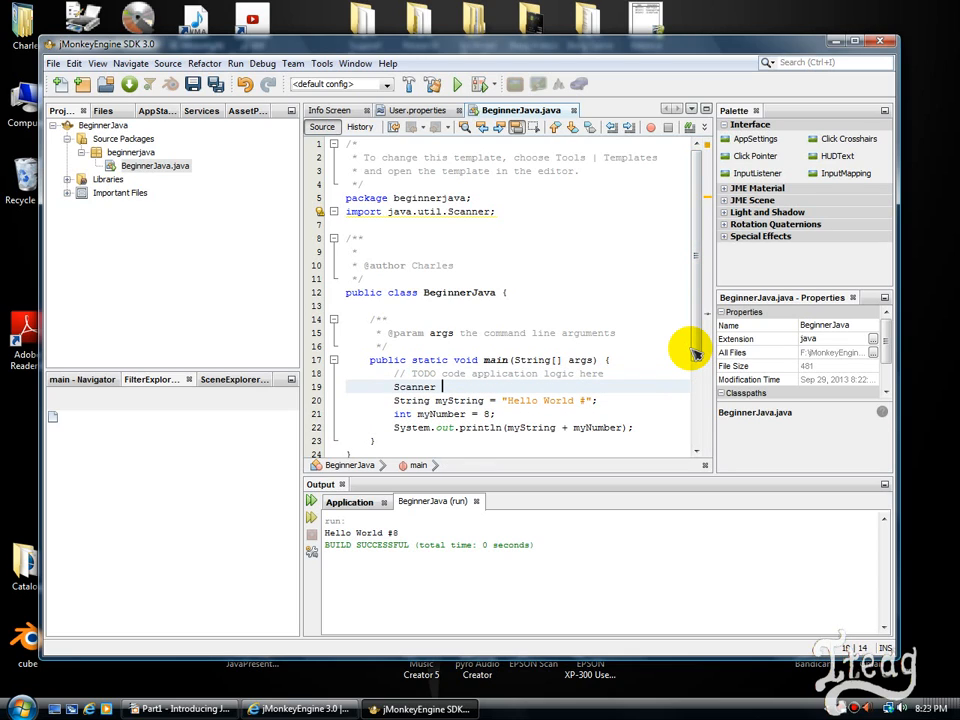
pyautogui.write('myScanner =')
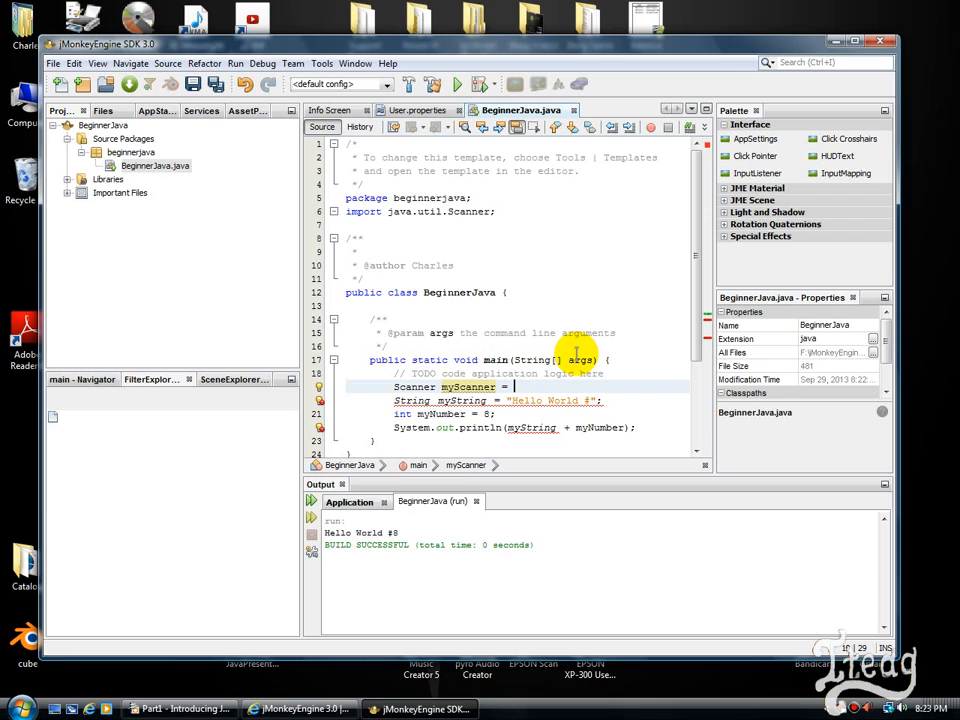
pyautogui.write('new s')
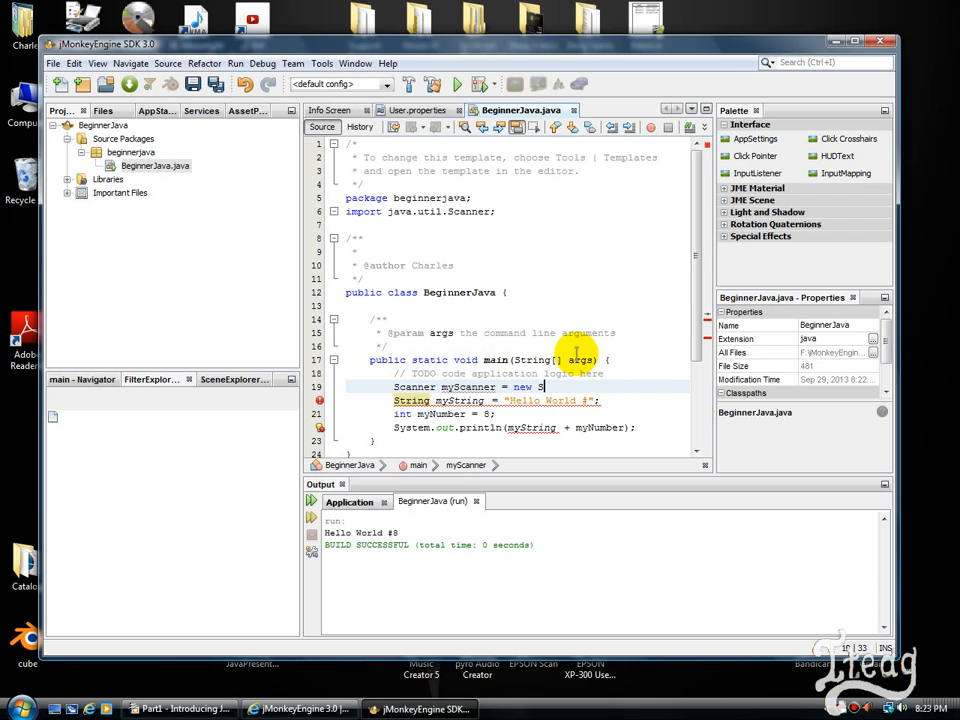
pyautogui.write('canner(')
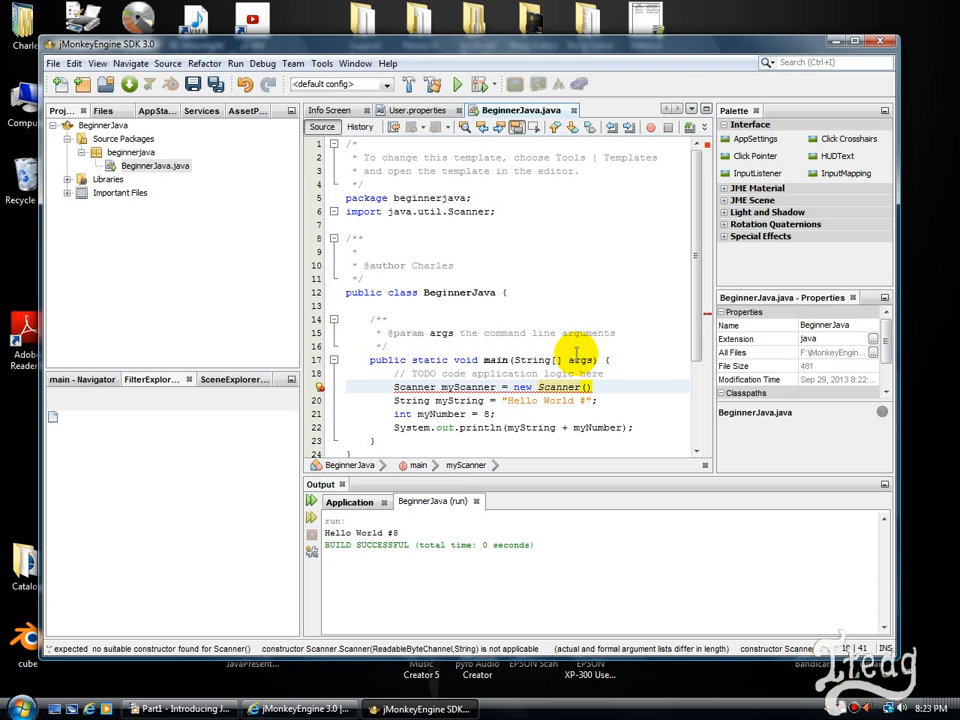
pyautogui.write('System.in')
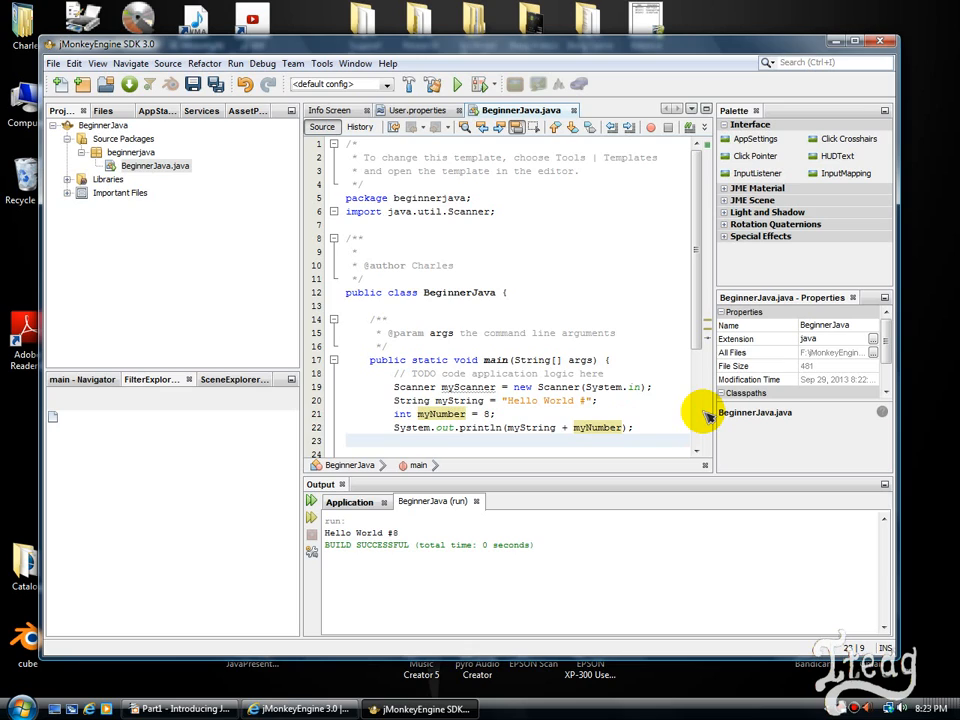
# Add myString = myScanner.nextLine(); after the print statement, picking nextLine from completion.
pyautogui.click(396, 440)
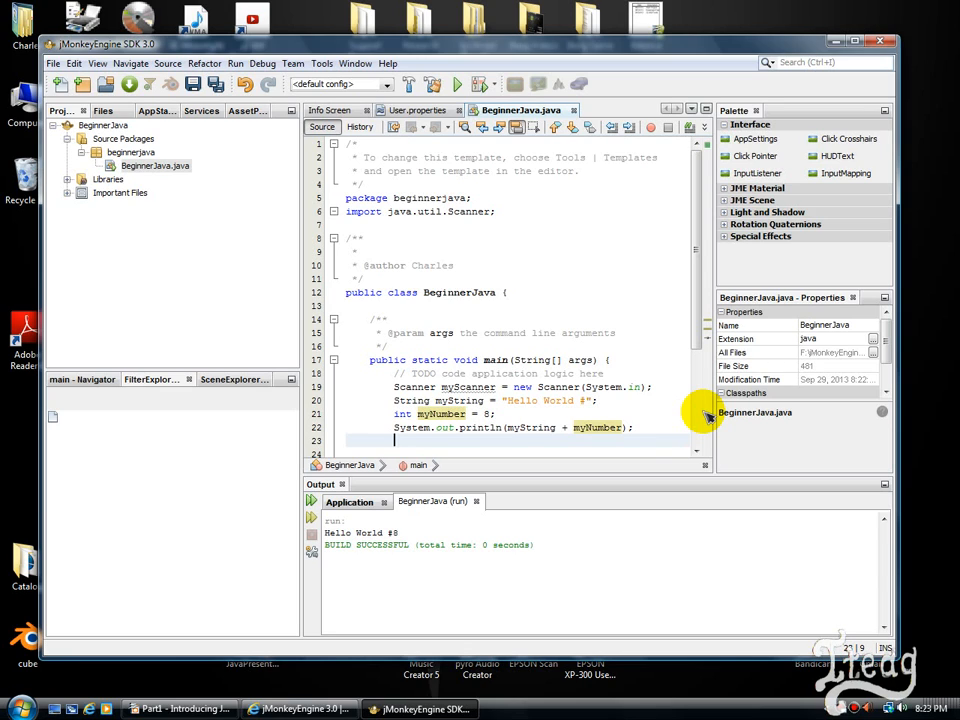
pyautogui.write('my')
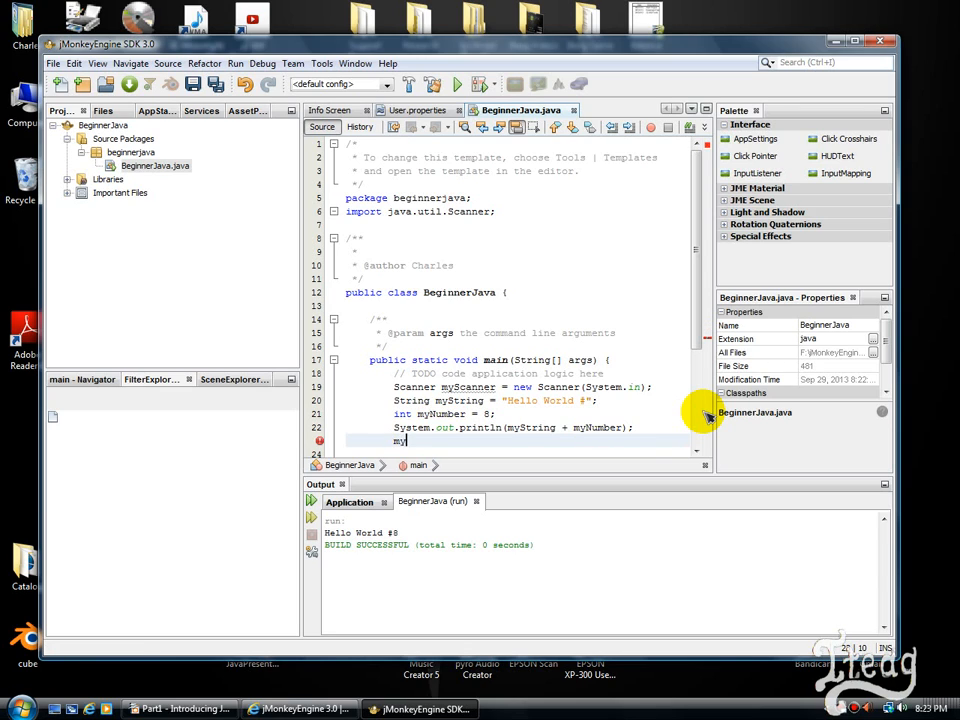
pyautogui.write('String')
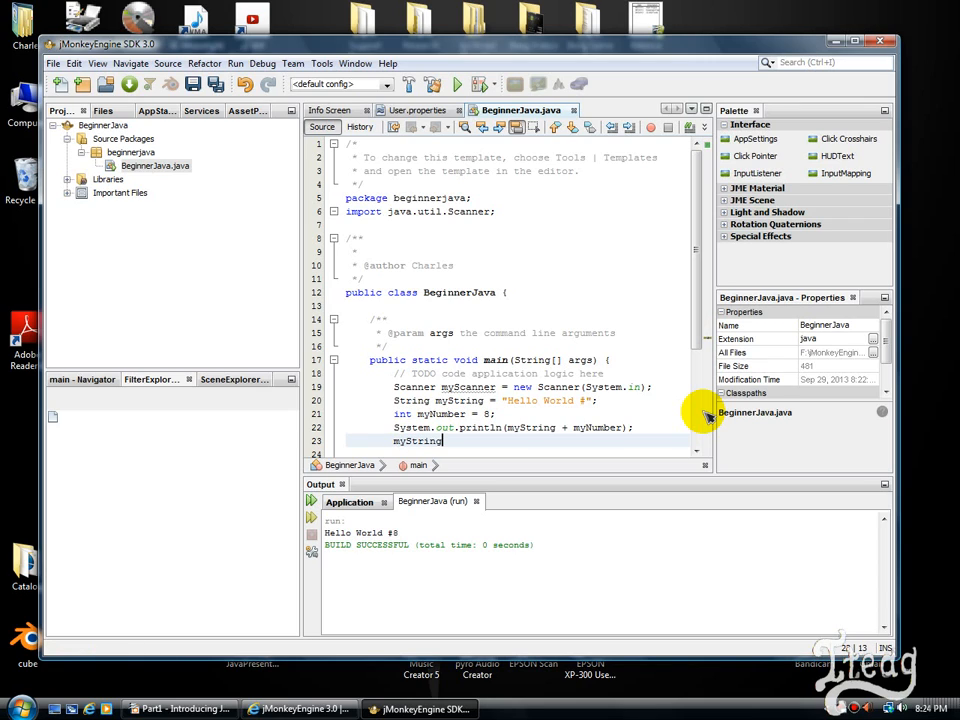
pyautogui.write('=')
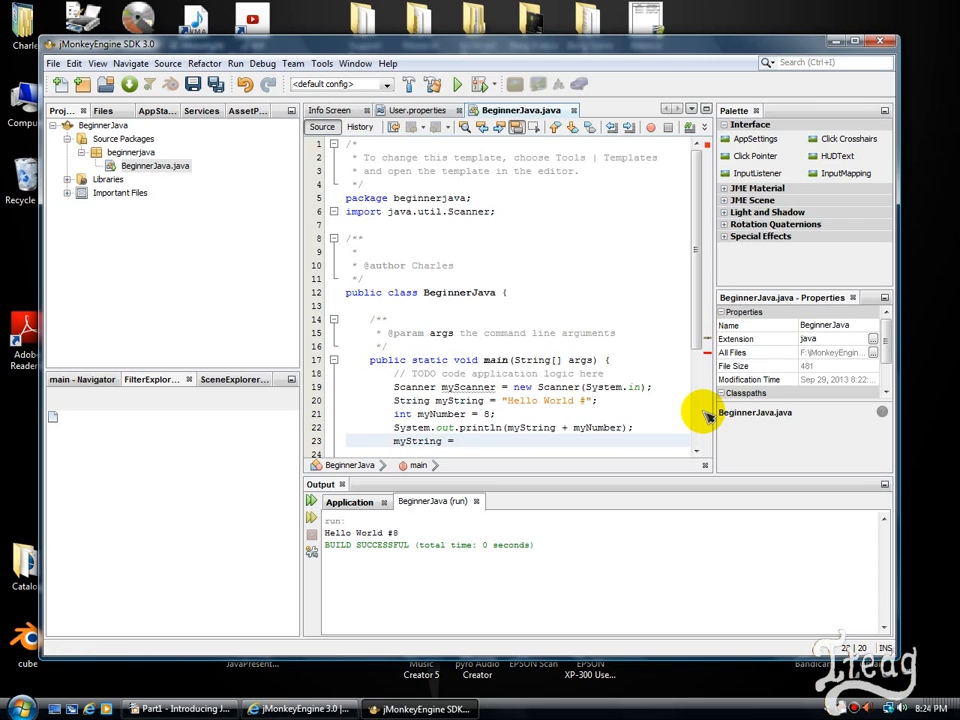
pyautogui.click(460, 440)
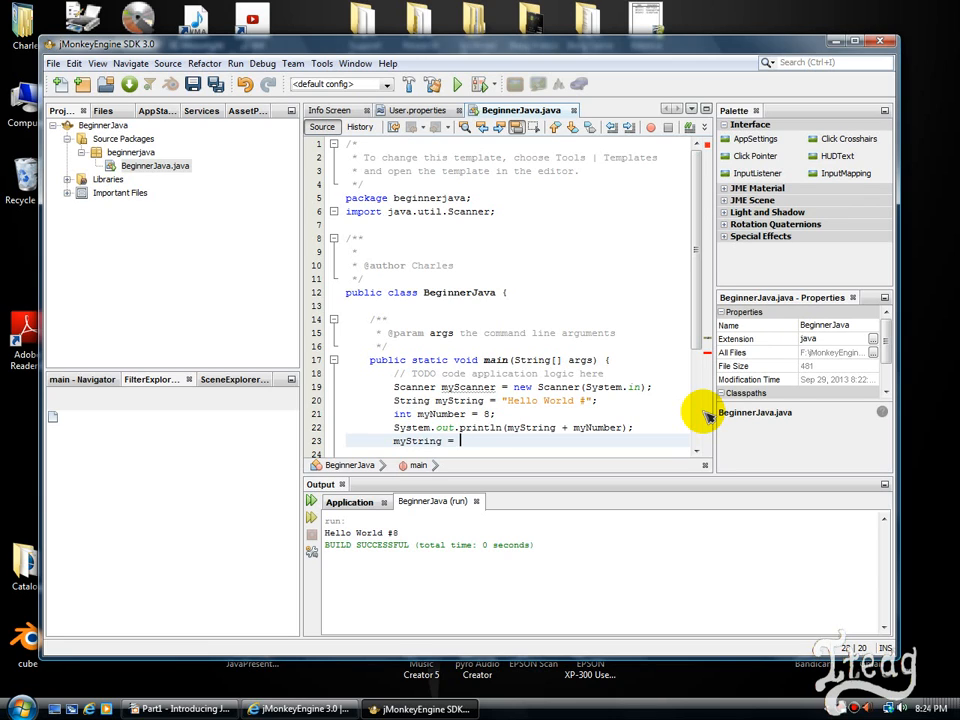
pyautogui.write('myScan')
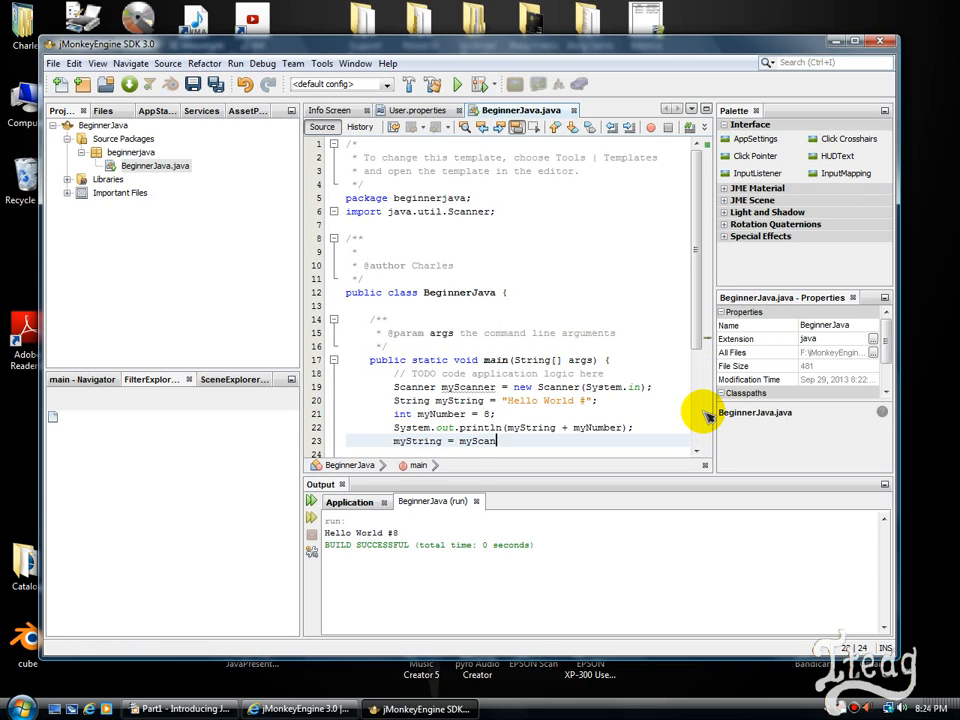
pyautogui.write('.n')
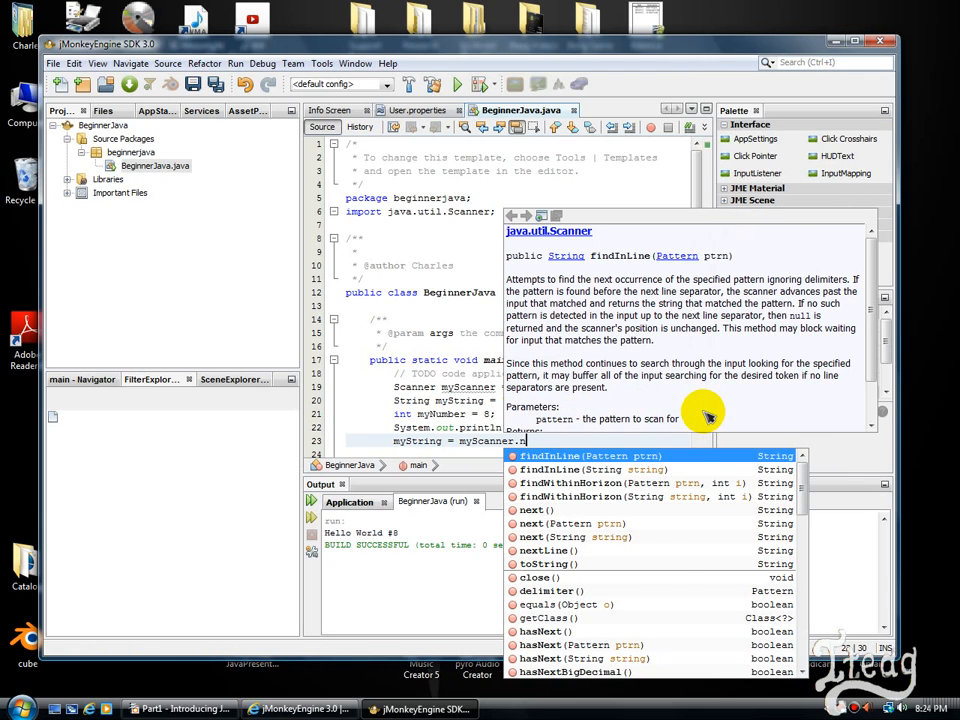
pyautogui.write('exLin')
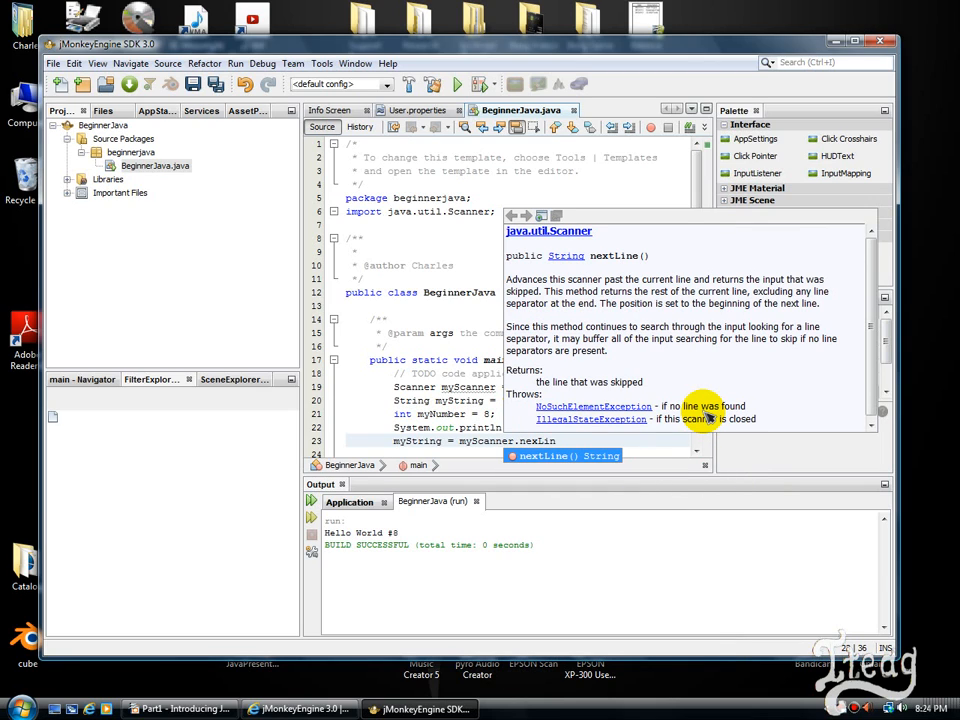
pyautogui.write('e();')
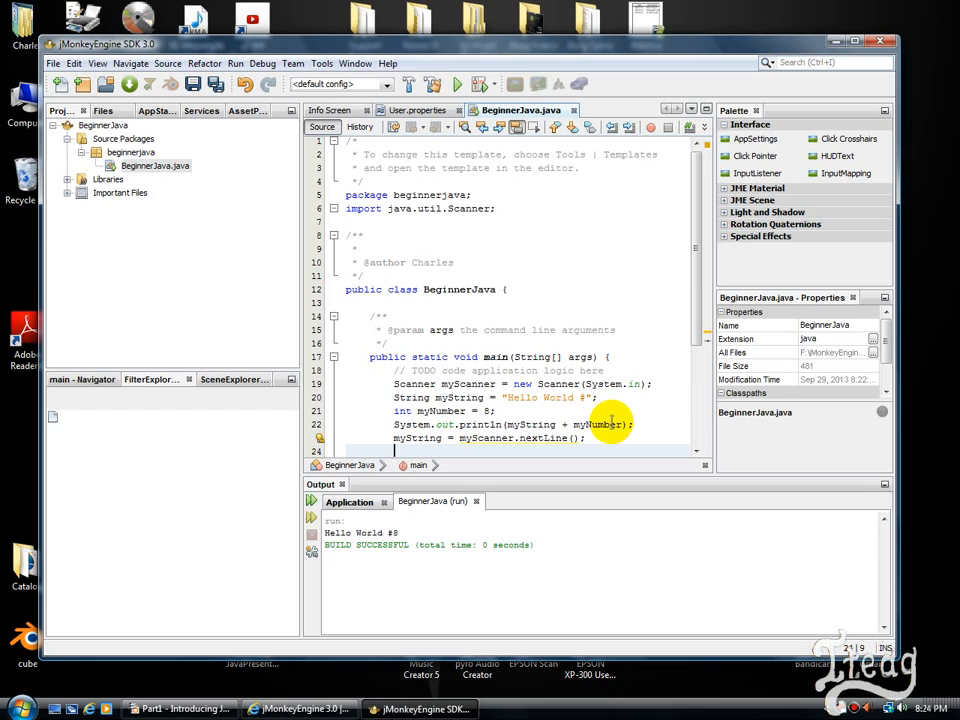
# Add System.out.println("yeah, yeah!" + myString); below the nextLine statement.
pyautogui.write('System.out.println();')
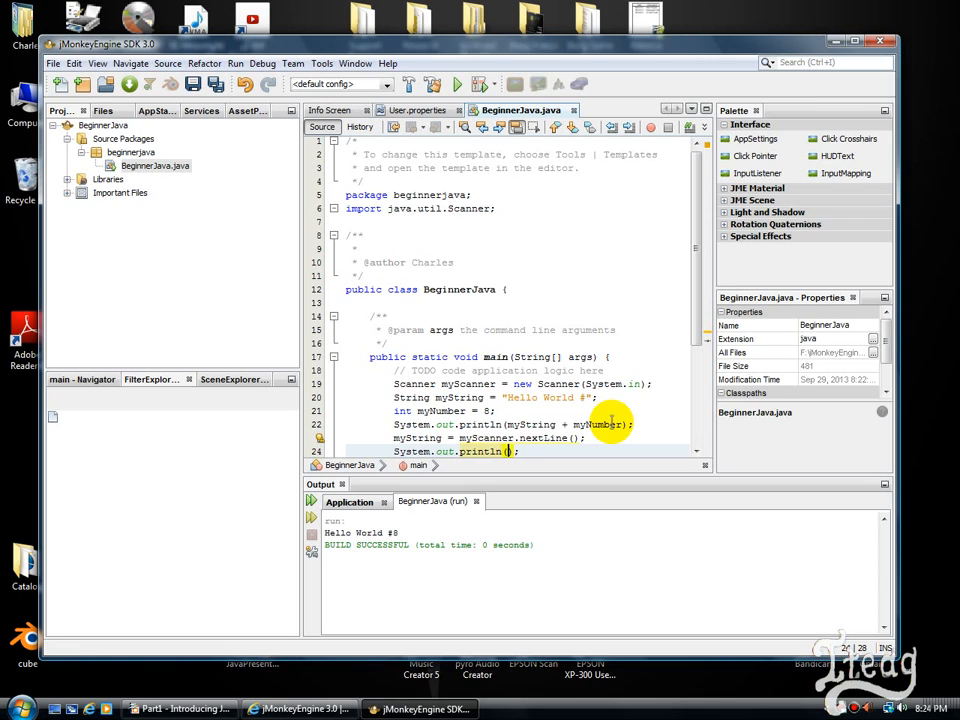
pyautogui.write('""')
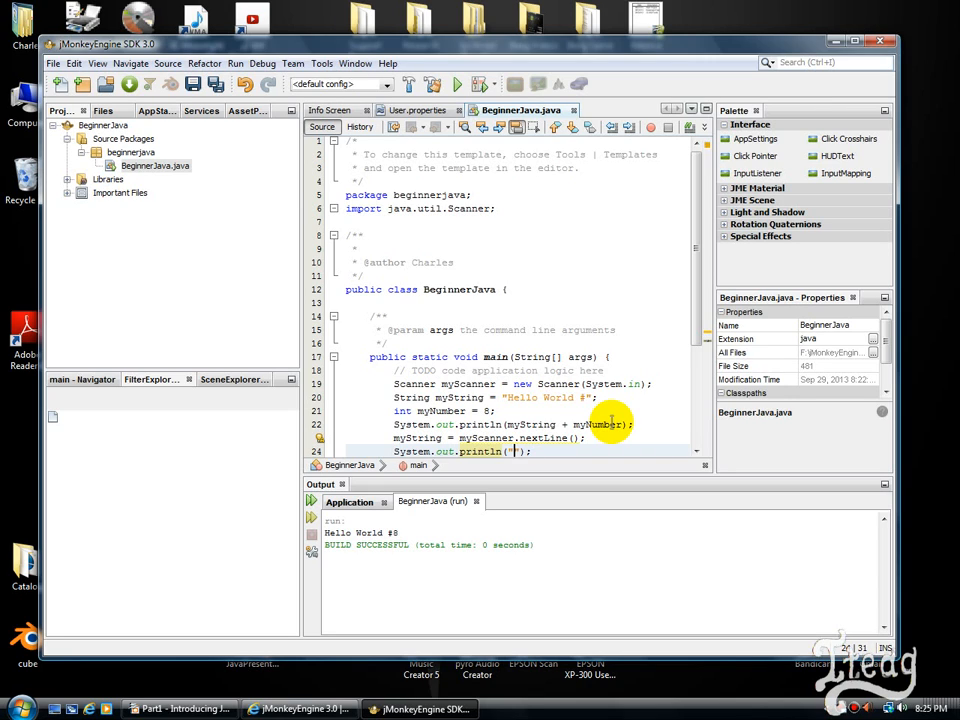
pyautogui.write('yeah, yeah:')
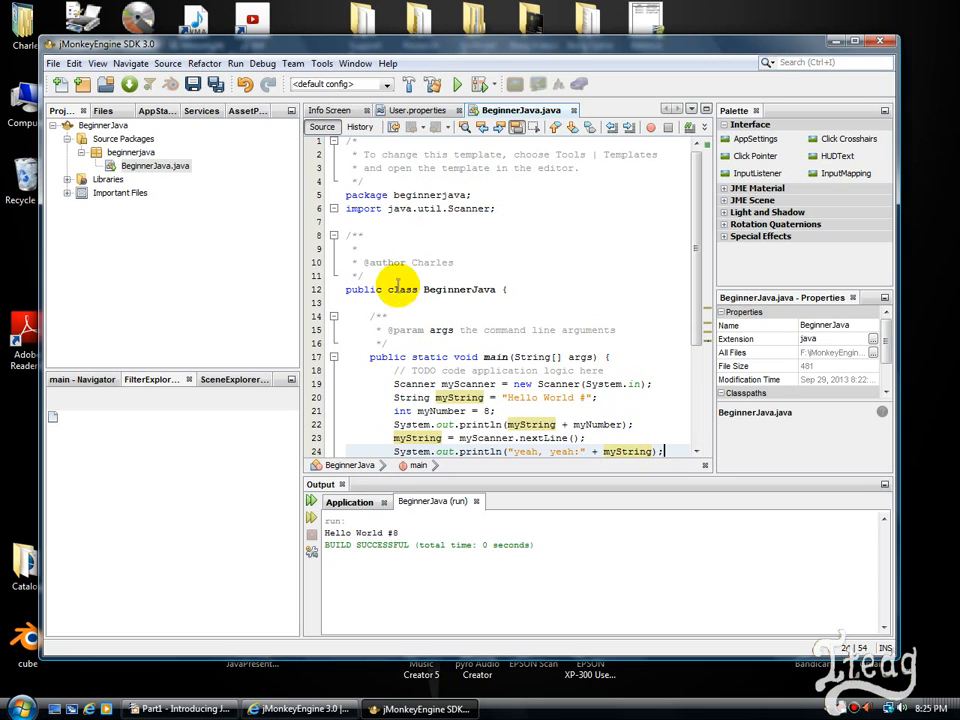
pyautogui.moveTo(470, 68)
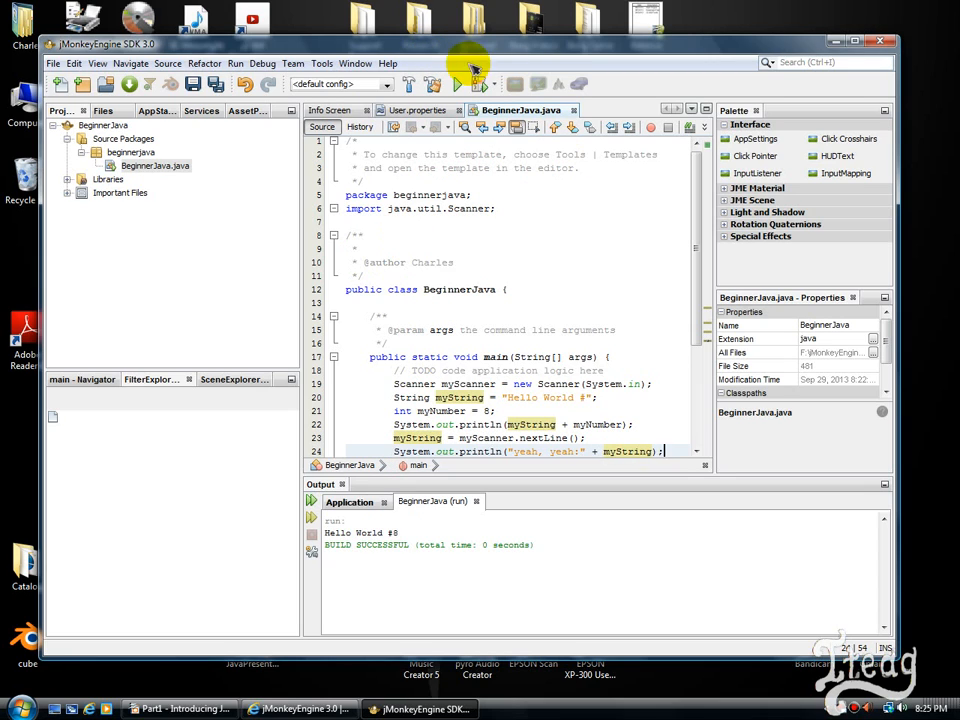
# Run BeginnerJava and enter 'I know how to type.' so it echoes after "yeah, yeah!".
pyautogui.click(456, 84)
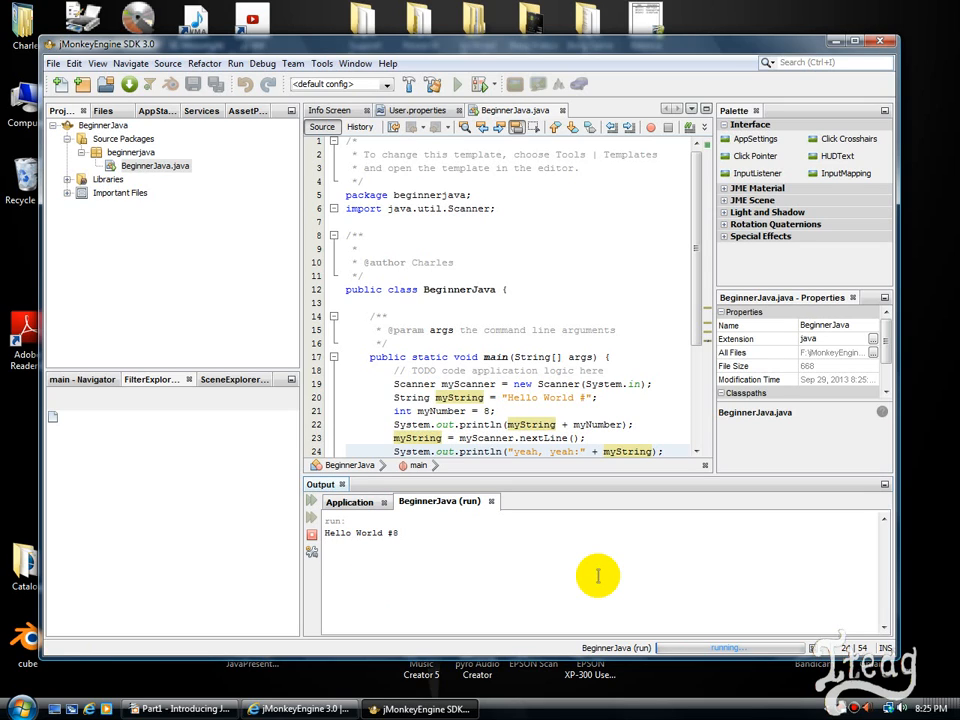
pyautogui.write('I know')
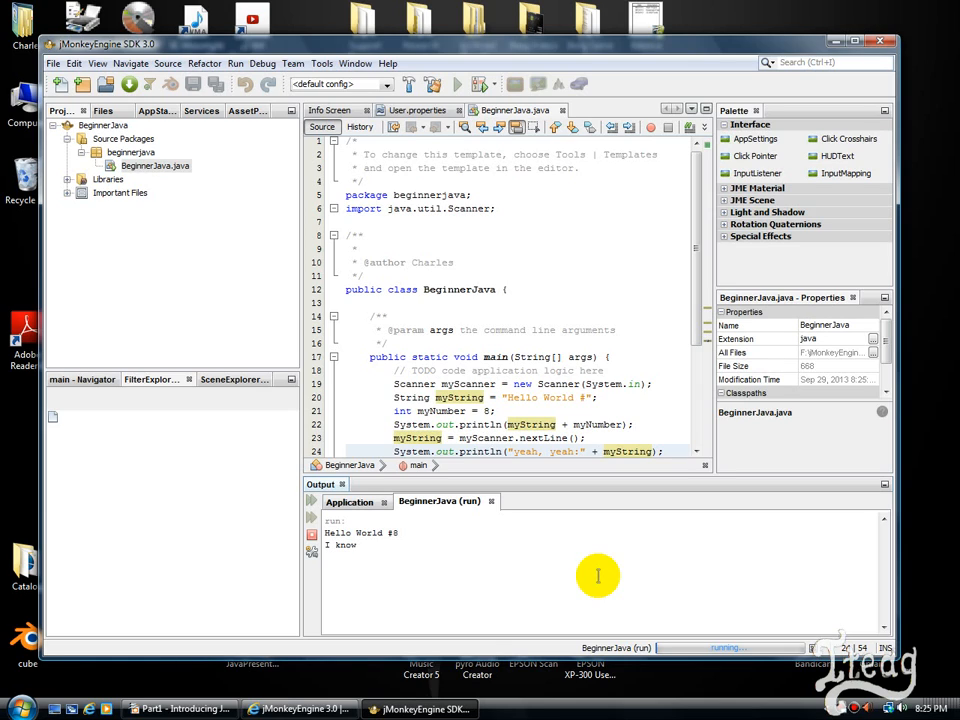
pyautogui.write('how to')
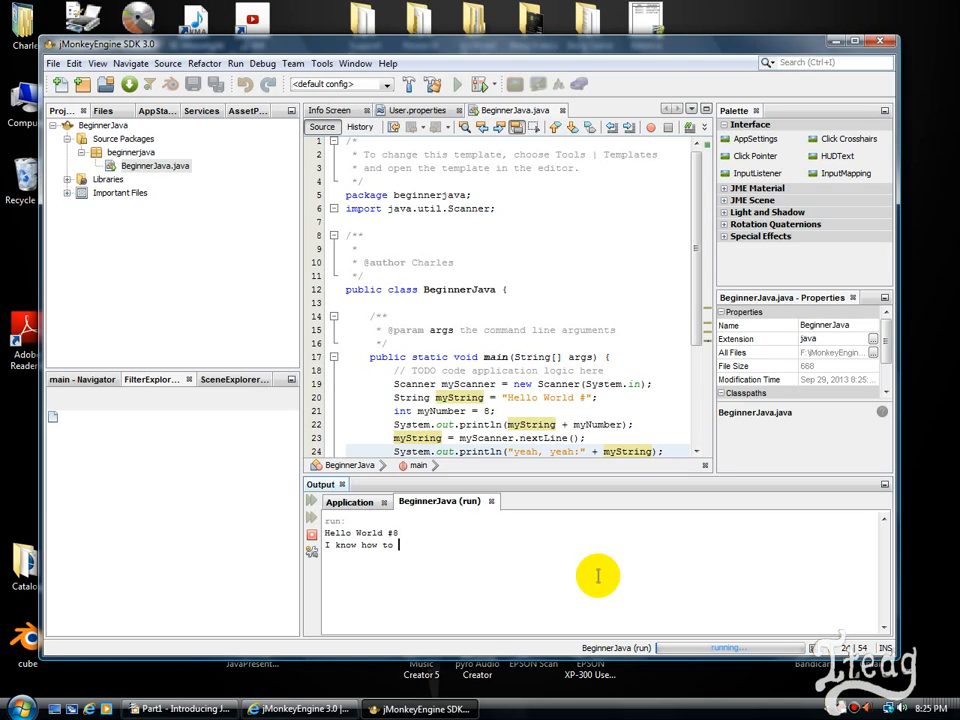
pyautogui.write('type.')
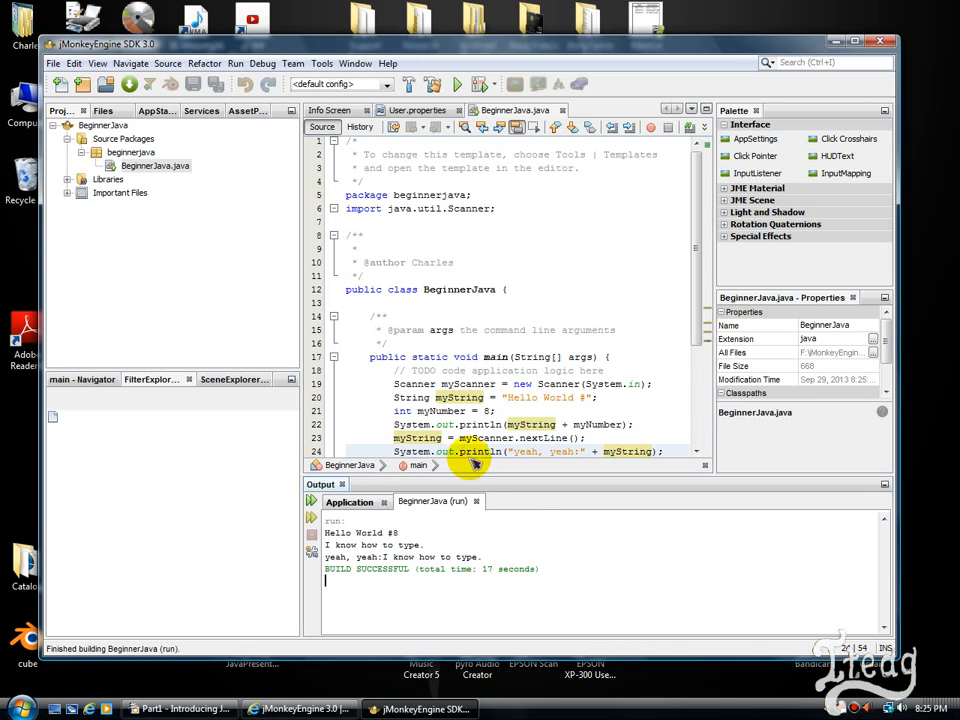
pyautogui.moveTo(424, 540)
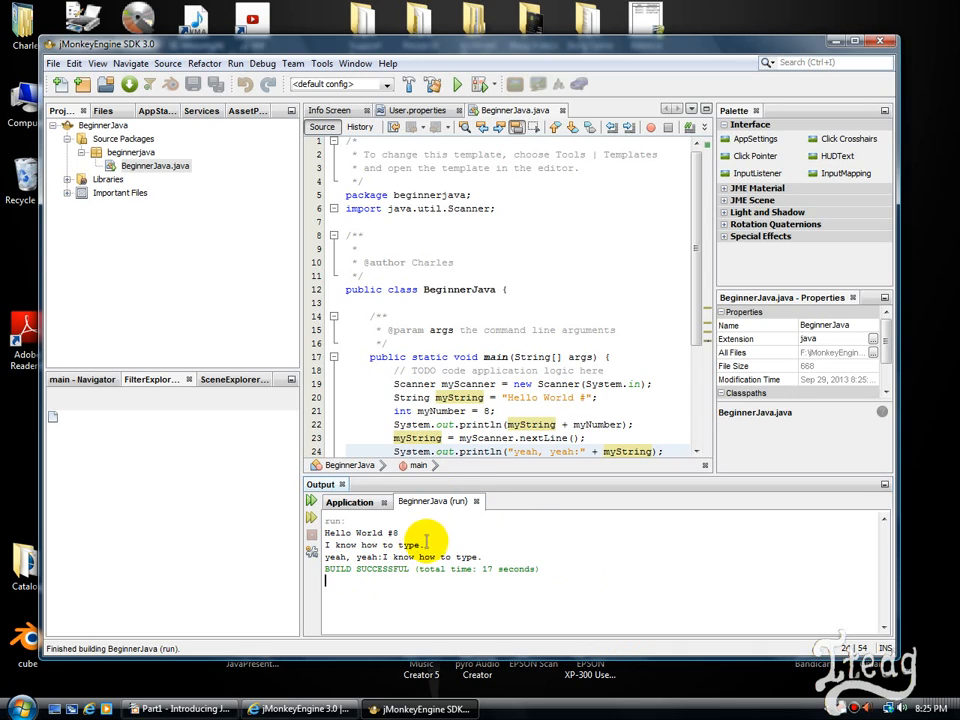
pyautogui.moveTo(478, 558)
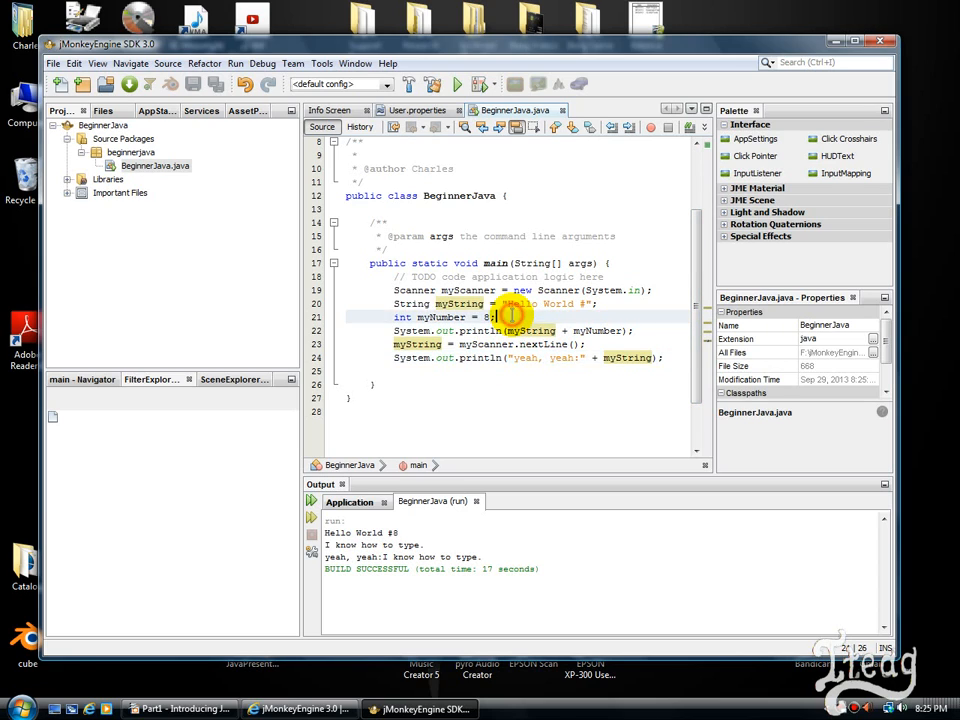
# Declare int myOtherNumber; alongside the other variables.
pyautogui.write('int my')
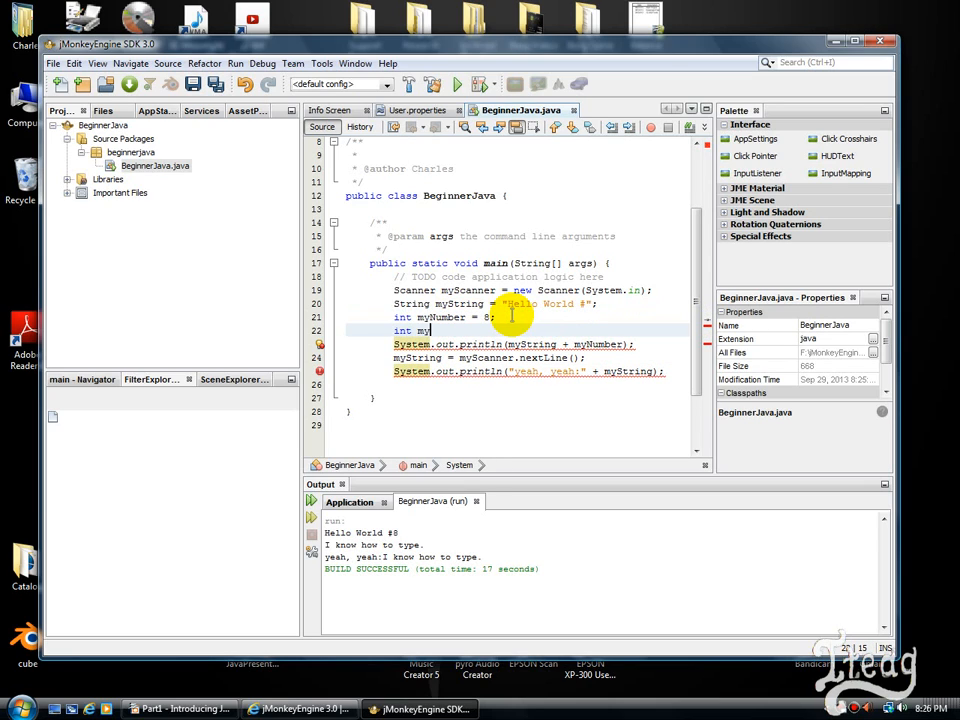
pyautogui.write('O')
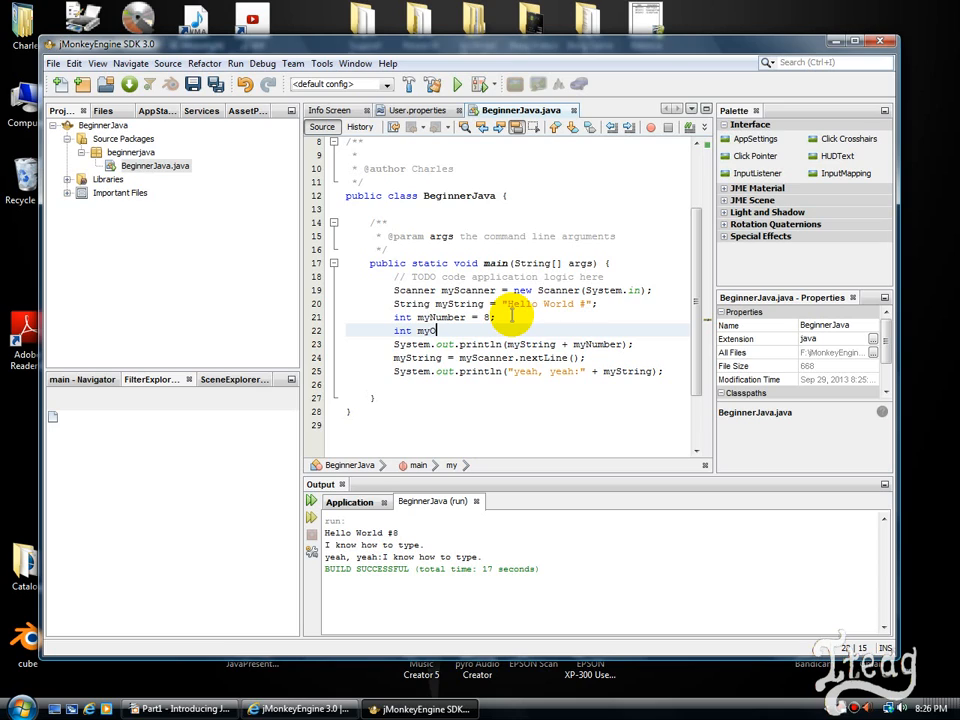
pyautogui.write('therNumber;')
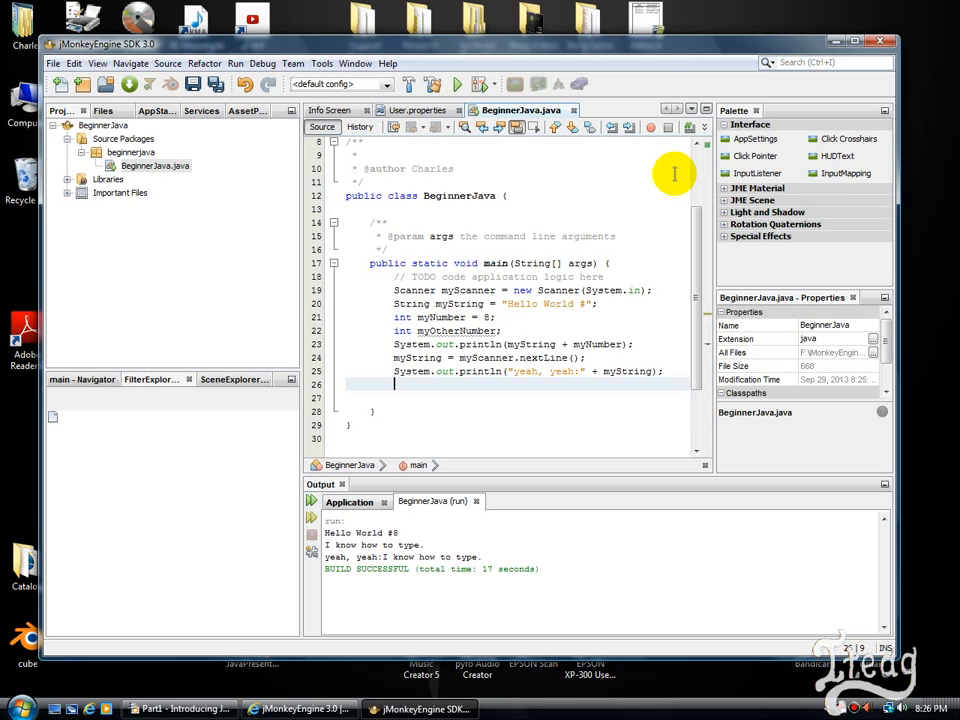
# Replace the greeting and echo lines with System.out.print("Type in a number: ");.
pyautogui.write('Sy')
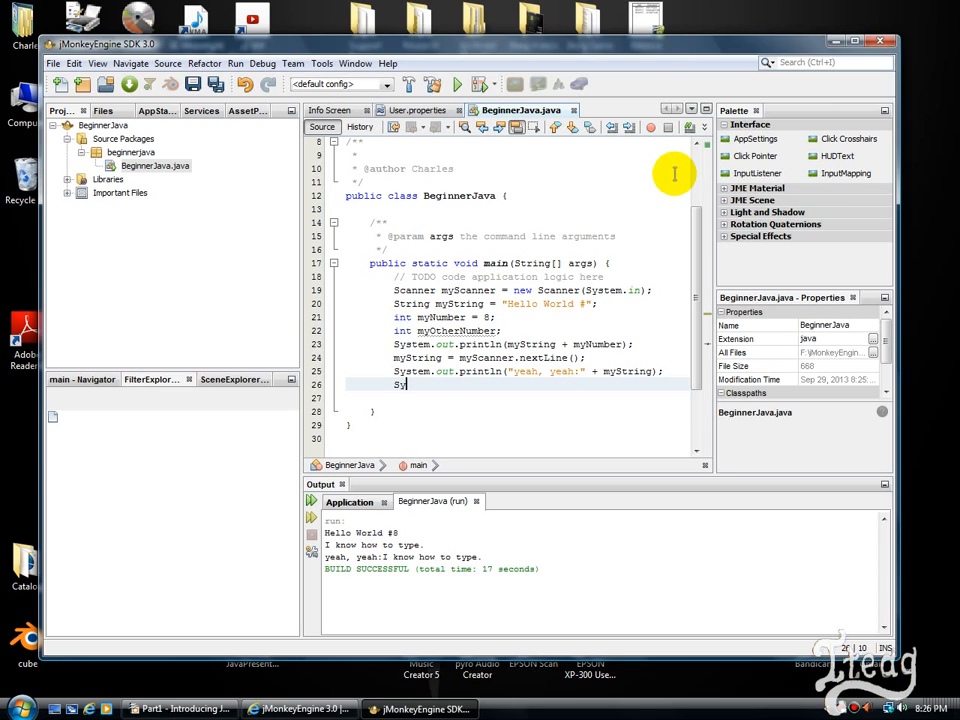
pyautogui.write('st')
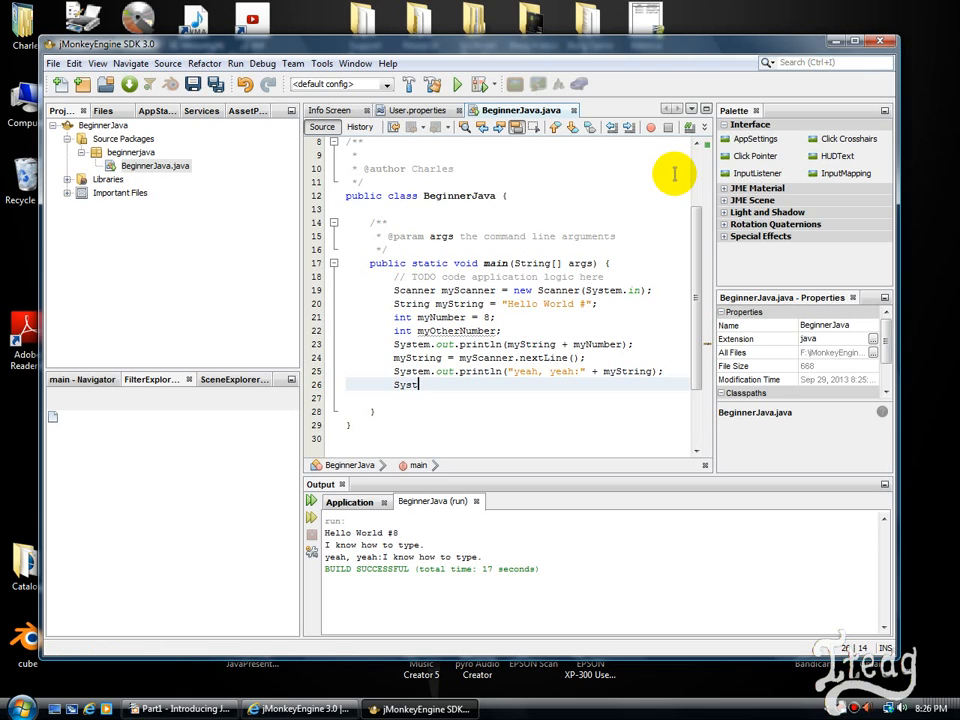
pyautogui.write('em')
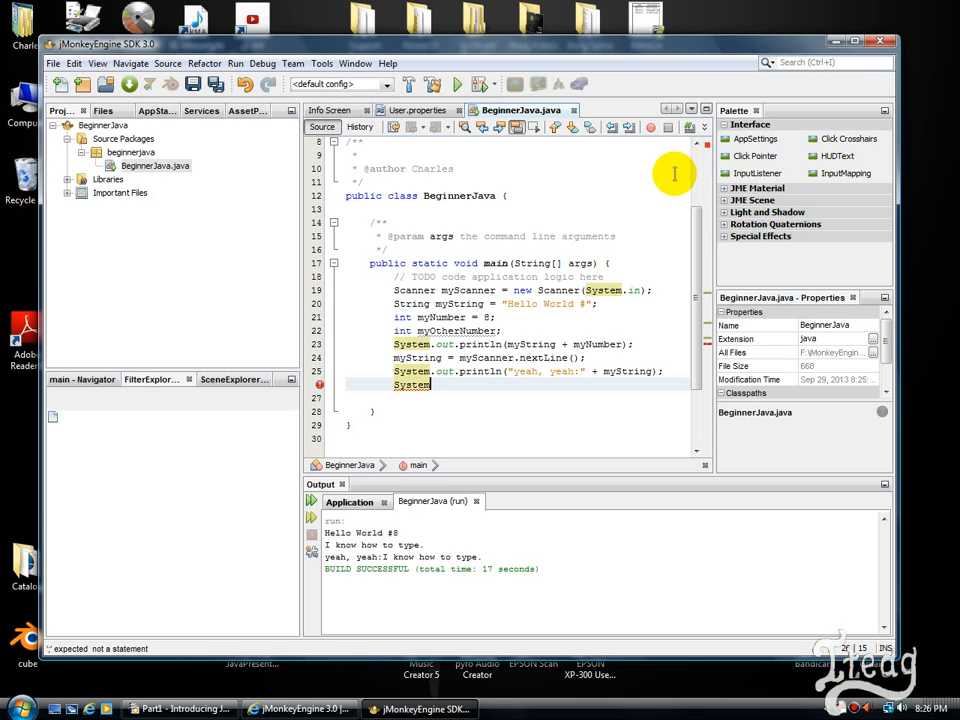
pyautogui.write('.out.print("");')
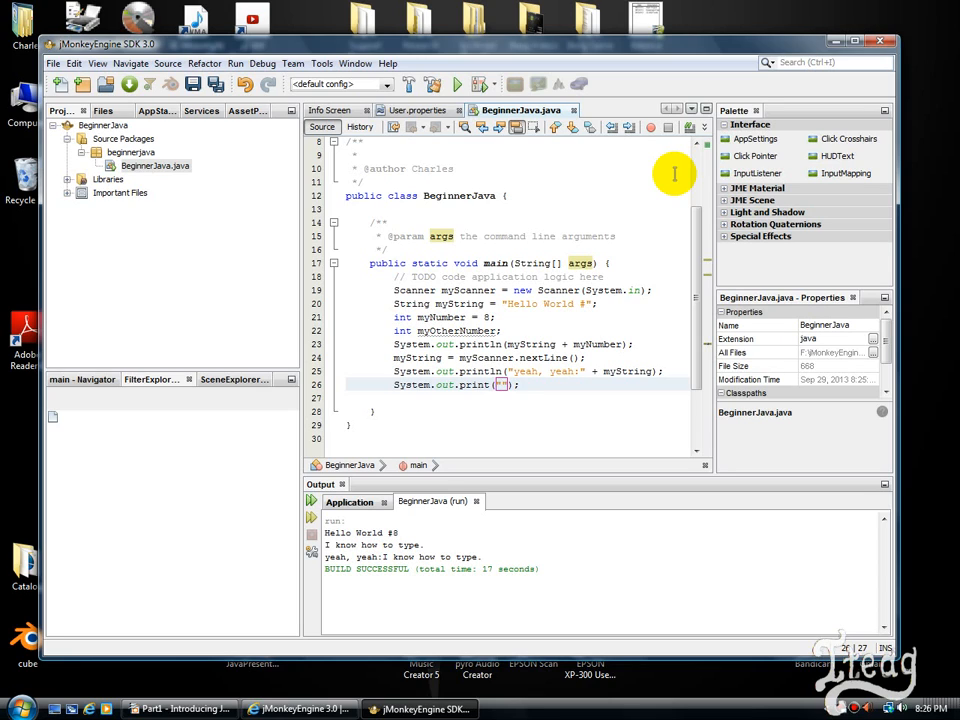
pyautogui.write('Type in a number:')
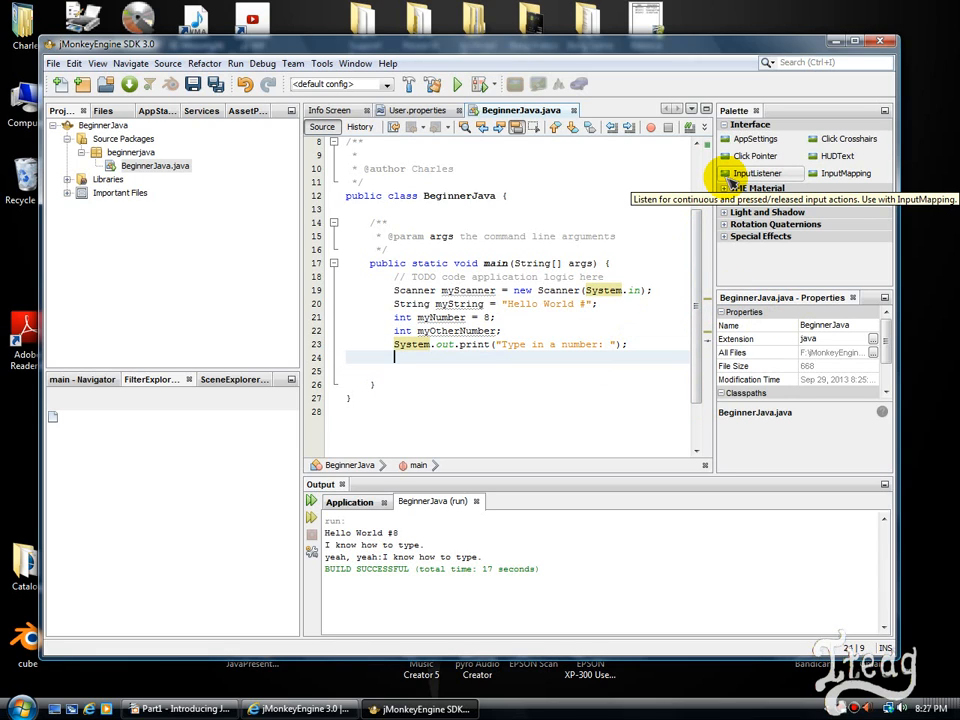
# Add myNumber = myScanner.nextInt(); below the prompt using completion for nextInt.
pyautogui.write('m')
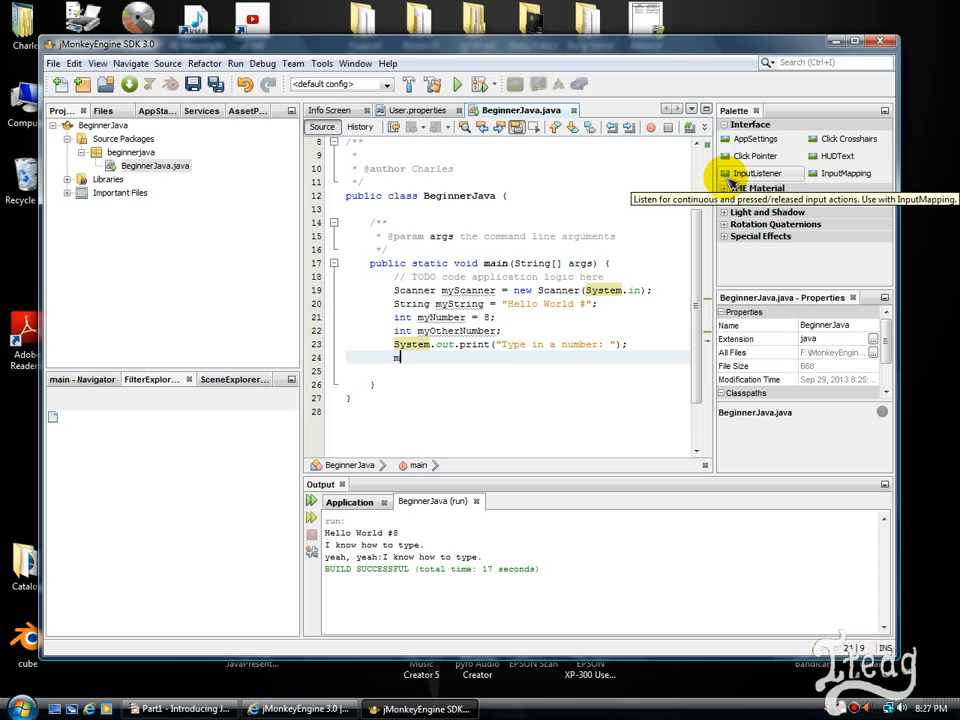
pyautogui.write('myNumber =')
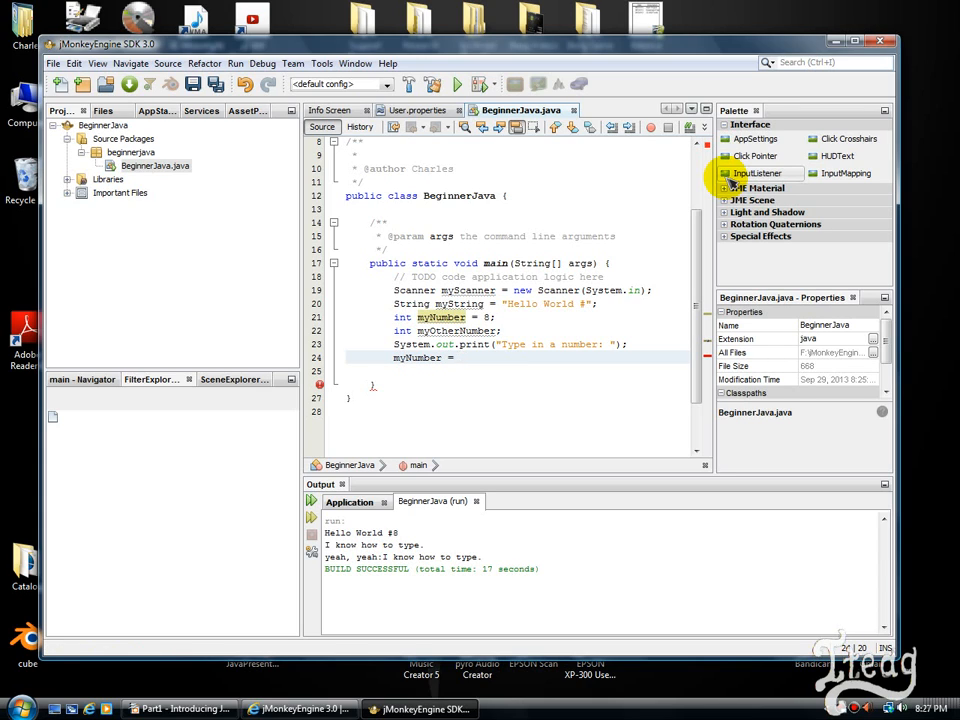
pyautogui.write('m')
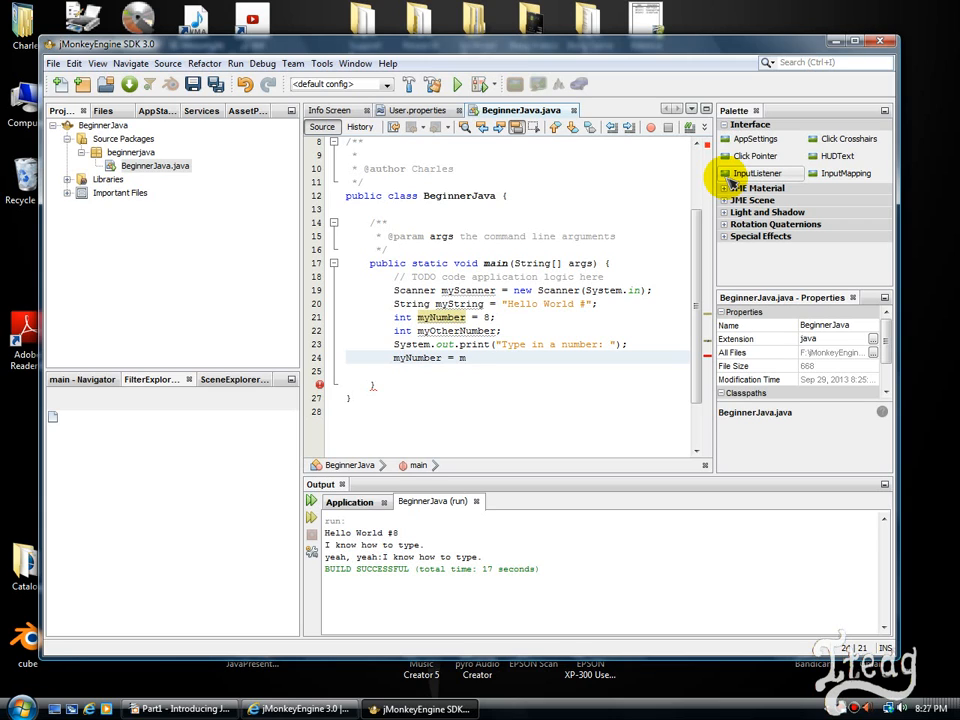
pyautogui.write('myScanner.nex')
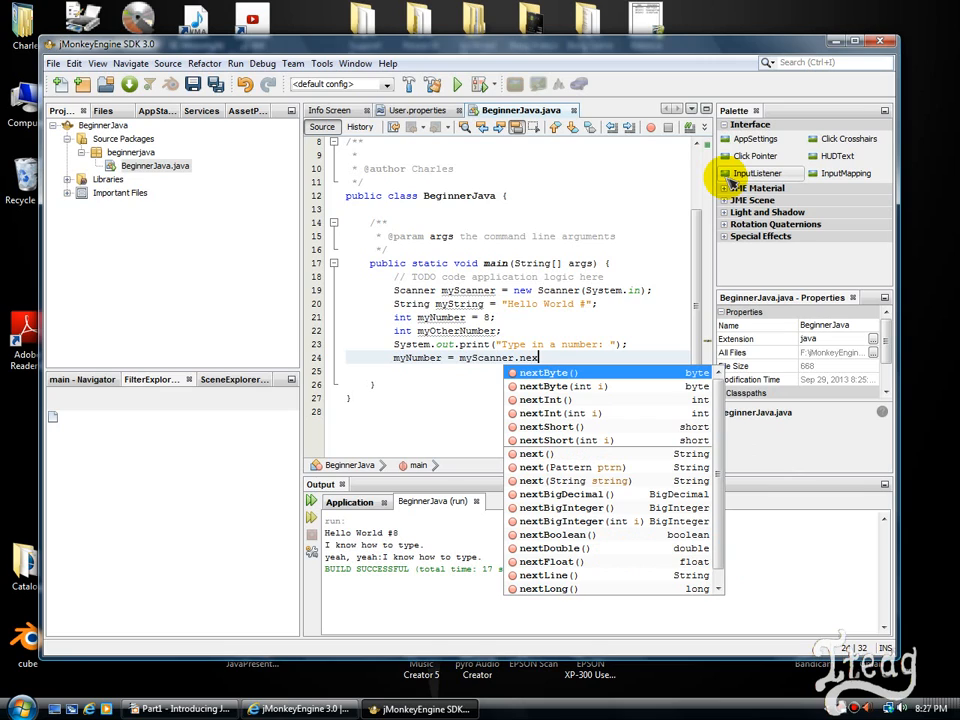
pyautogui.write('tInt(')
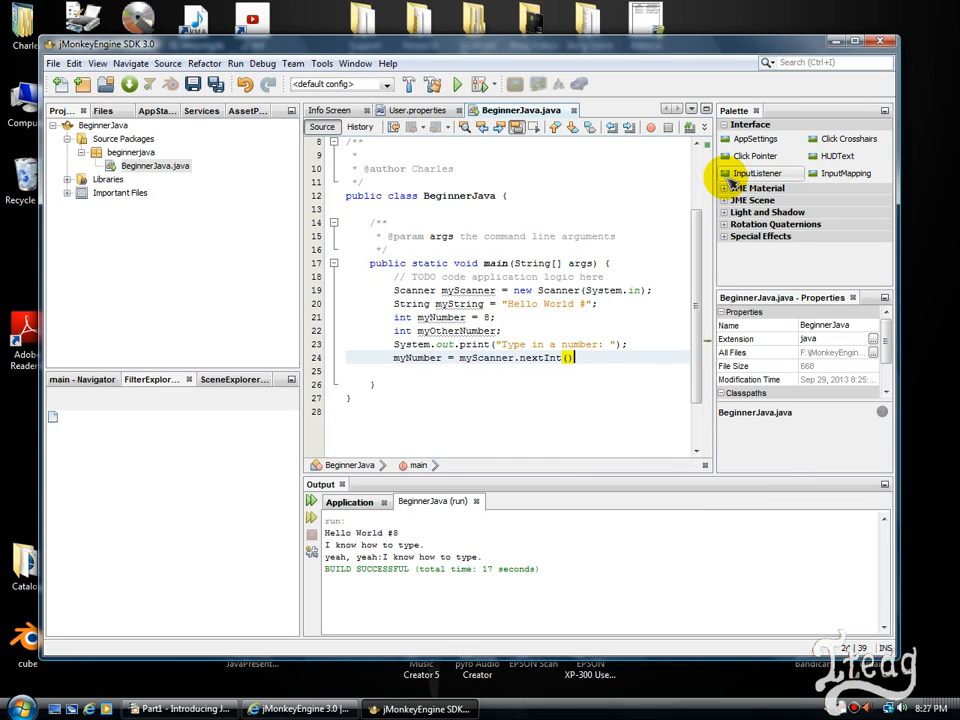
pyautogui.write(';')
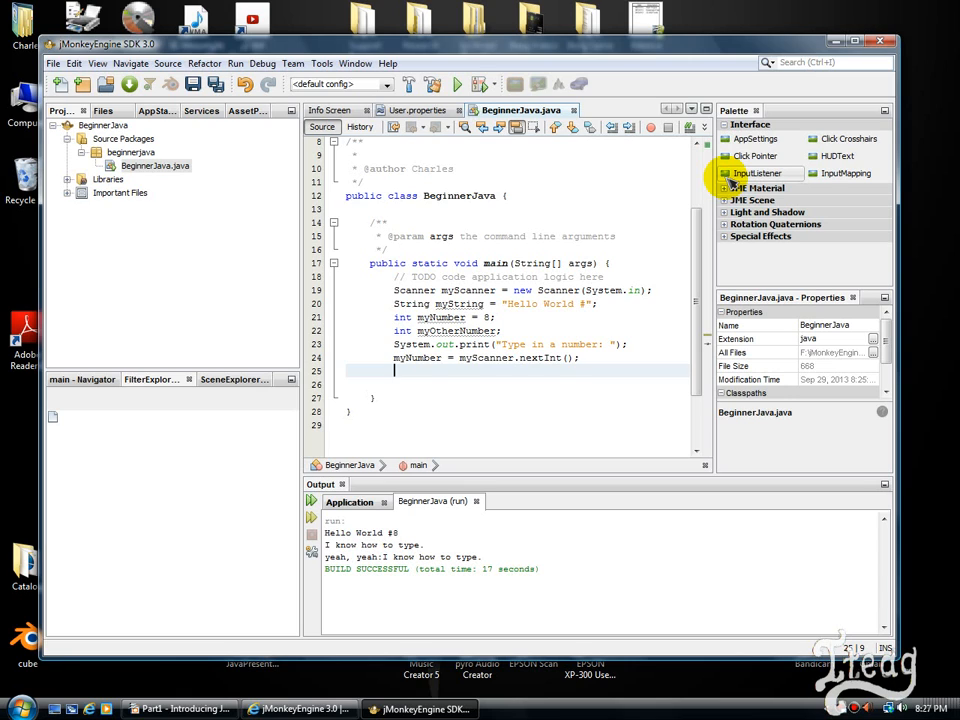
# Add System.out.print("Let's add a number: "); below the first input line.
pyautogui.write('System')
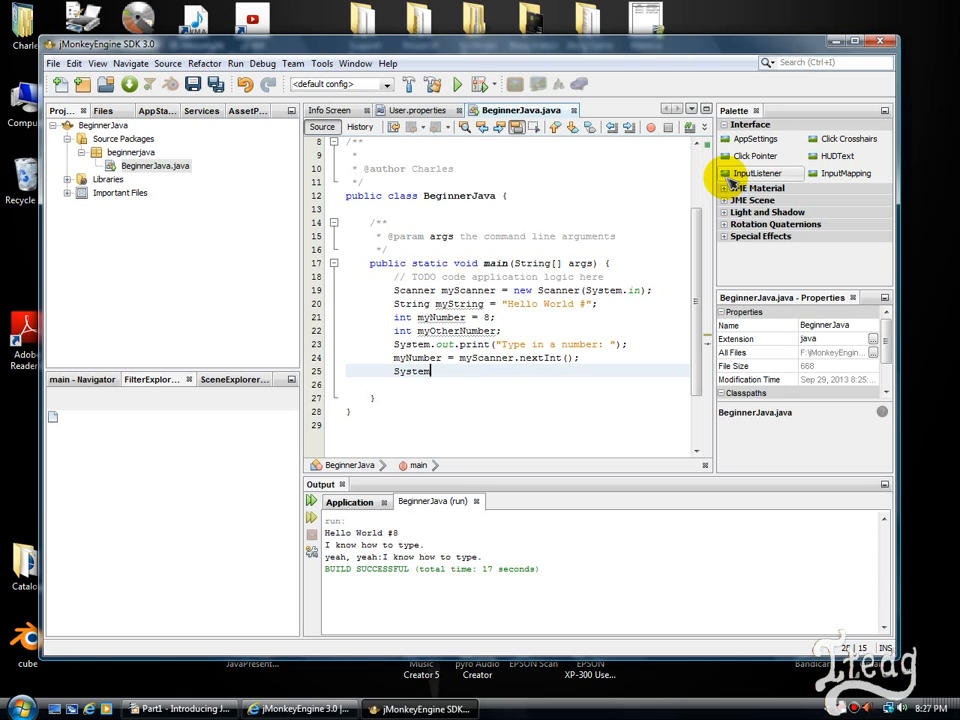
pyautogui.write('.out')
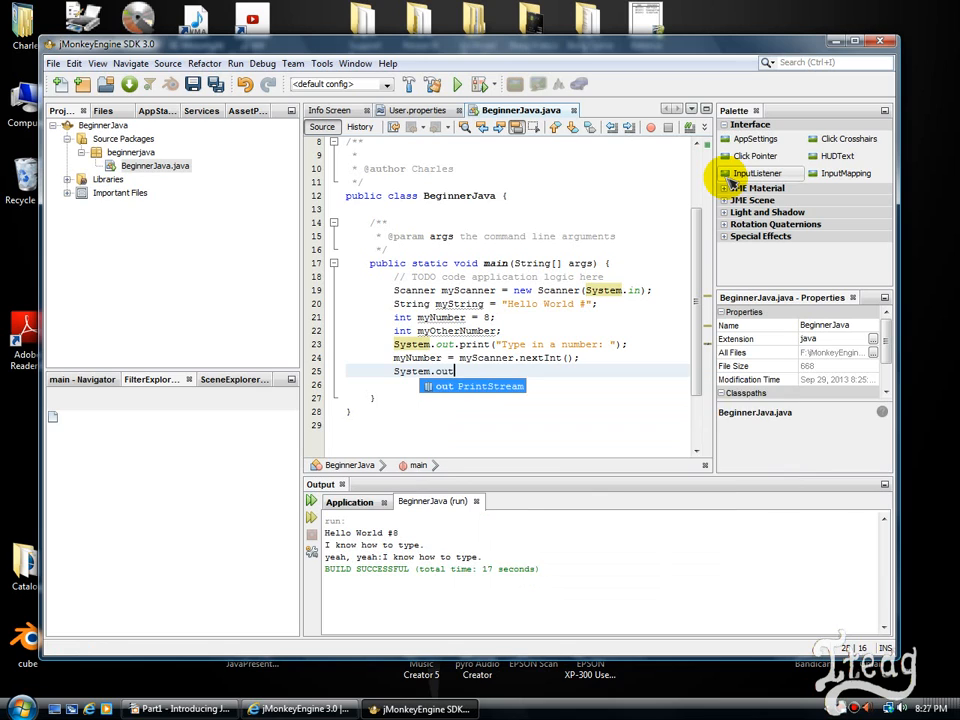
pyautogui.write('.')
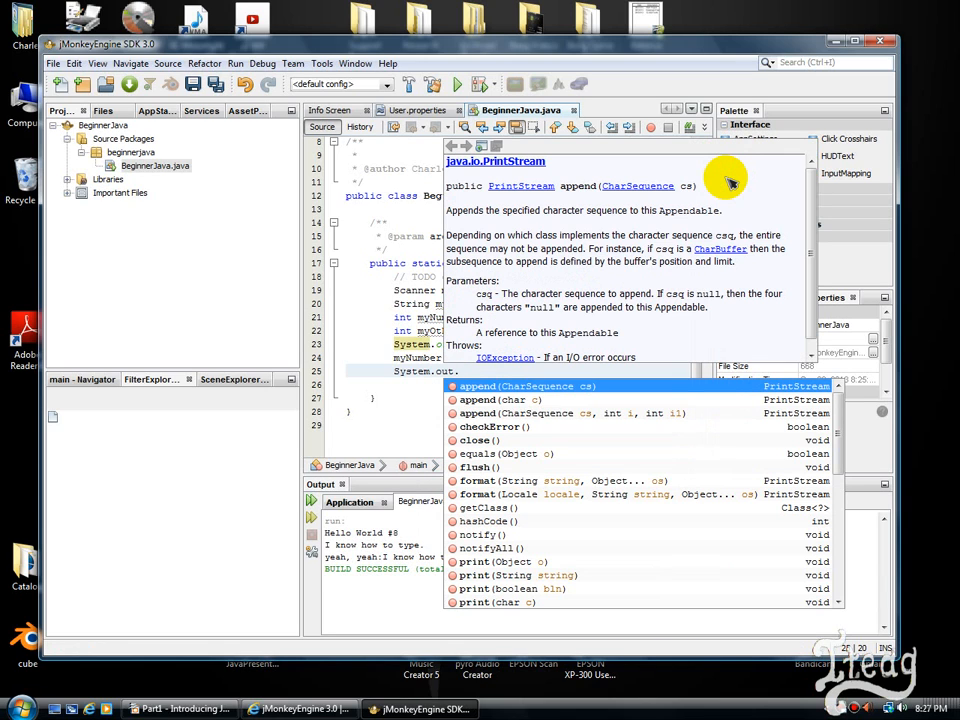
pyautogui.write('print();')
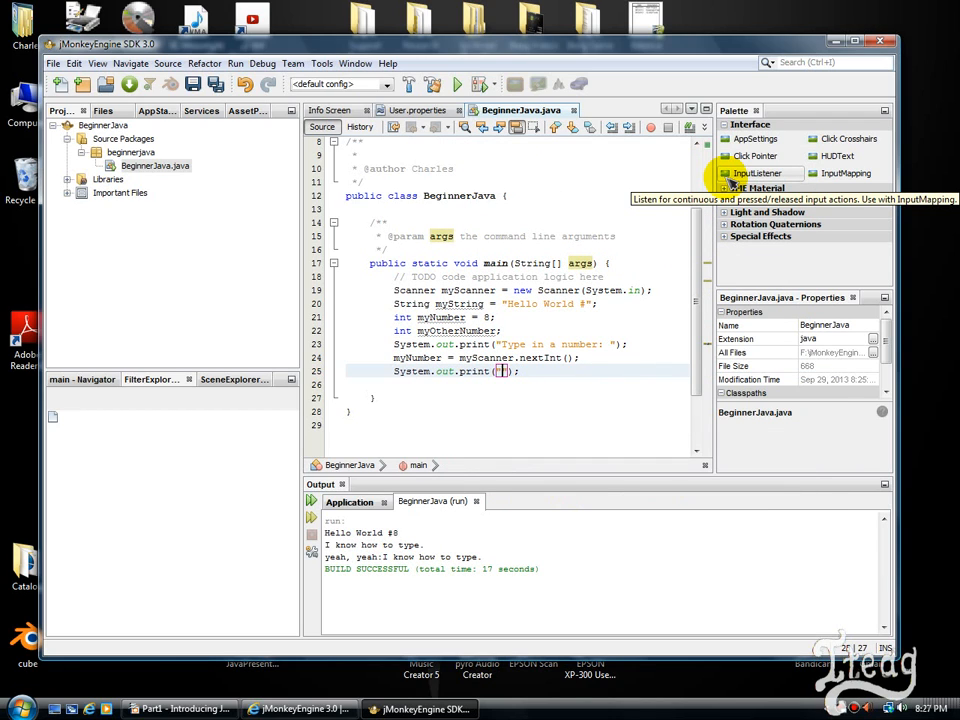
pyautogui.write("Let's add a nu")
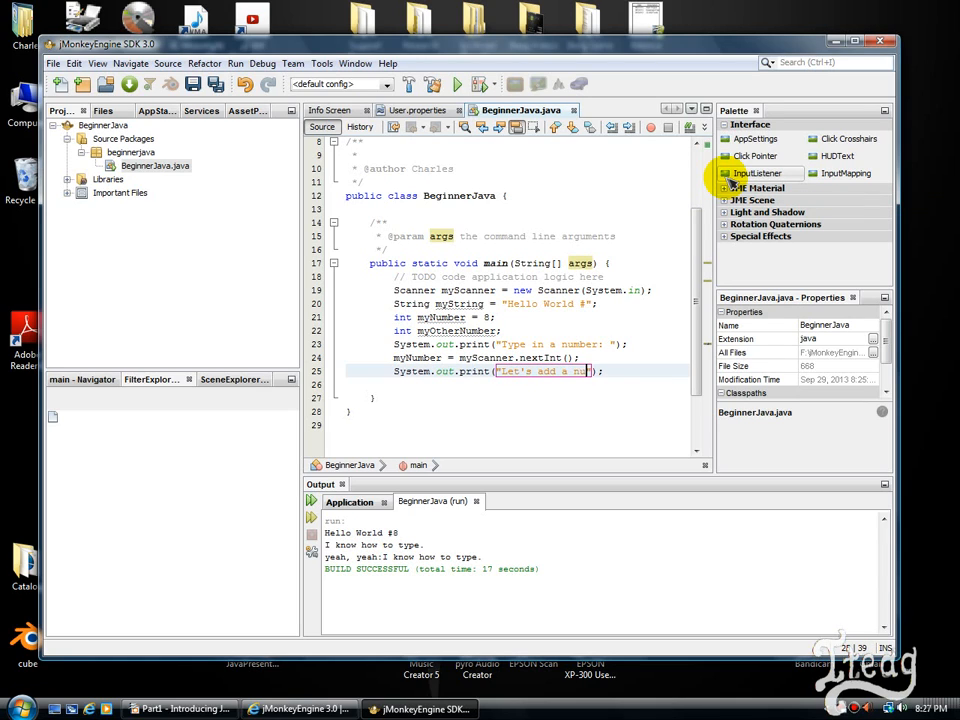
pyautogui.write('mber:')
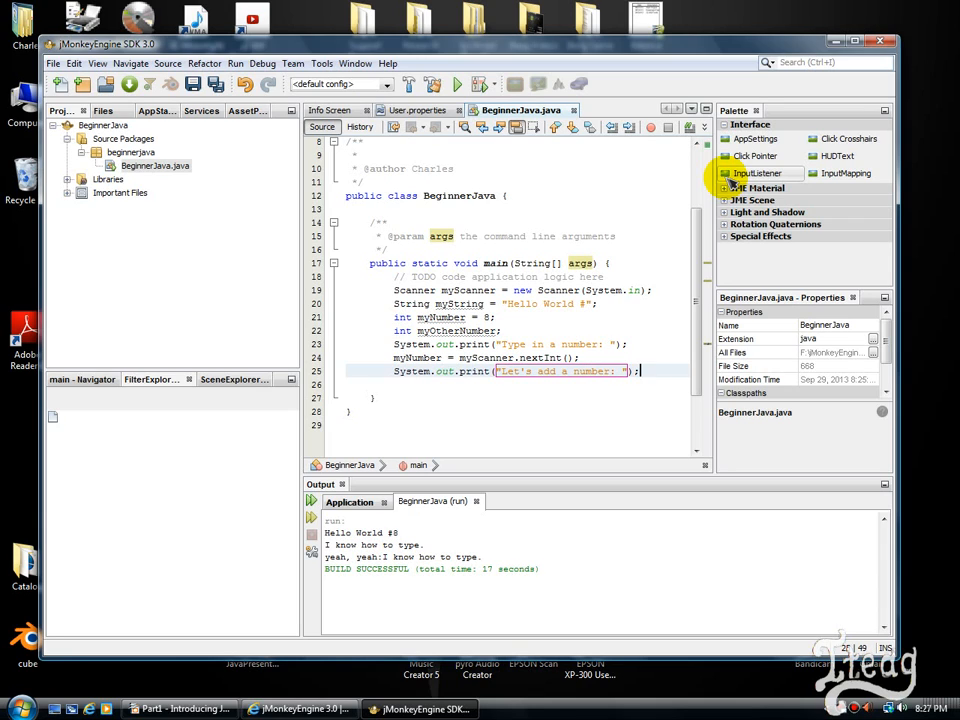
# Add myOtherNumber = myScanner.nextInt(); to read the second number.
pyautogui.write('o')
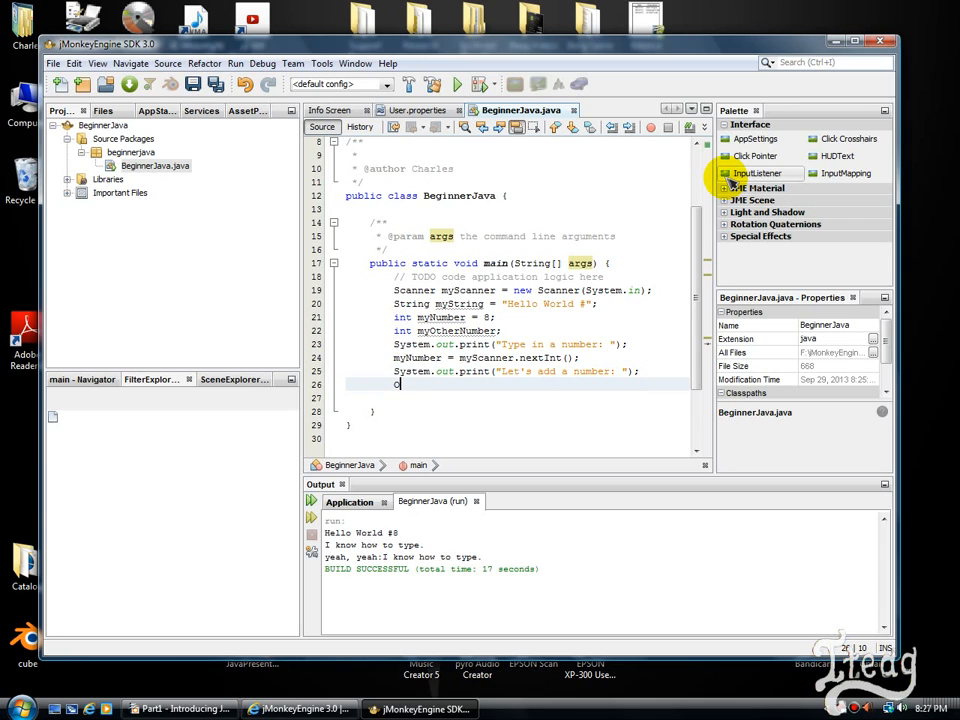
pyautogui.write('my')
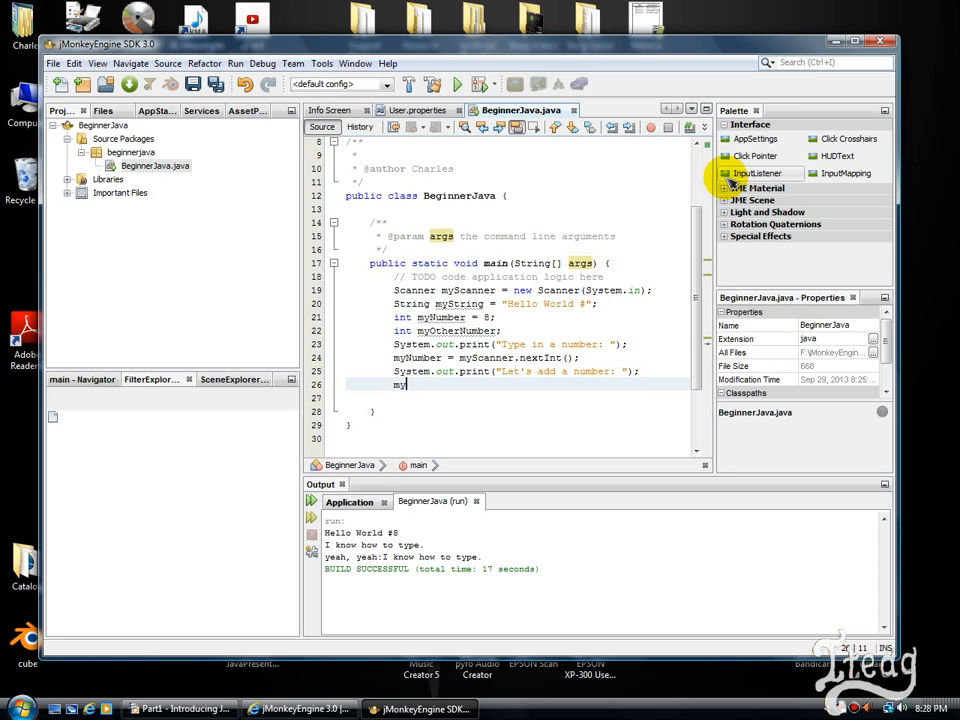
pyautogui.write('OtherNumber =')
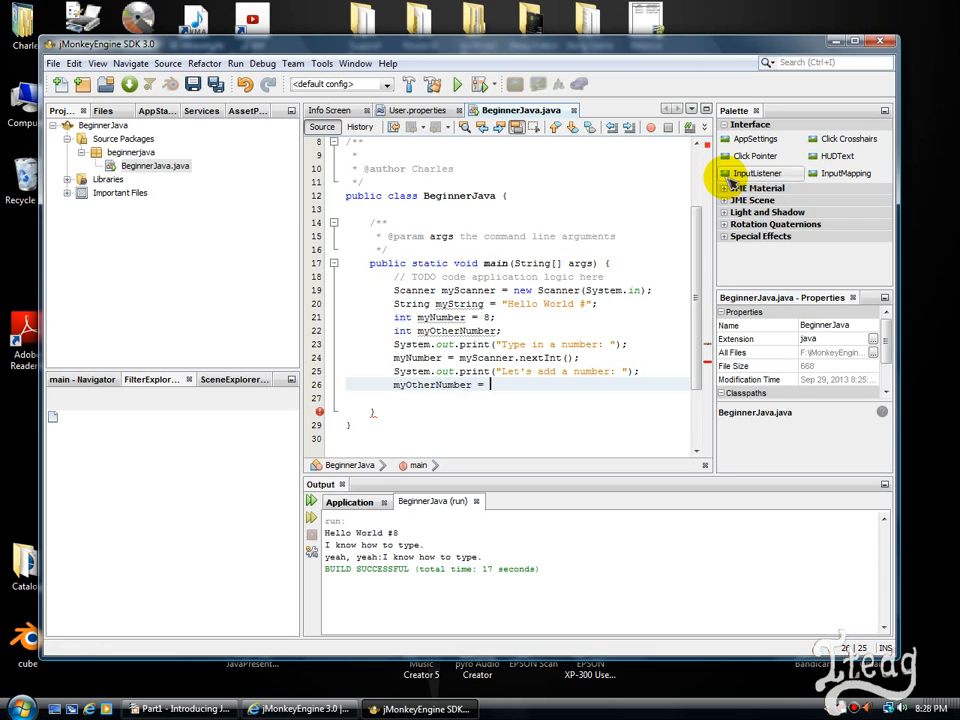
pyautogui.write('myScanner.')
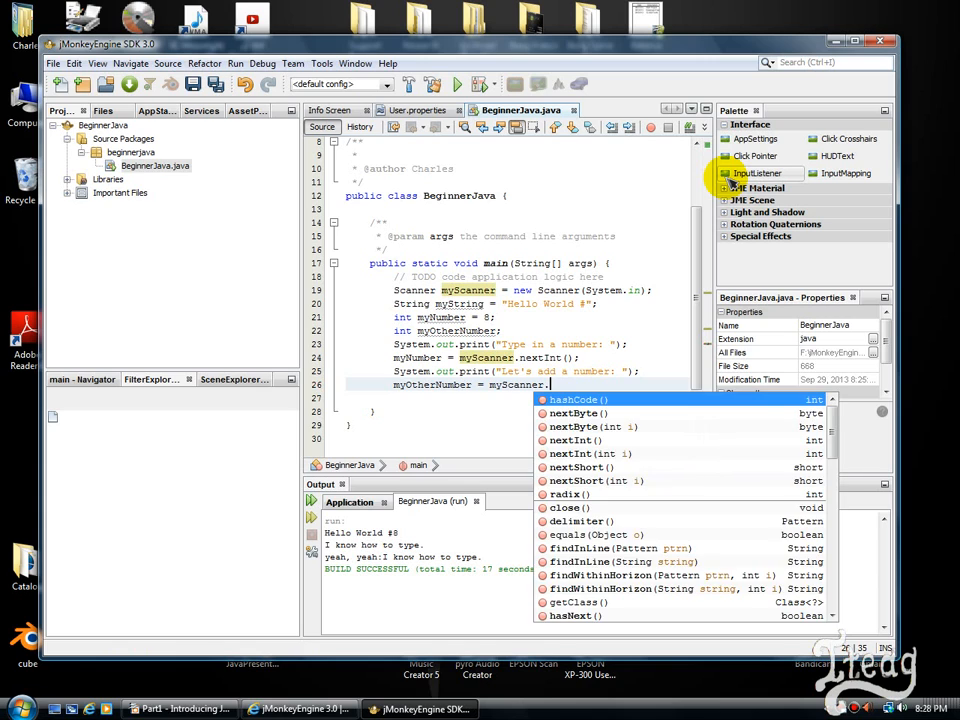
pyautogui.write('nextIt')
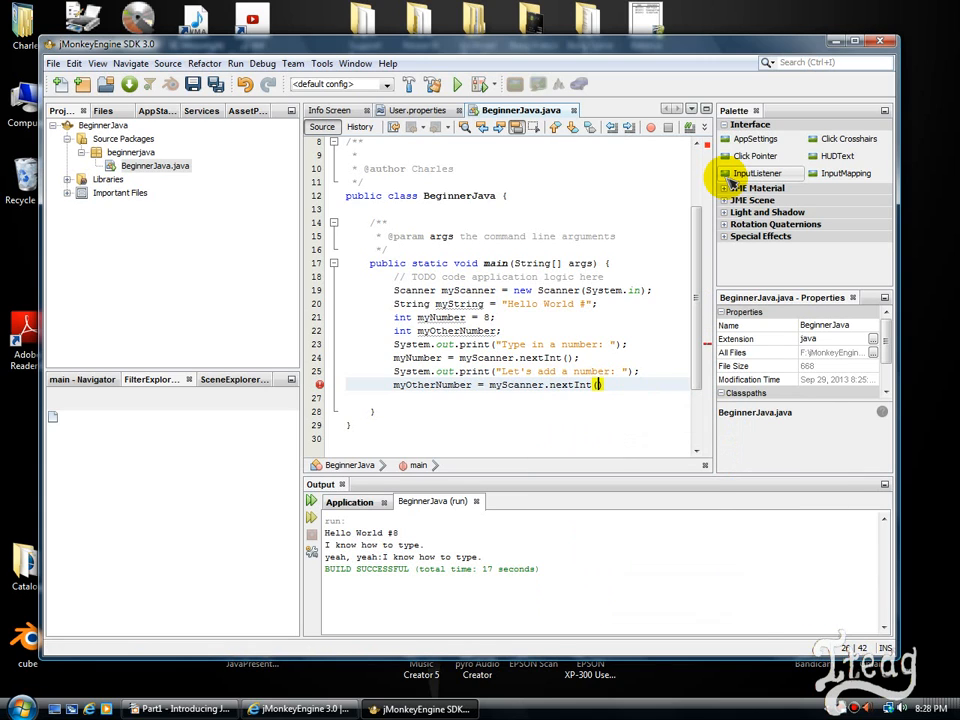
pyautogui.write(');')
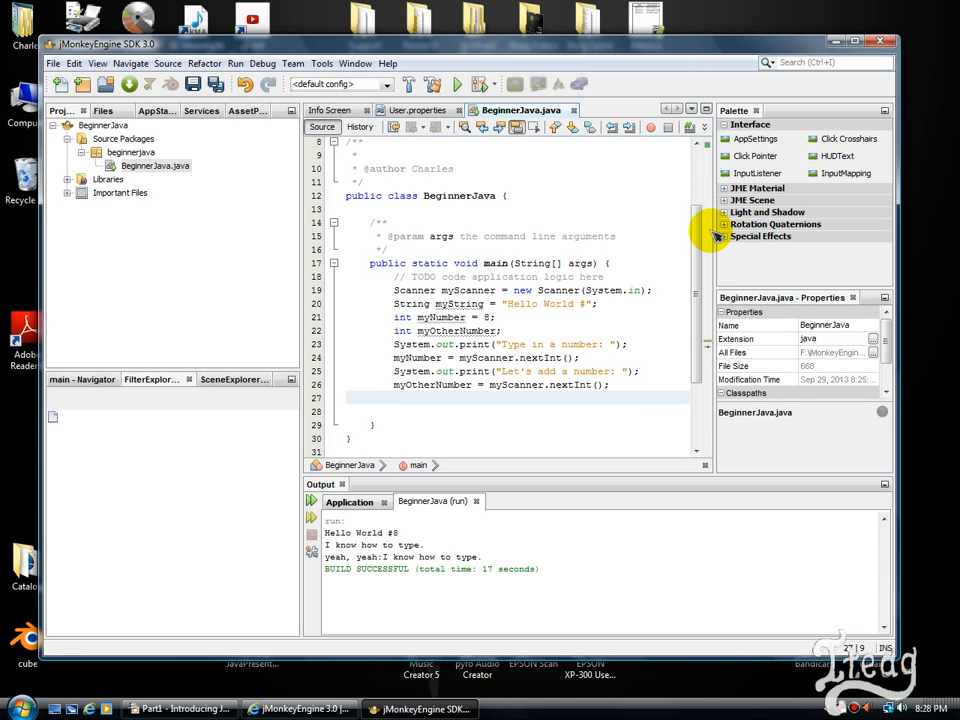
# Add System.out.println("They add up to: " + (myNumber + myOtherNumber)); at the end of main.
pyautogui.write('System.out.println("They add up to: " );')
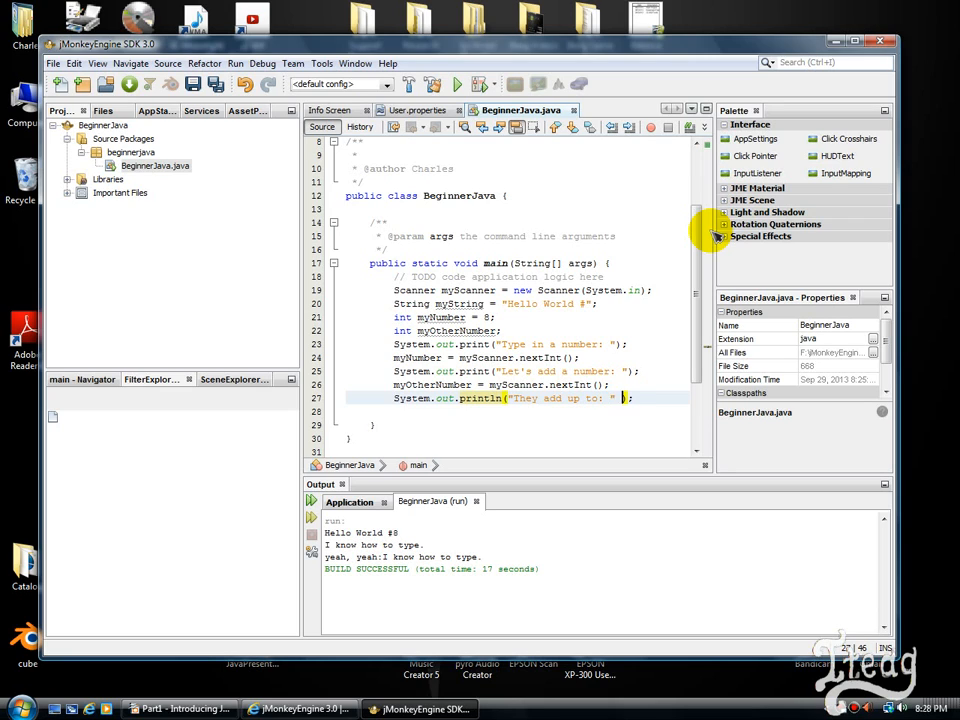
pyautogui.write('+')
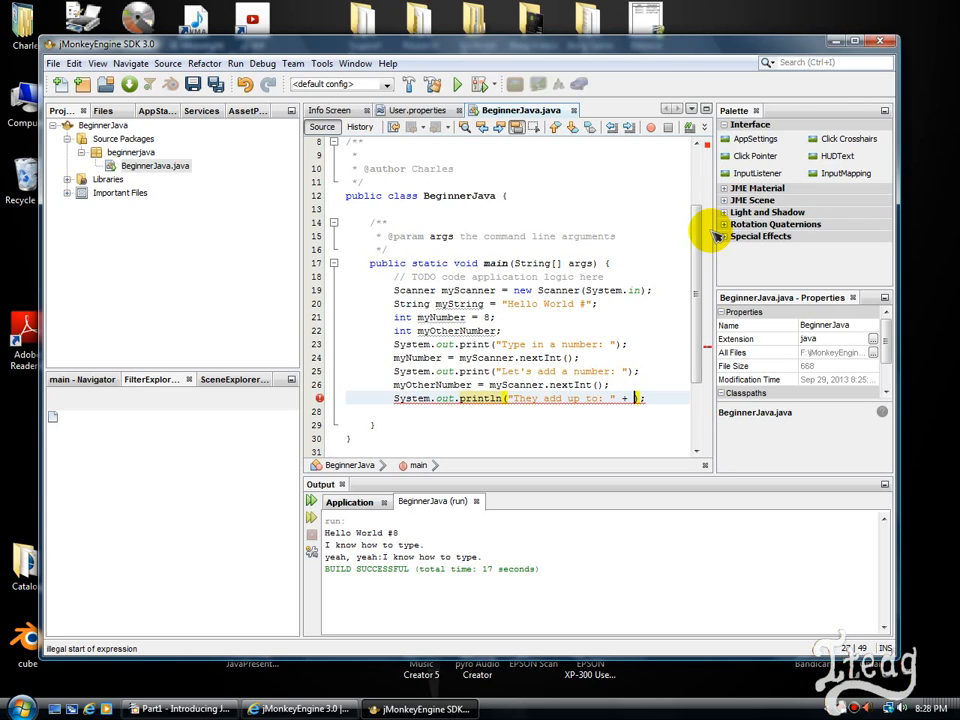
pyautogui.write('()')
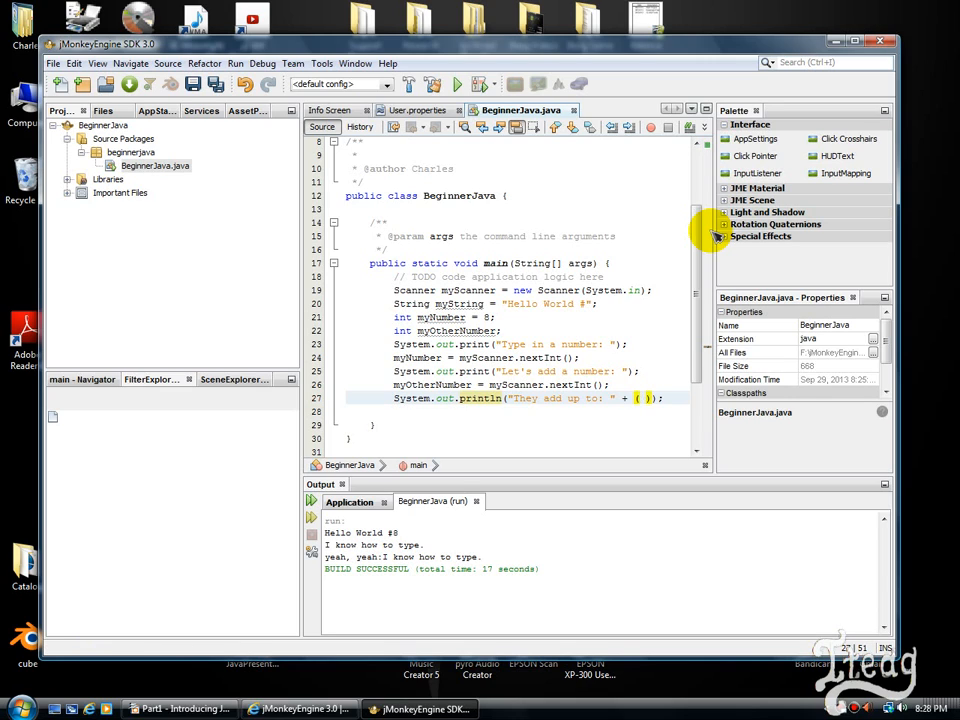
pyautogui.write('myNumber + myOtherNumber')
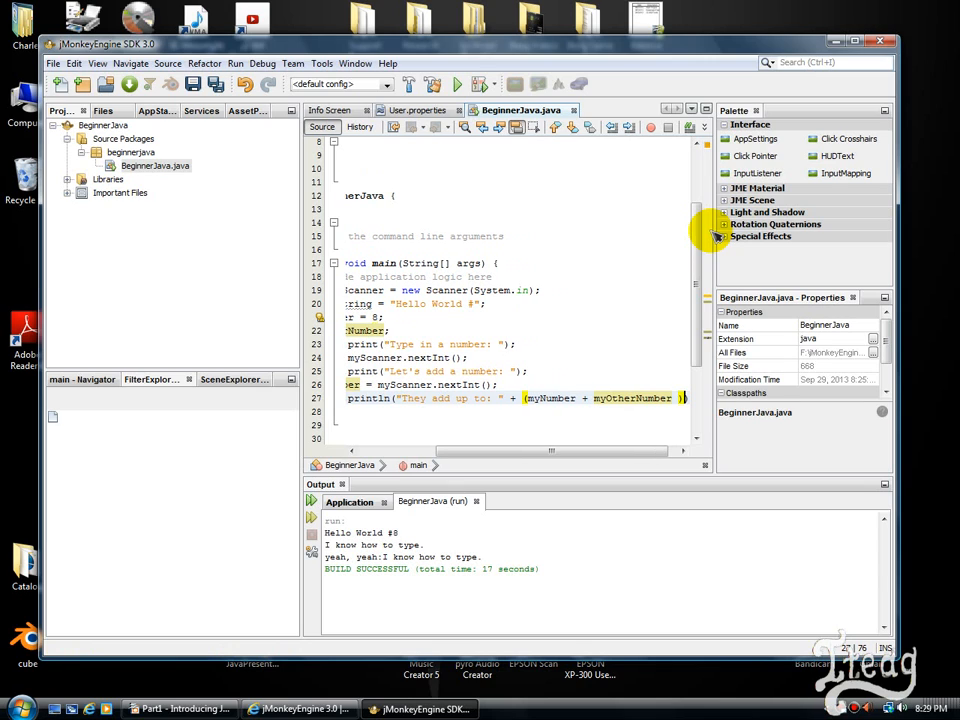
pyautogui.moveTo(680, 398)
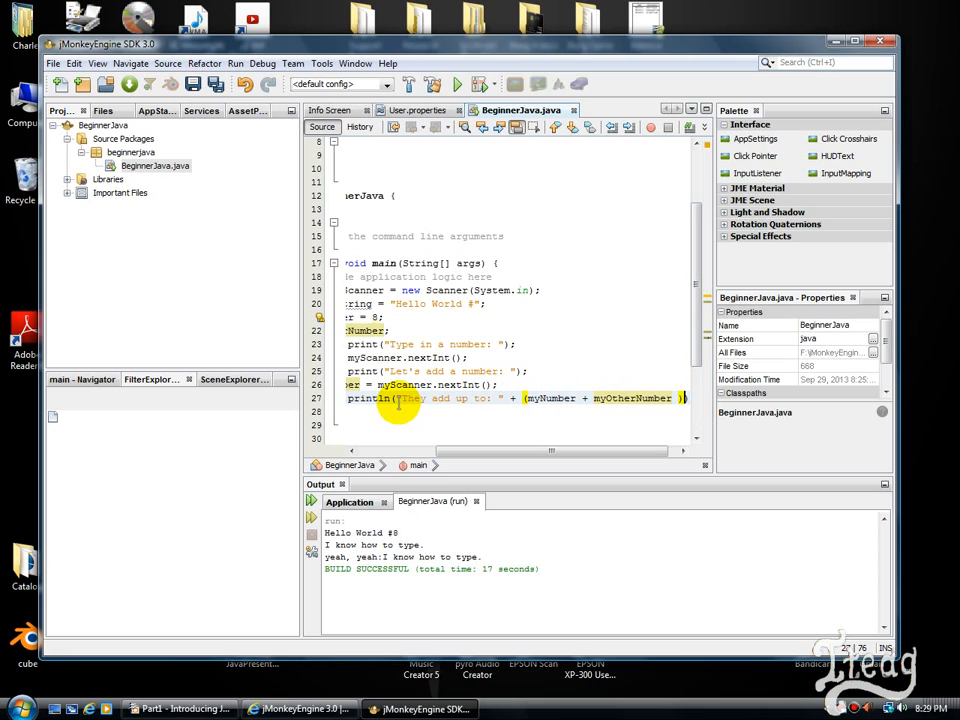
pyautogui.moveTo(550, 398)
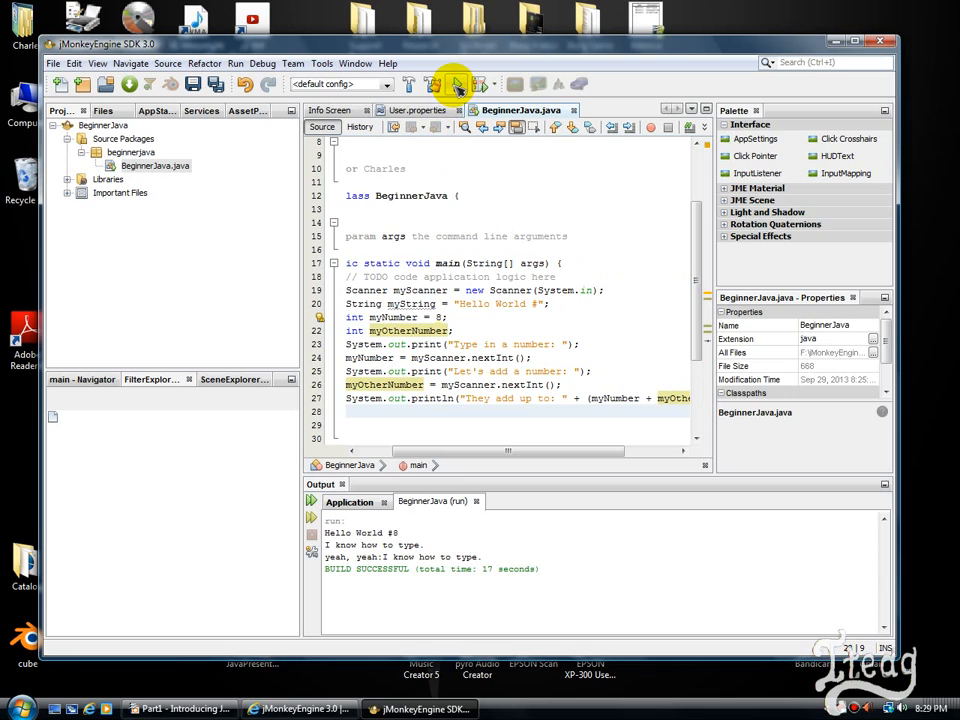
# Run the calculator with inputs 4 and 8 to print 12, then begin declaring int addedNumber.
pyautogui.click(456, 84)
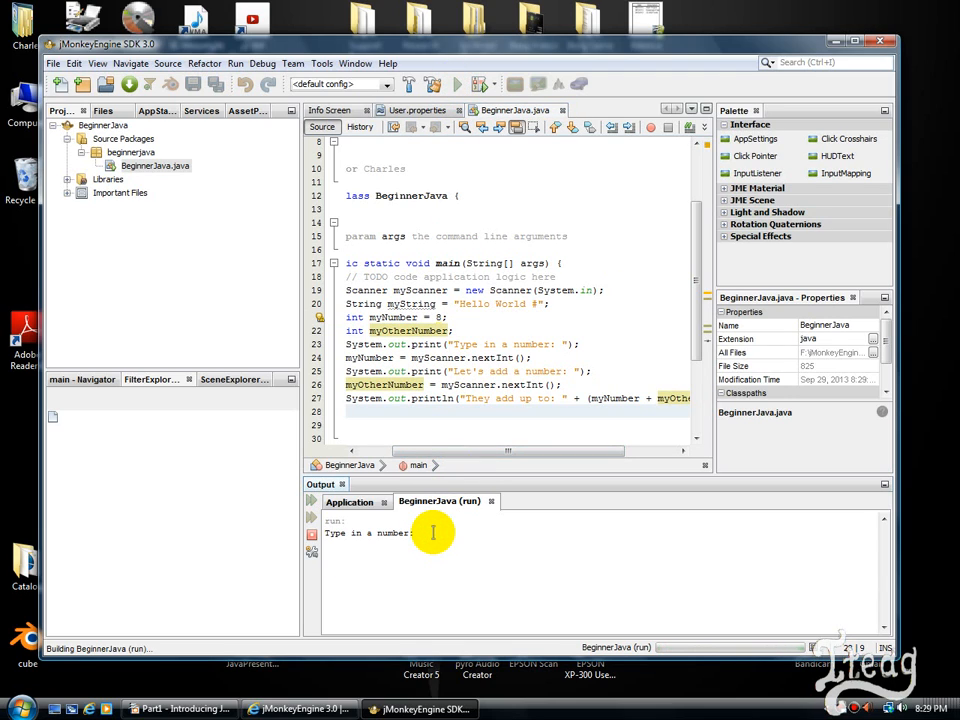
pyautogui.write('4')
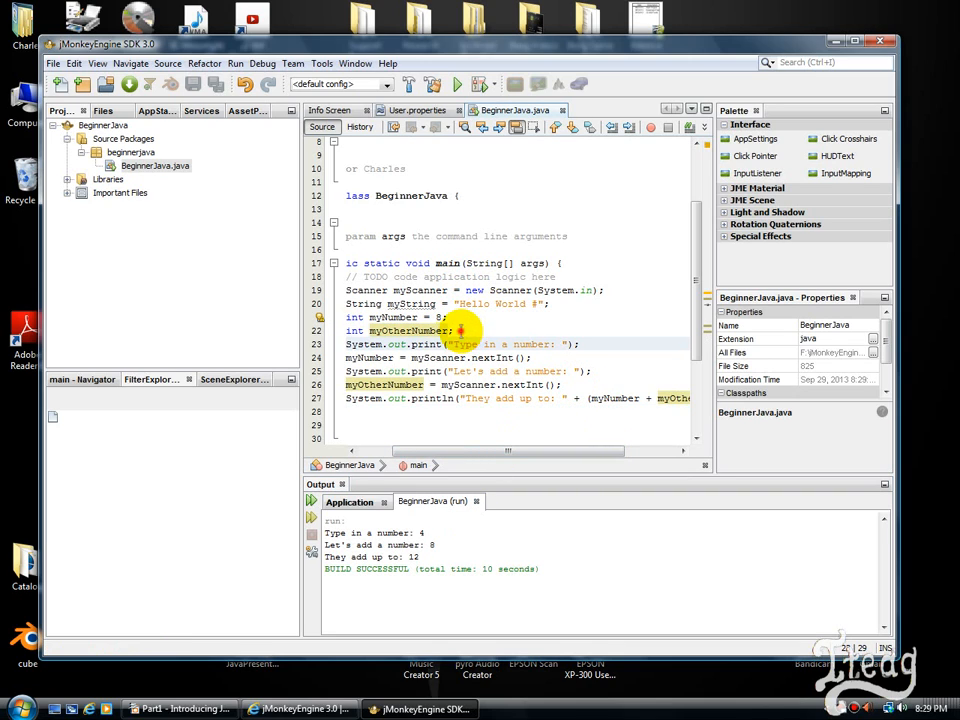
pyautogui.write('int addedNumber;')
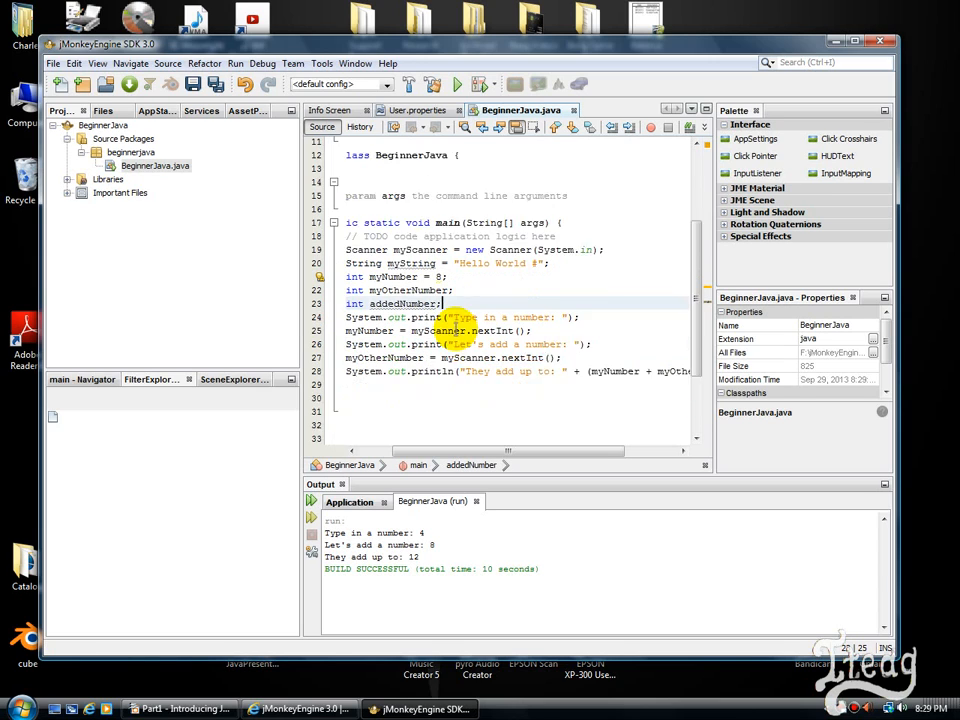
# Assign addedNumber = myNumber + myOtherNumber; and print addedNumber in the final println.
pyautogui.scroll(-3)
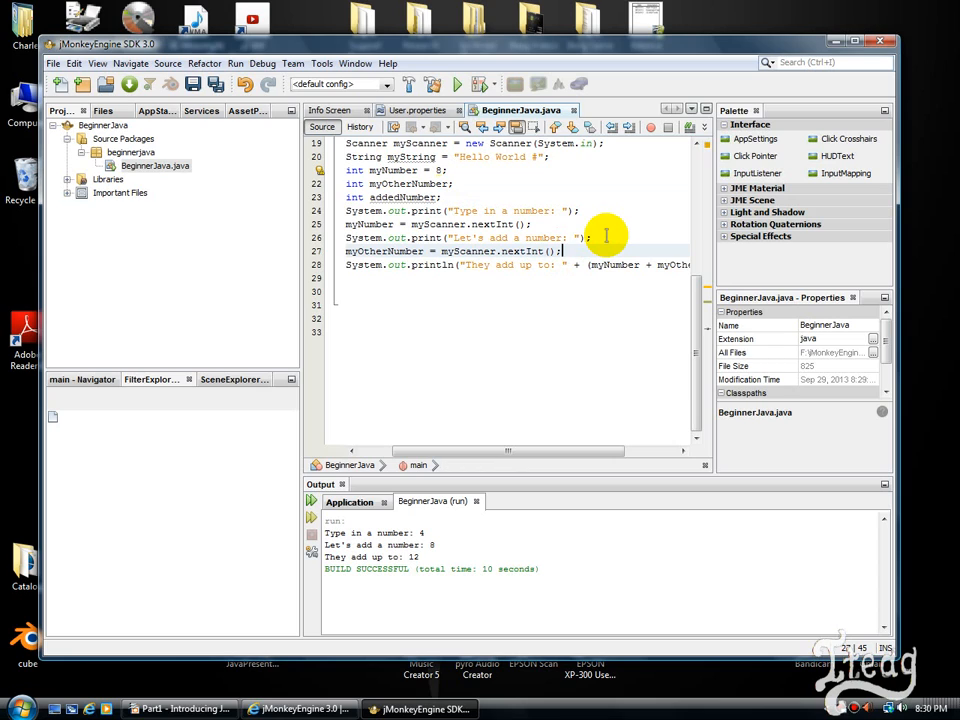
pyautogui.write('addedNumber =')
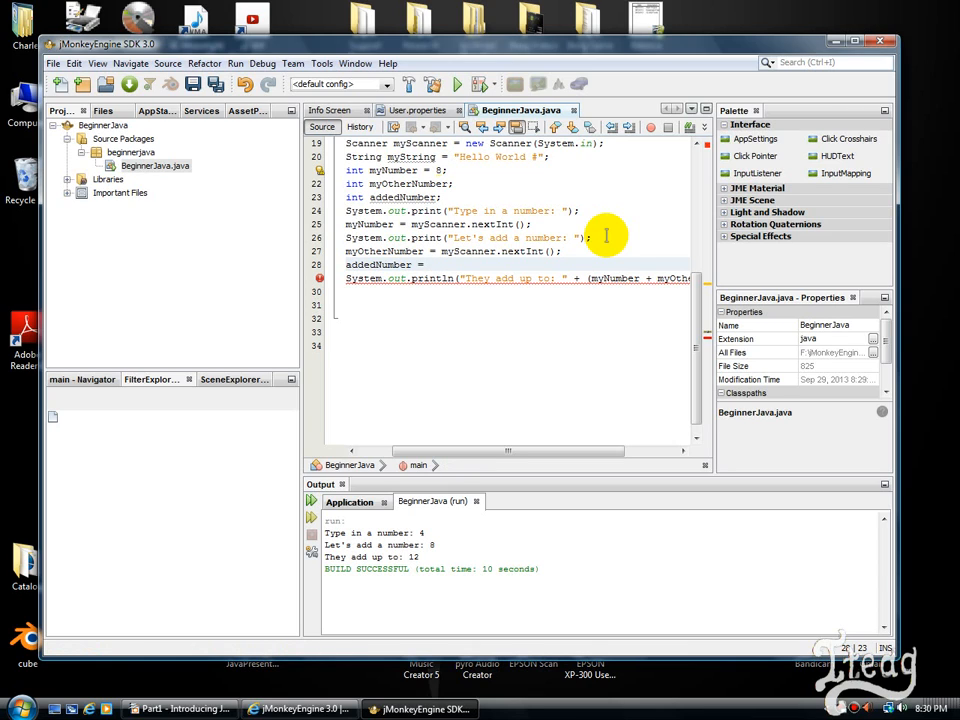
pyautogui.write('my')
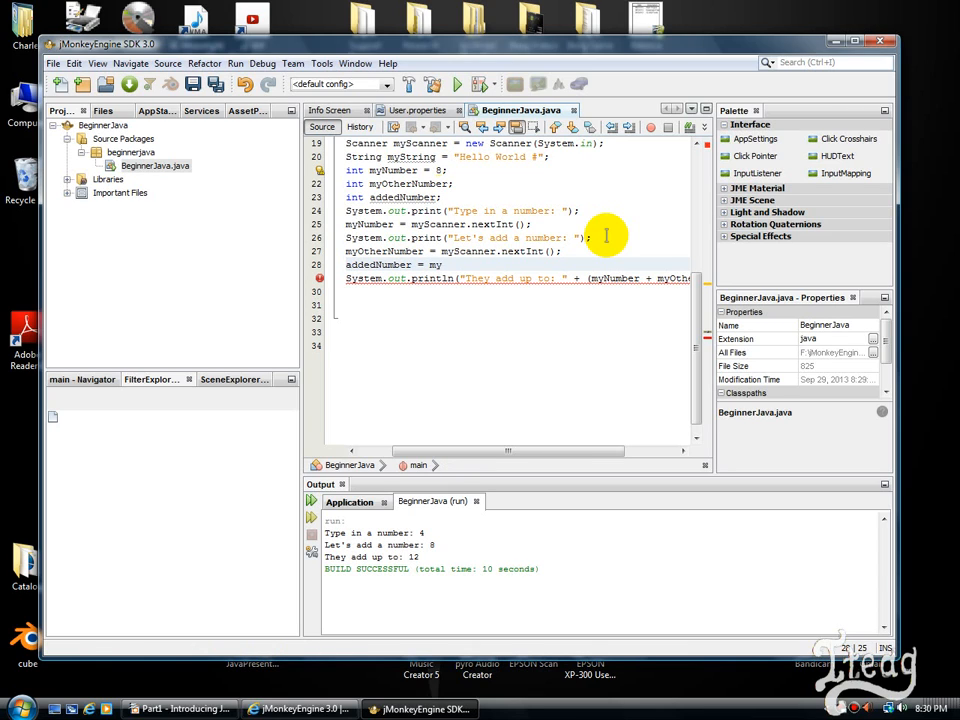
pyautogui.write('Number')
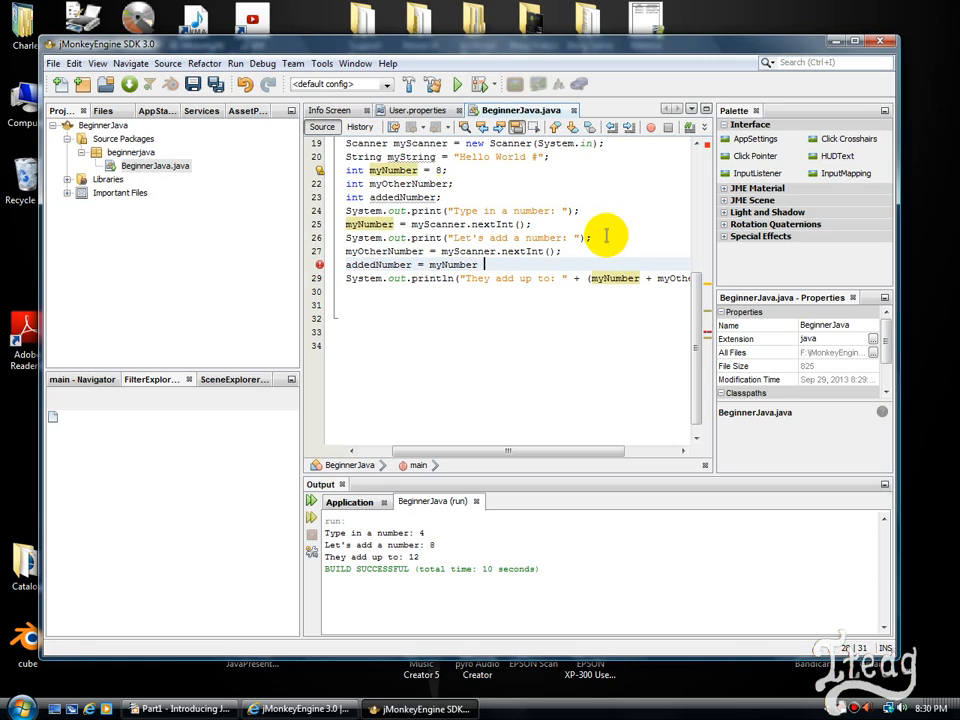
pyautogui.write('+ my')
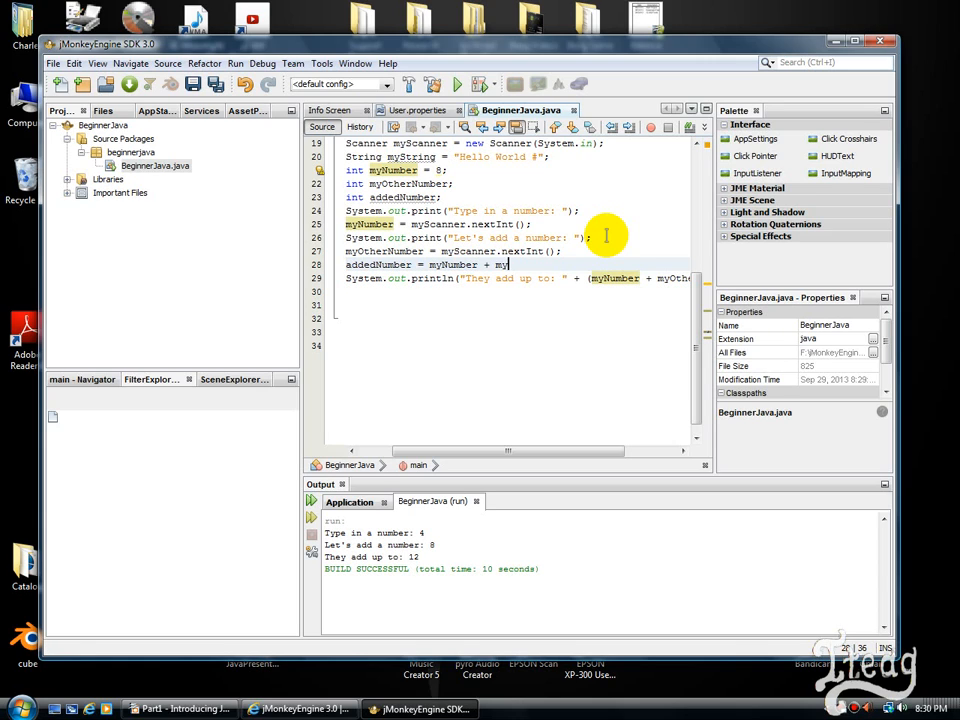
pyautogui.write('Other')
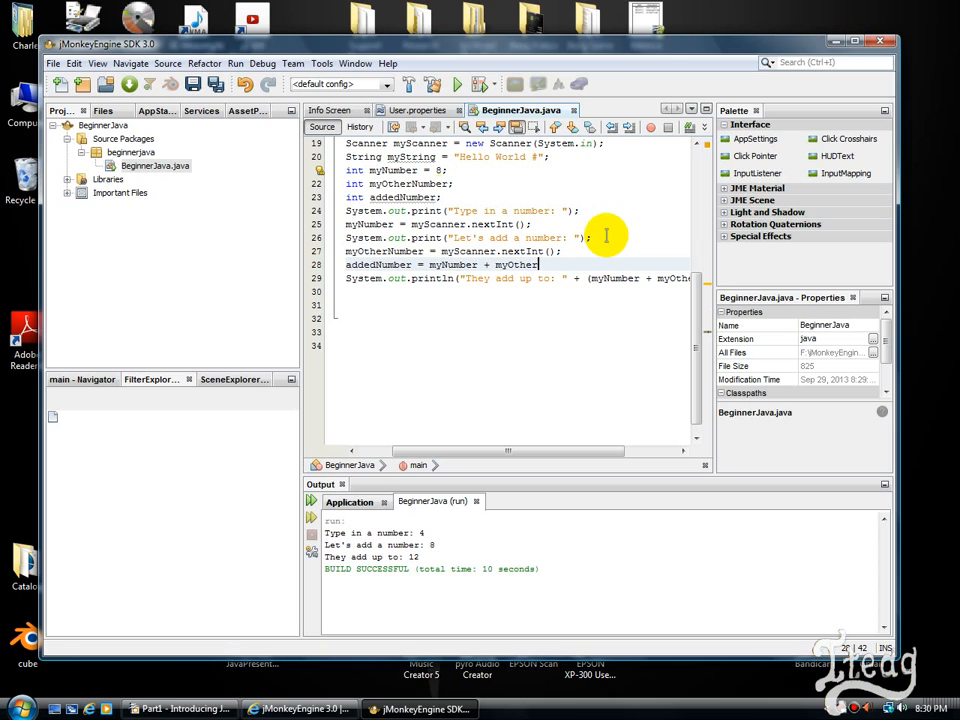
pyautogui.write('Number;')
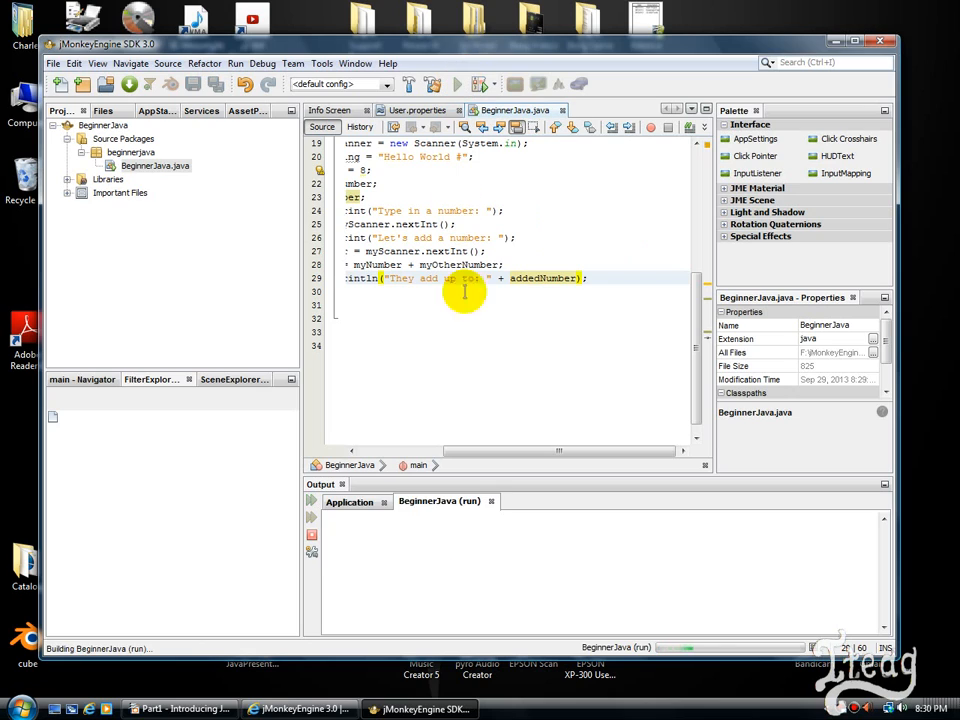
# Enter 3 as the first number in the running calculator's output console.
pyautogui.click(456, 84)
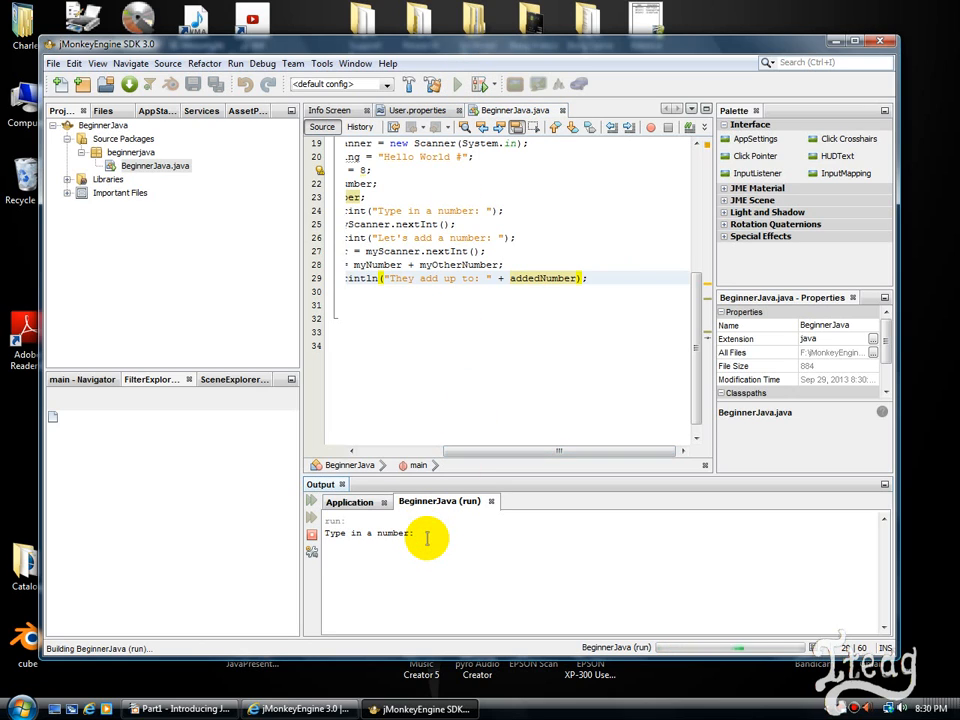
pyautogui.write('3')
pyautogui.write('45')
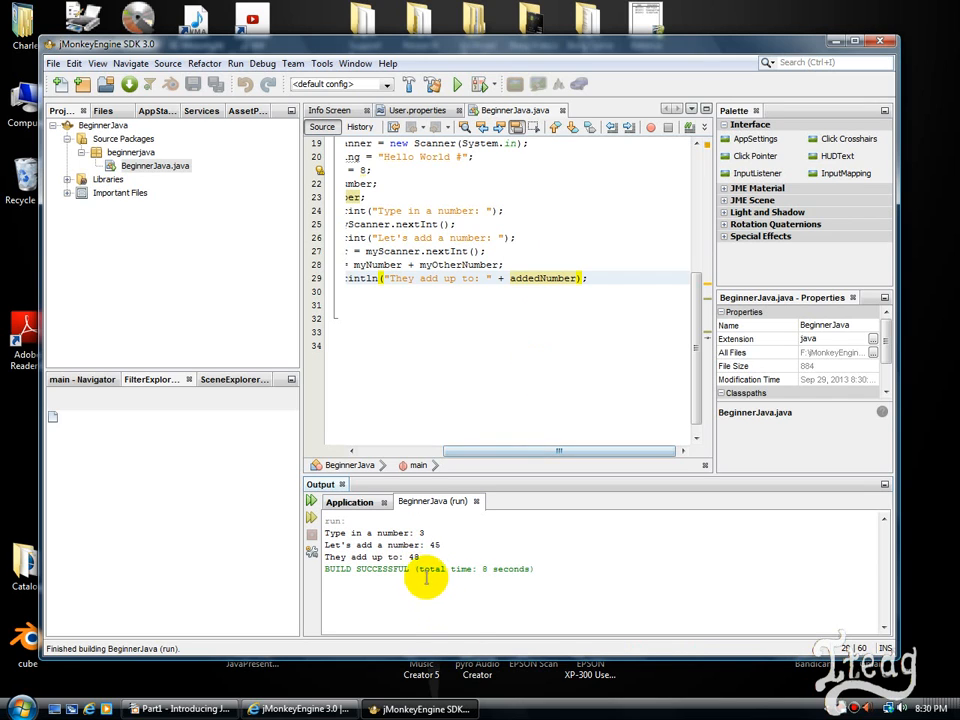
pyautogui.moveTo(544, 396)
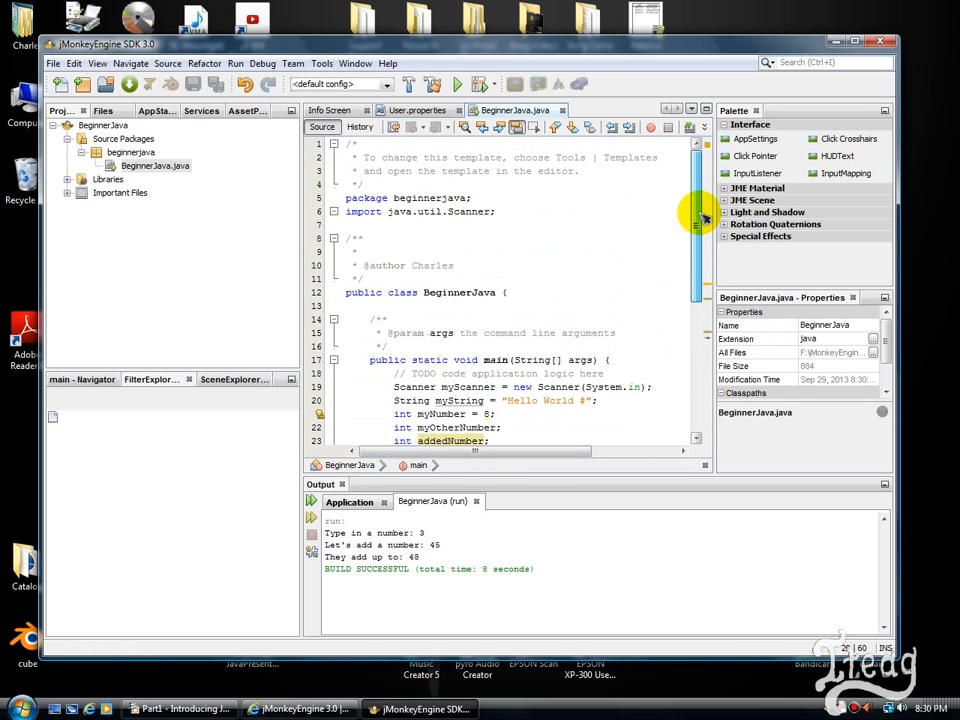
pyautogui.scroll(-3)
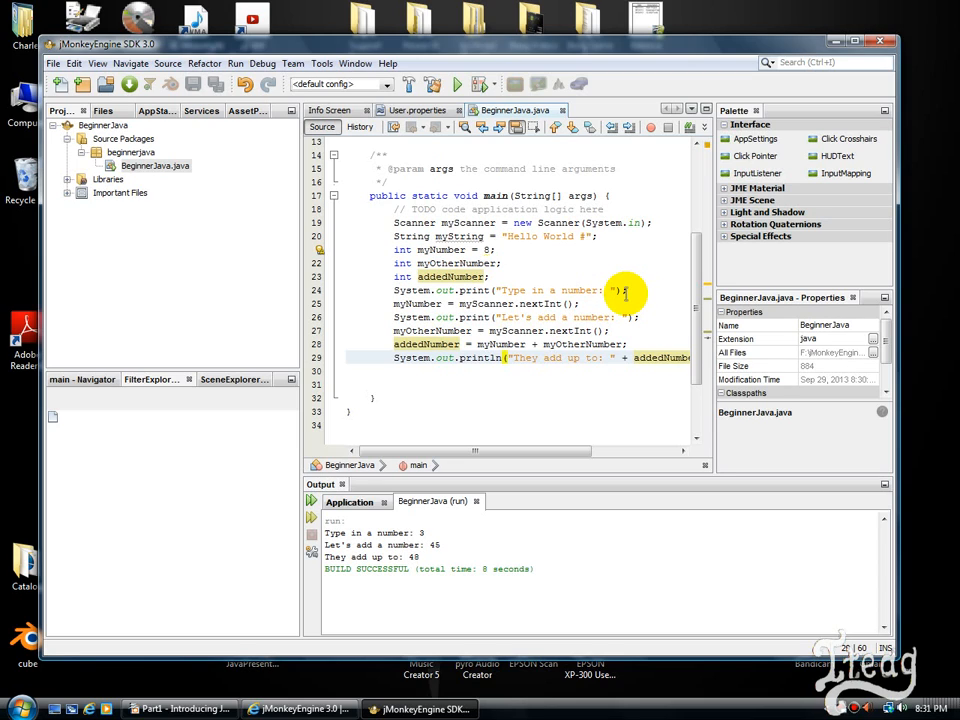
pyautogui.moveTo(340, 250)
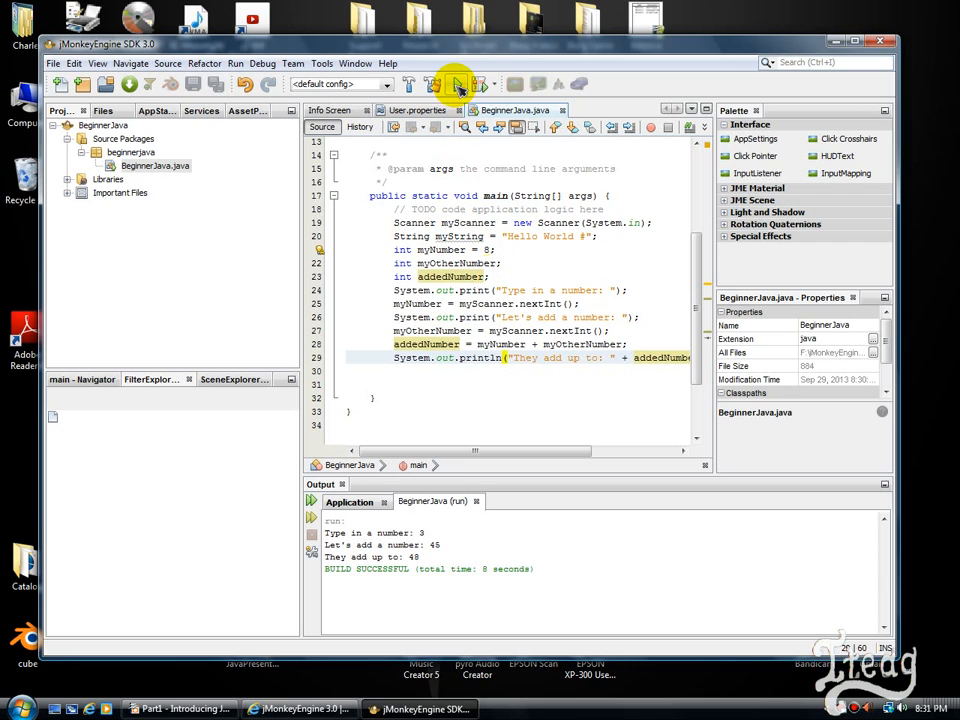
pyautogui.moveTo(456, 84)
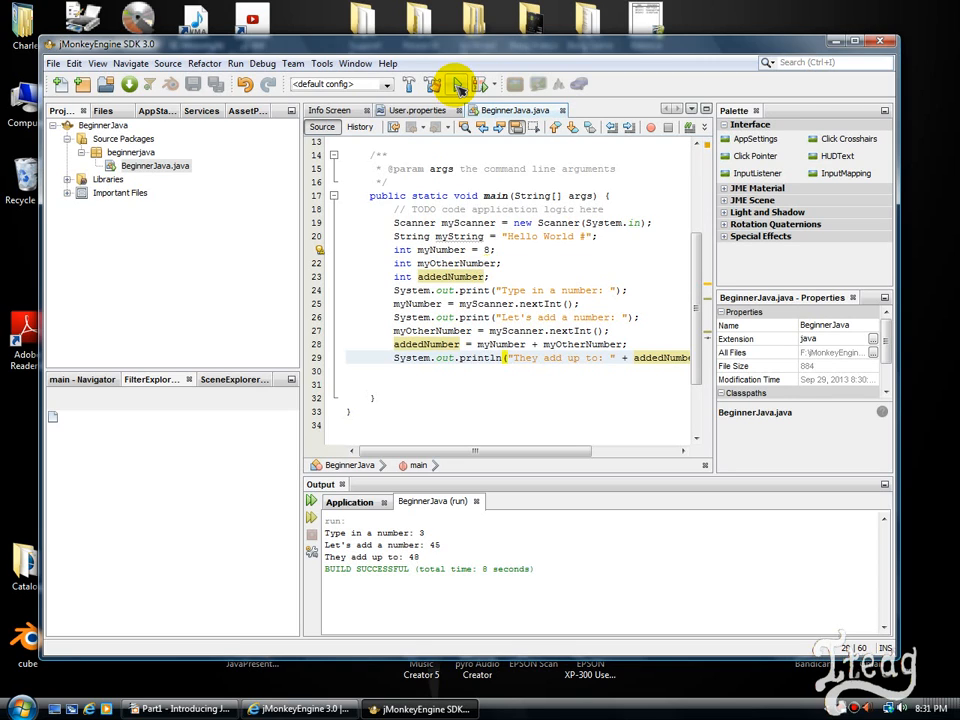
# Rerun BeginnerJava and feed the prompt the non-numeric text ';khlasdg'.
pyautogui.click(458, 84)
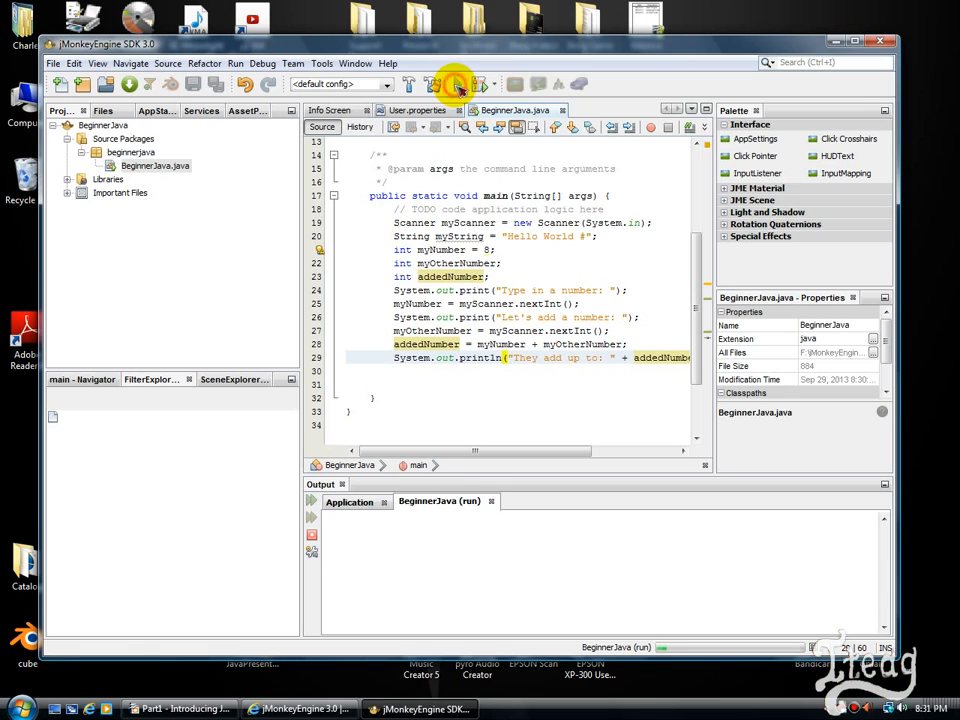
pyautogui.click(456, 84)
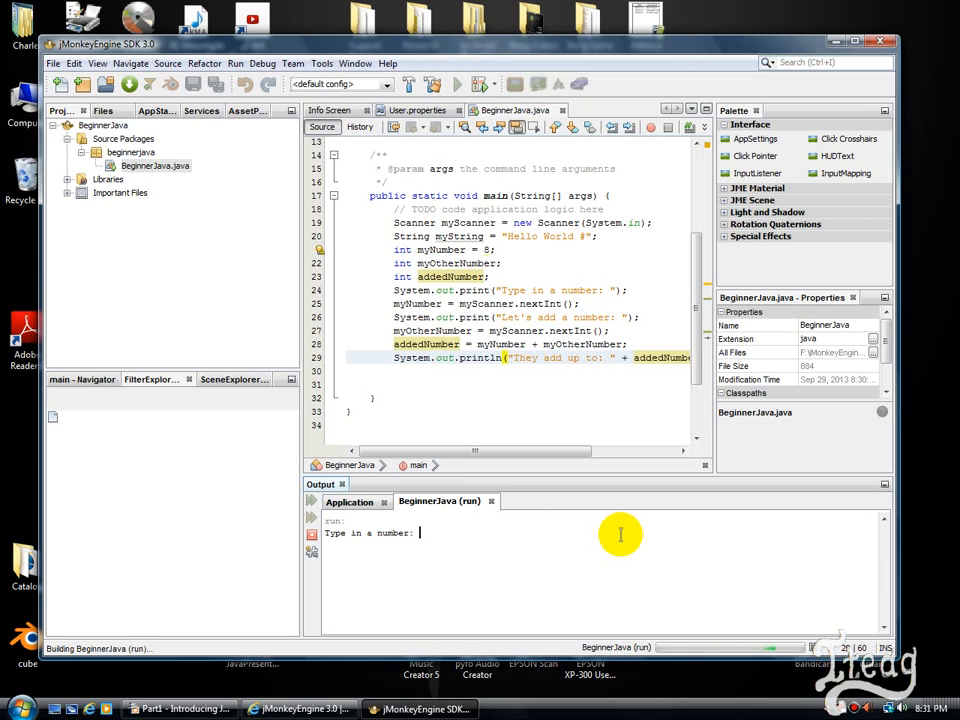
pyautogui.write(';khlasdg')
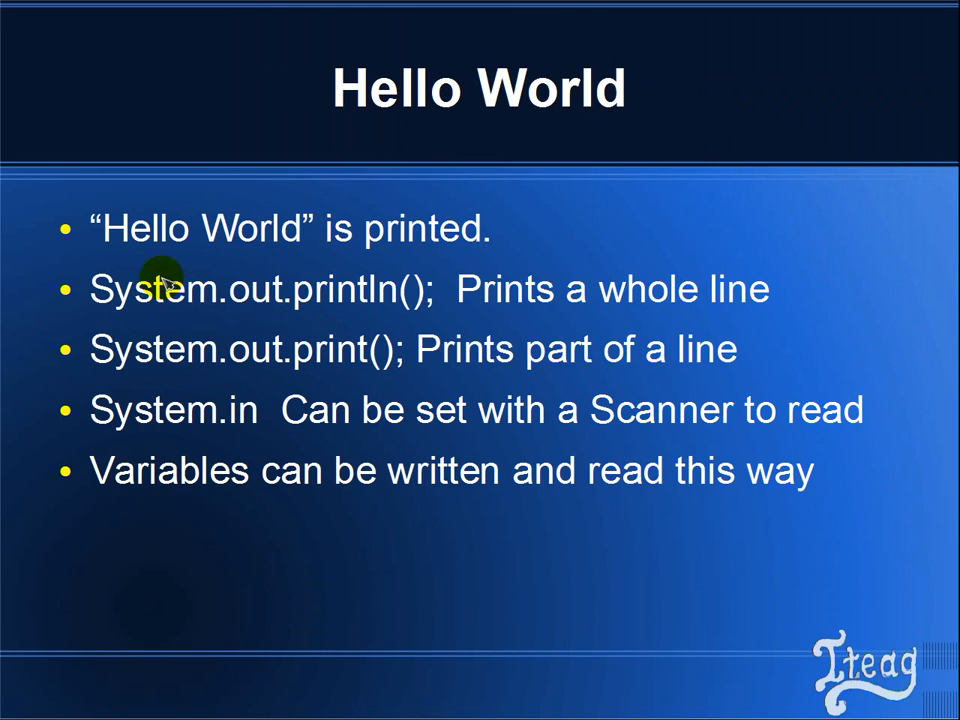
pyautogui.moveTo(862, 262)
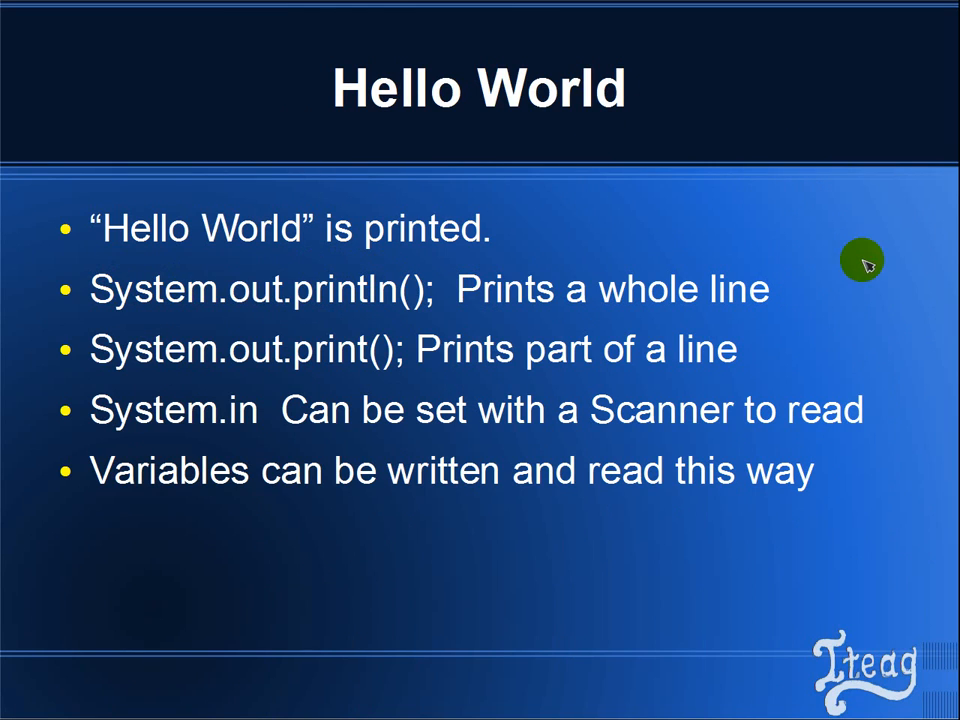
pyautogui.moveTo(368, 344)
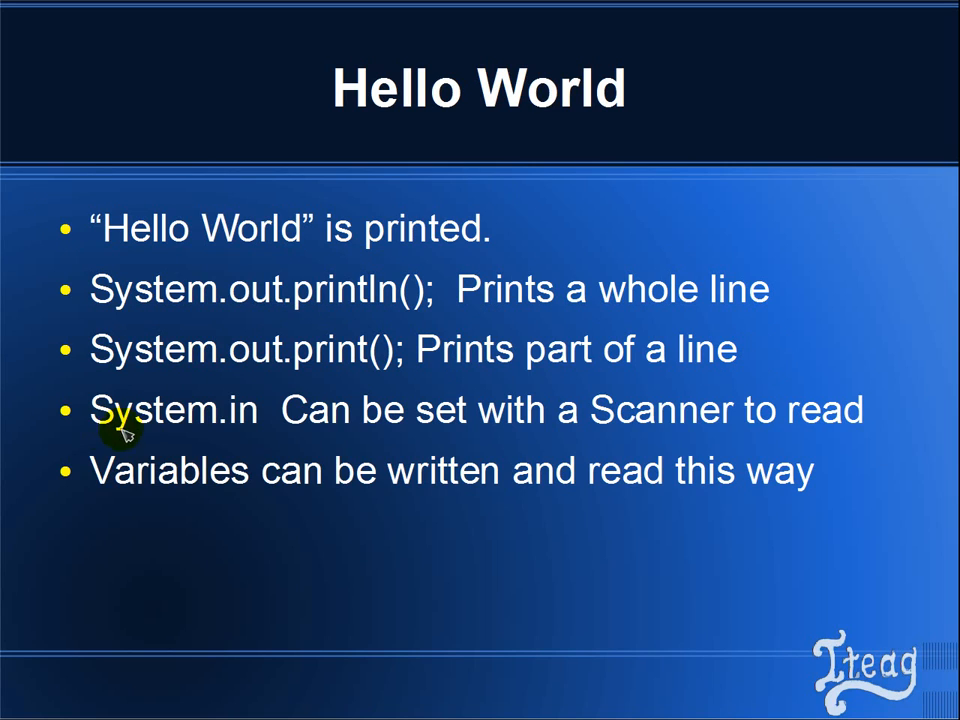
pyautogui.moveTo(436, 404)
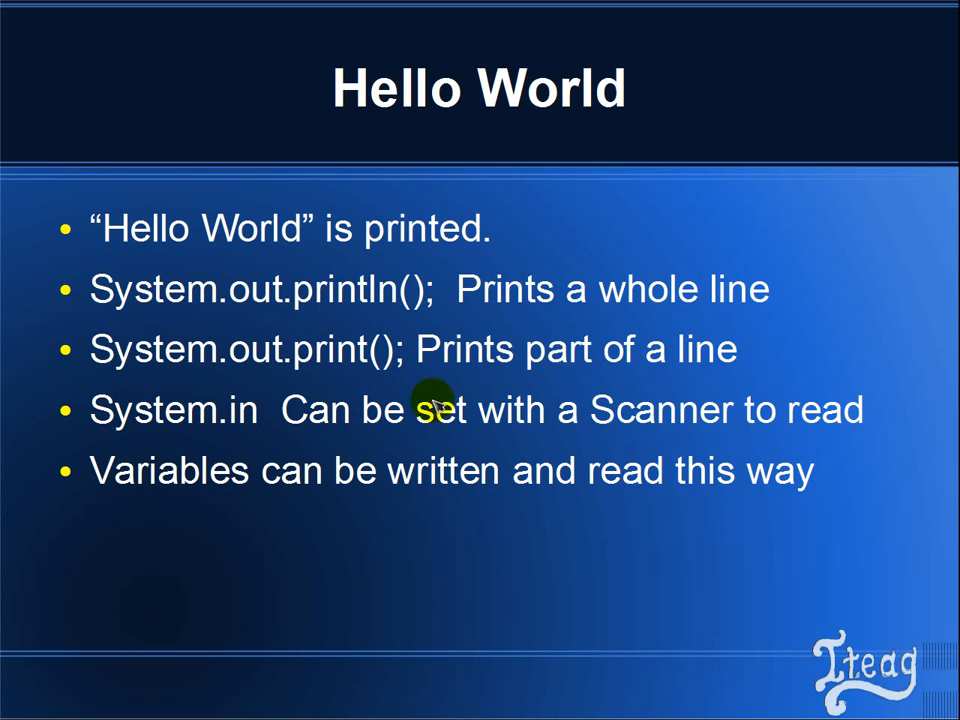
pyautogui.moveTo(840, 414)
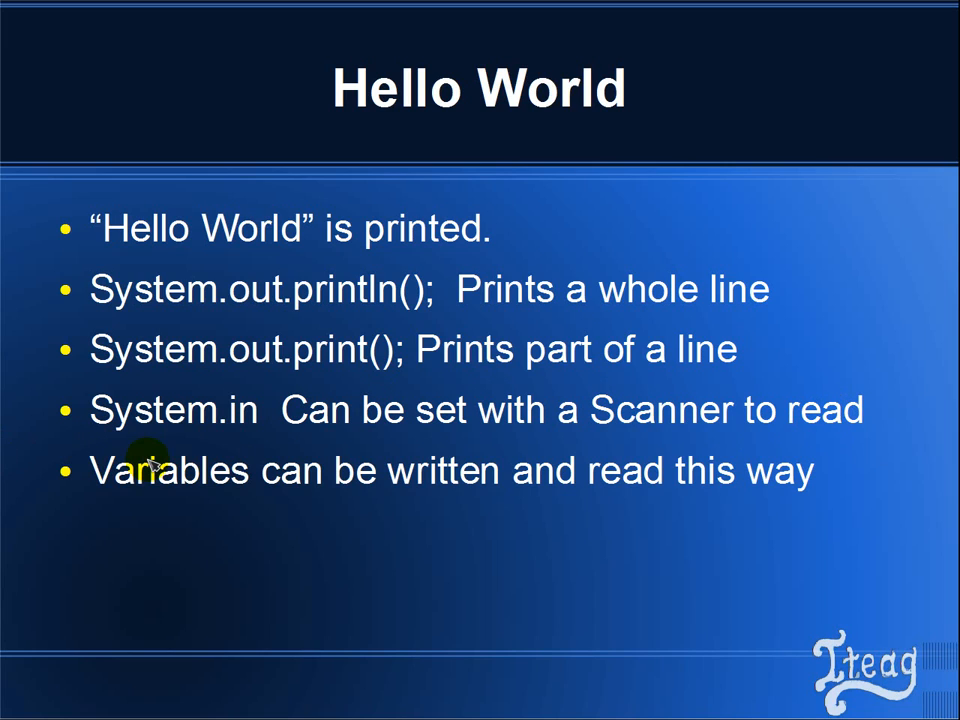
pyautogui.moveTo(604, 464)
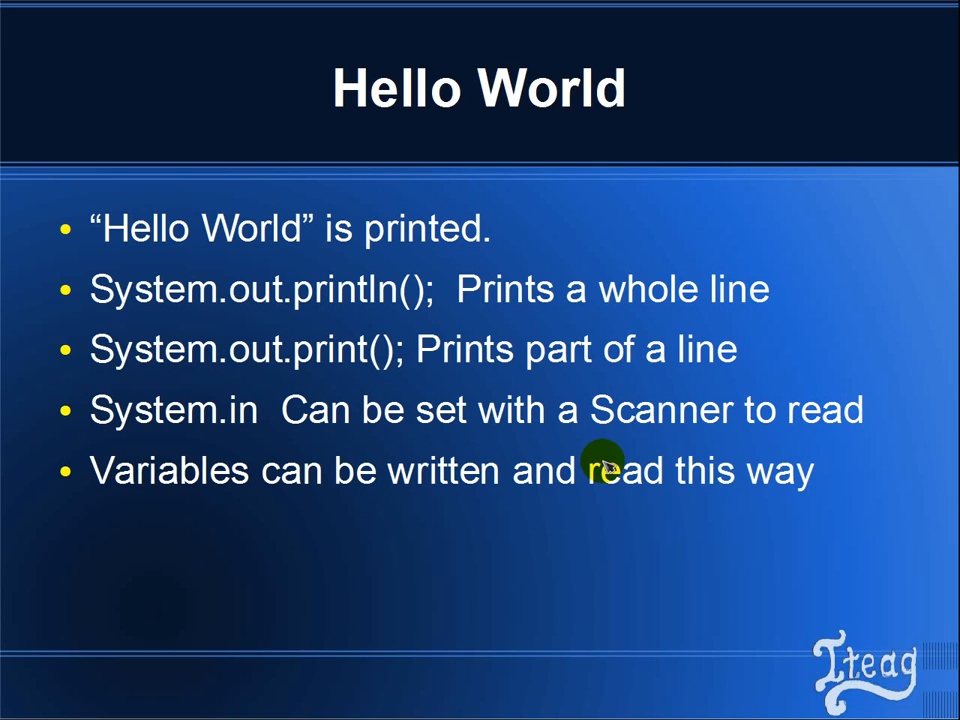
pyautogui.moveTo(596, 476)
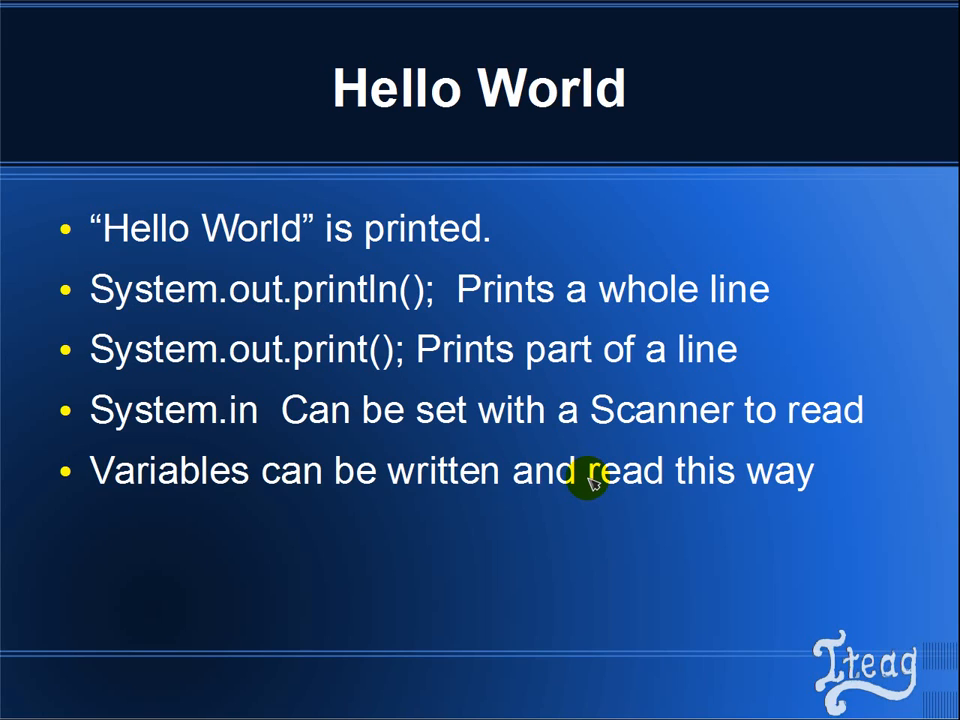
pyautogui.moveTo(578, 482)
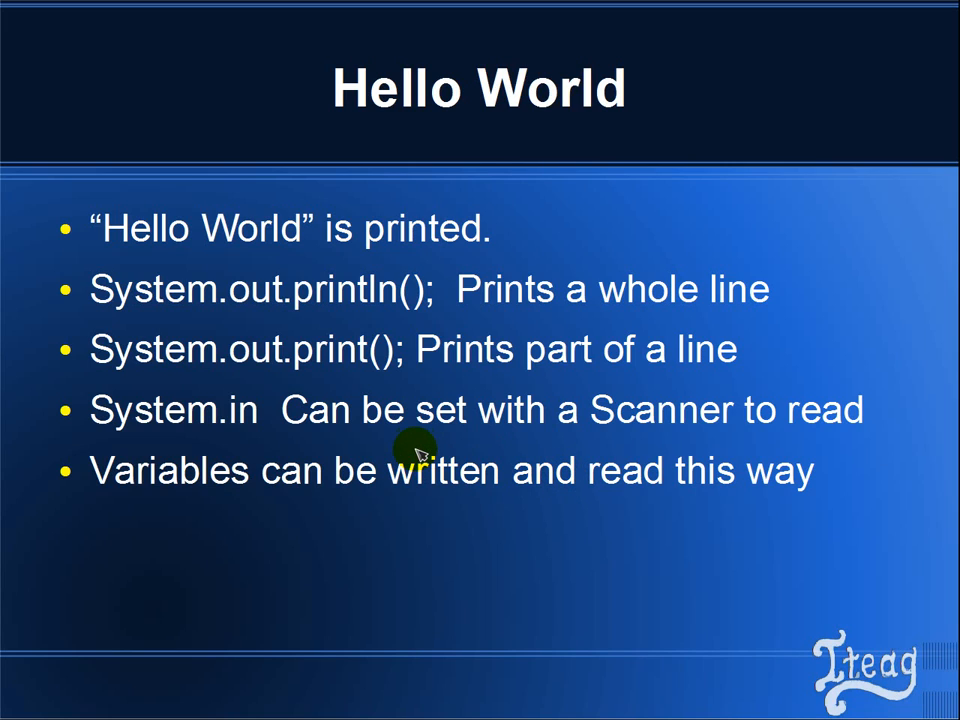
pyautogui.moveTo(418, 448)
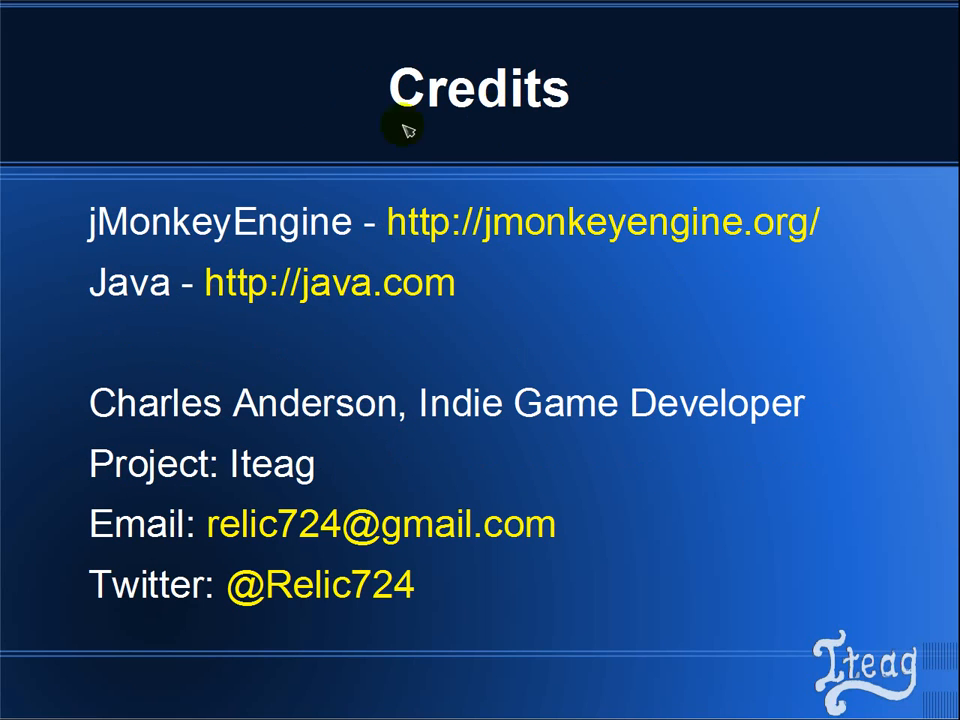
pyautogui.moveTo(384, 232)
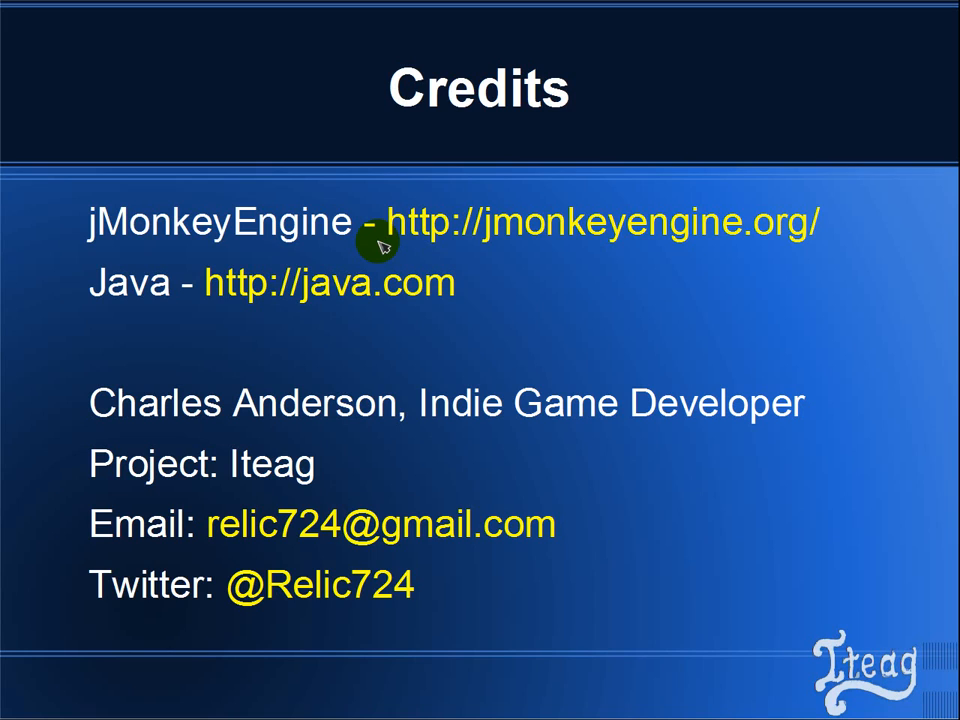
pyautogui.moveTo(328, 360)
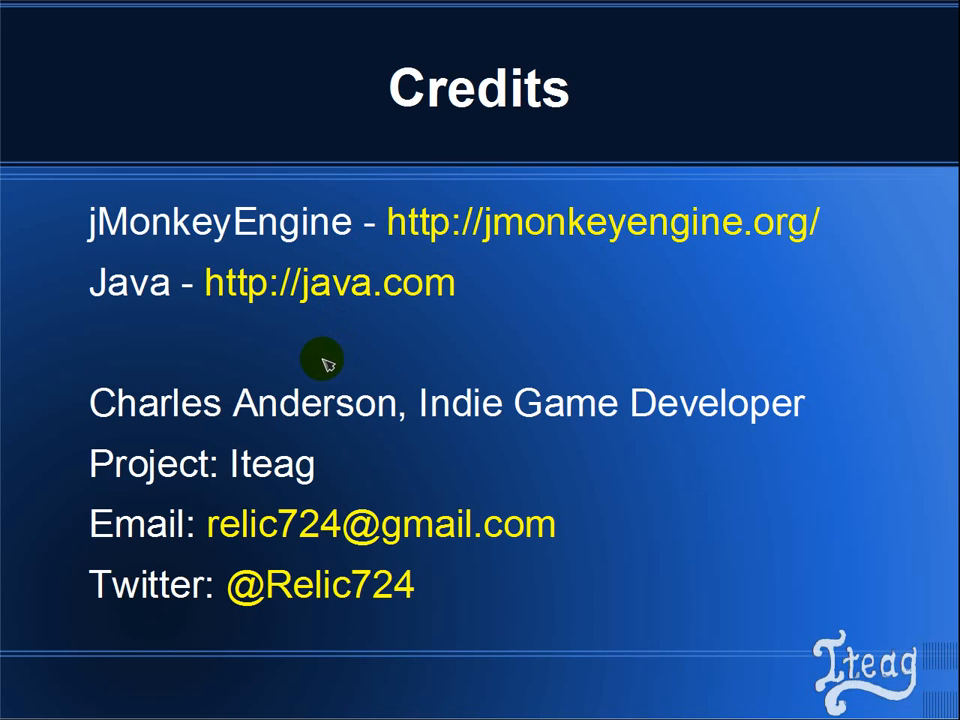
pyautogui.moveTo(818, 344)
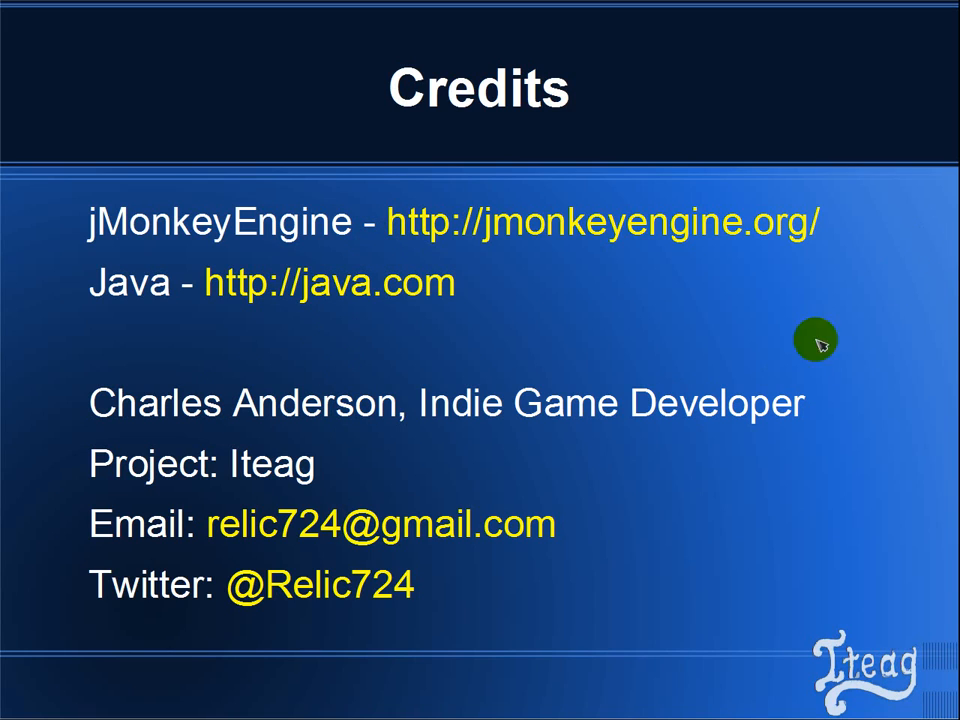
pyautogui.moveTo(470, 488)
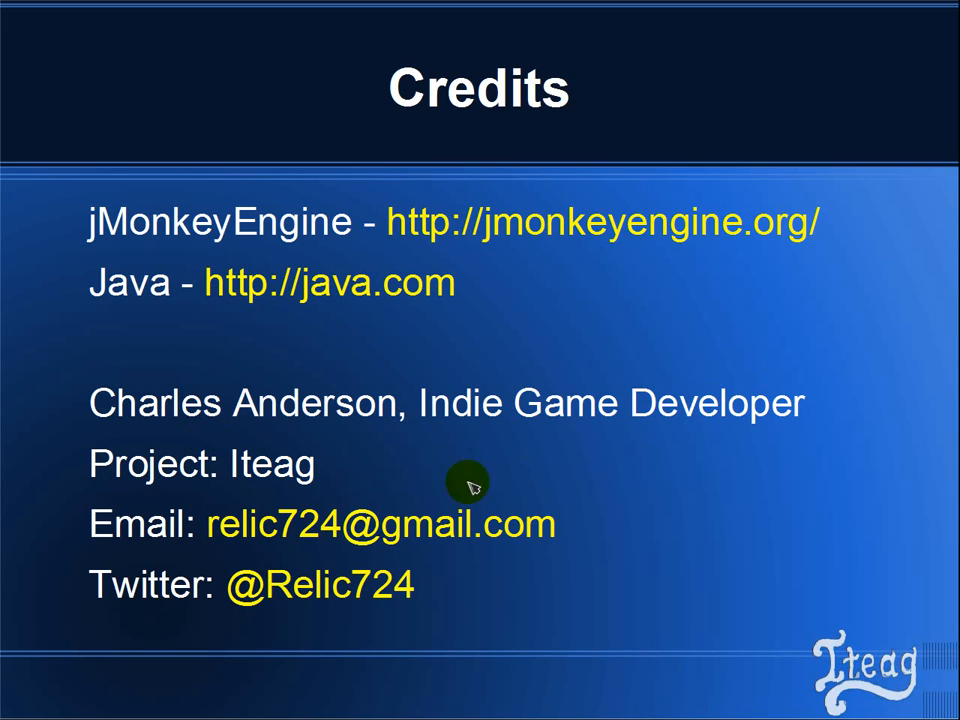
pyautogui.moveTo(548, 572)
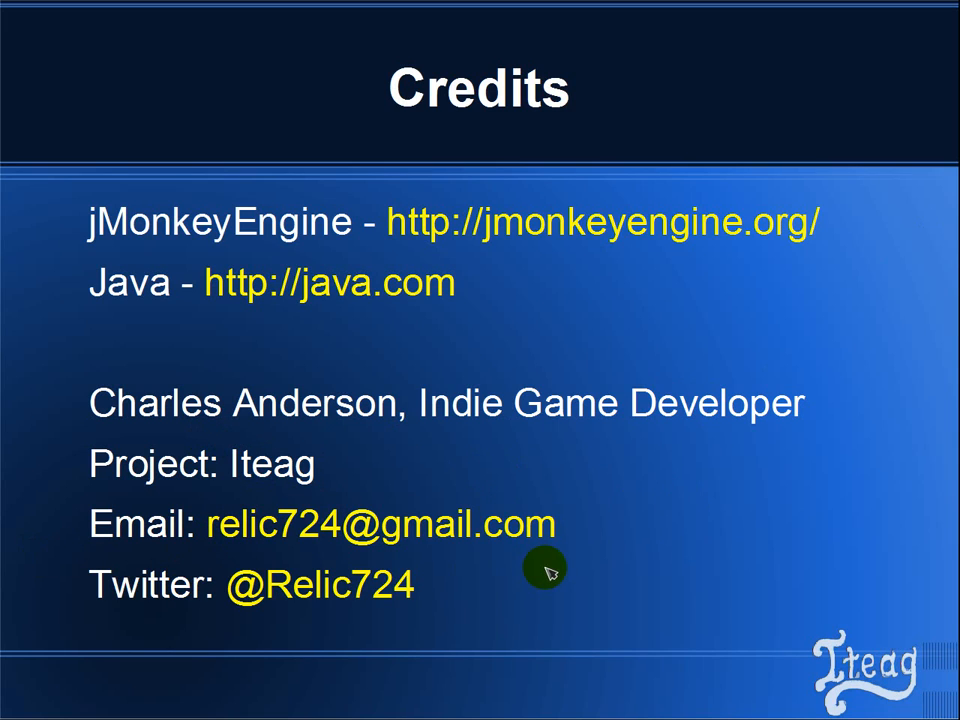
pyautogui.moveTo(716, 350)
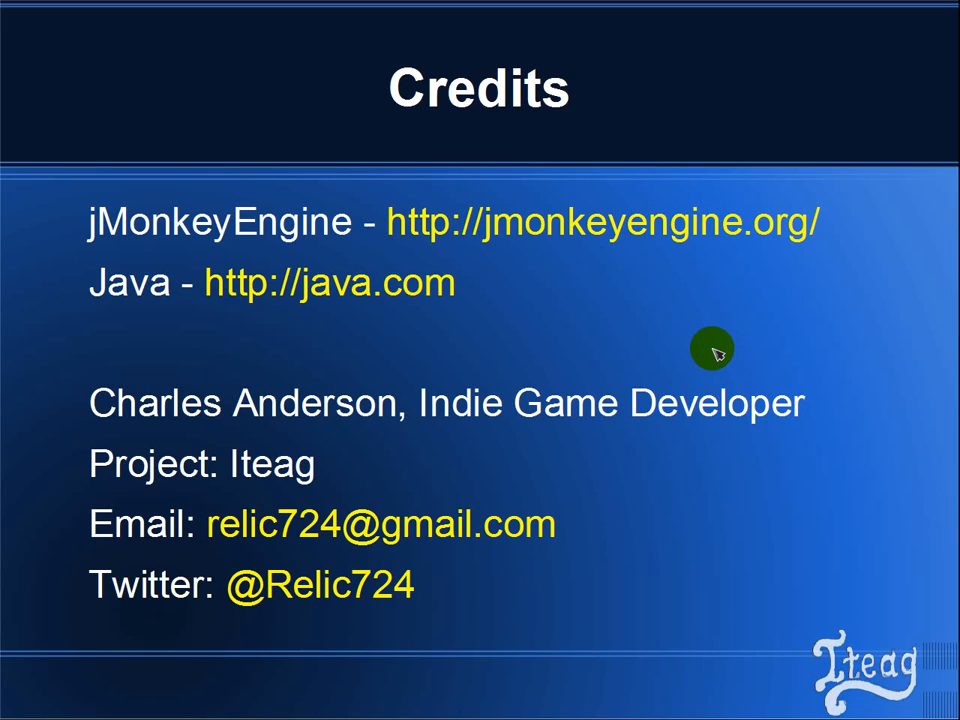
pyautogui.moveTo(704, 332)
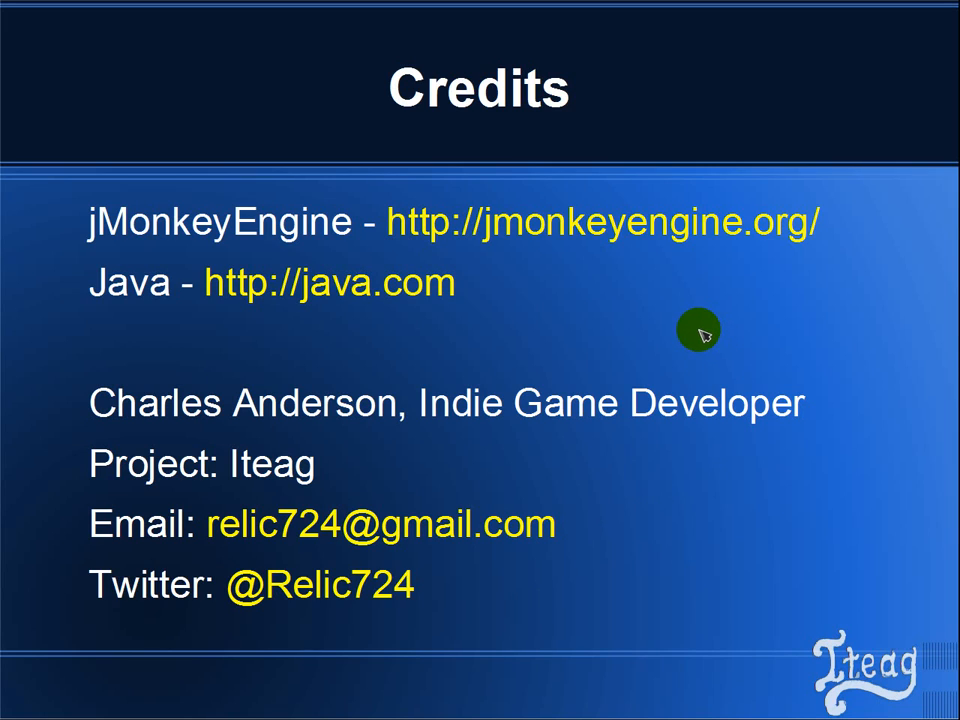
pyautogui.moveTo(592, 348)
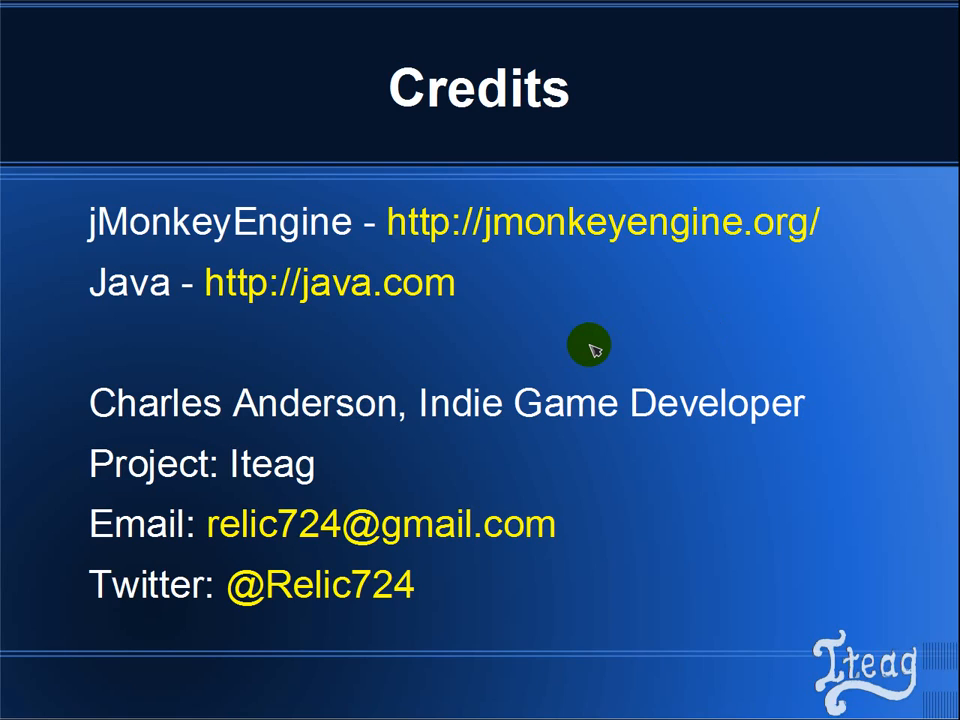